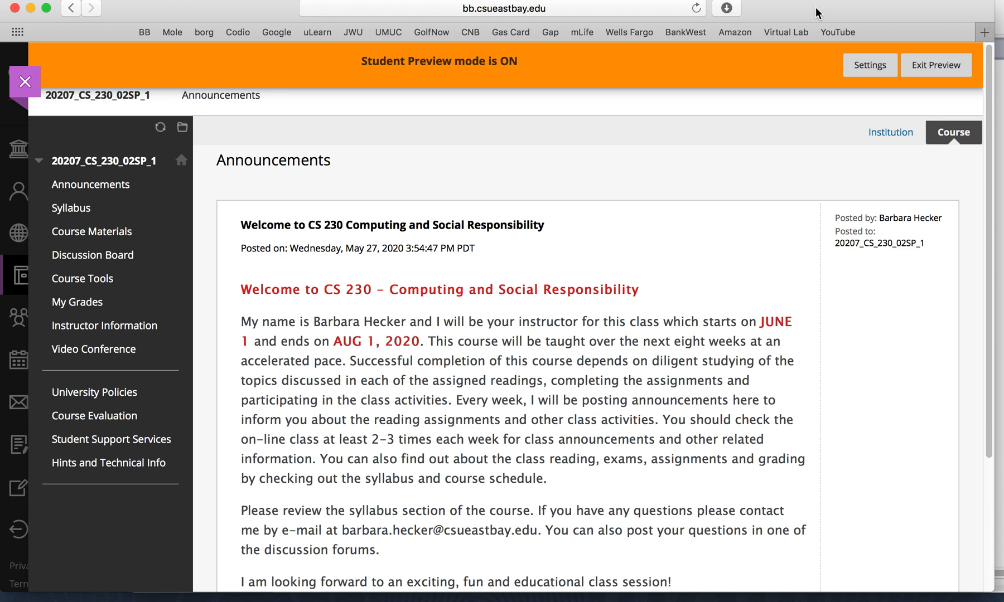
{"action": "mouse_move", "coordinate": [794, 32]}
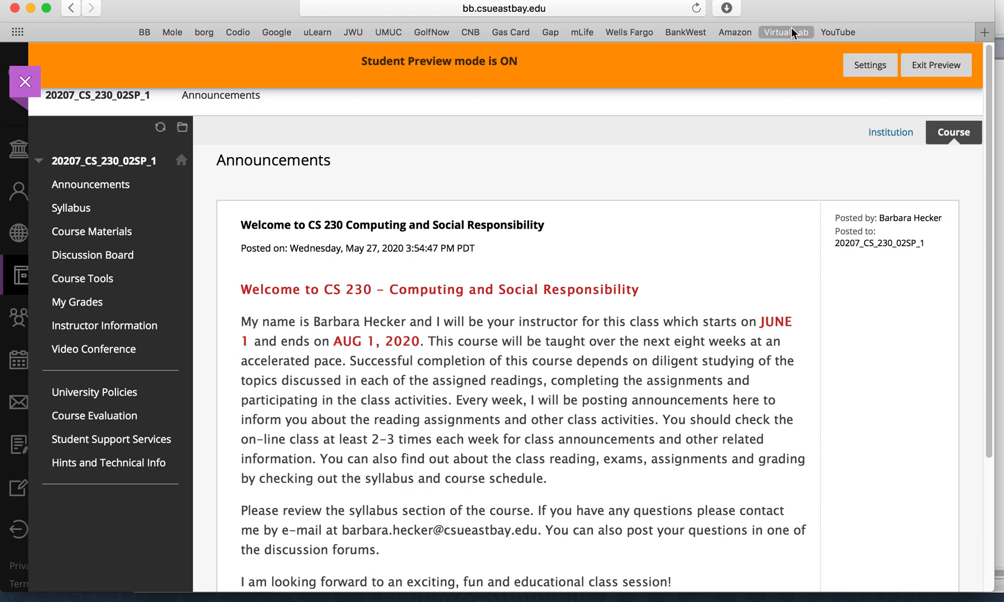
{"action": "mouse_move", "coordinate": [642, 296]}
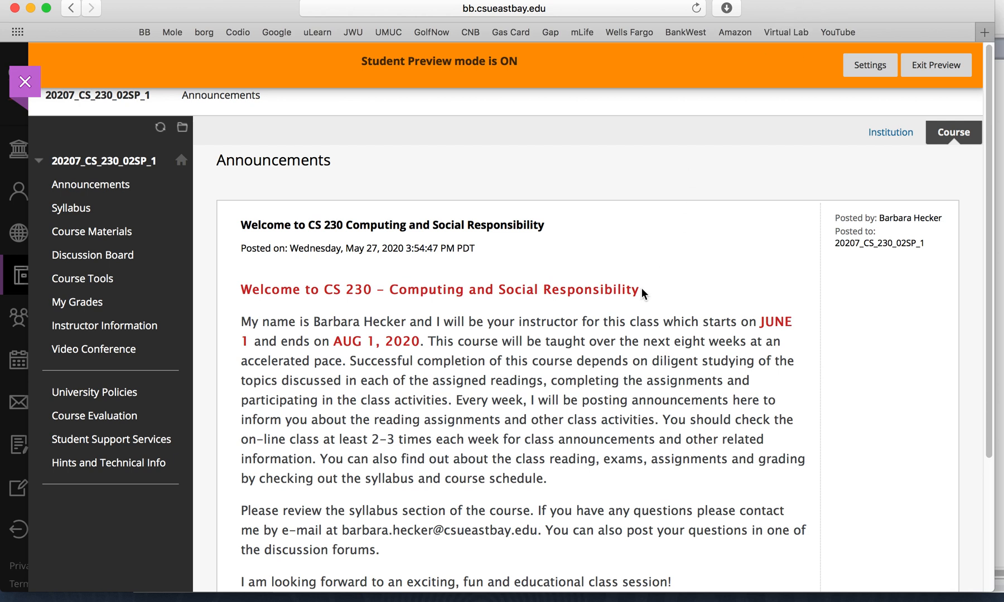
{"action": "mouse_move", "coordinate": [600, 297]}
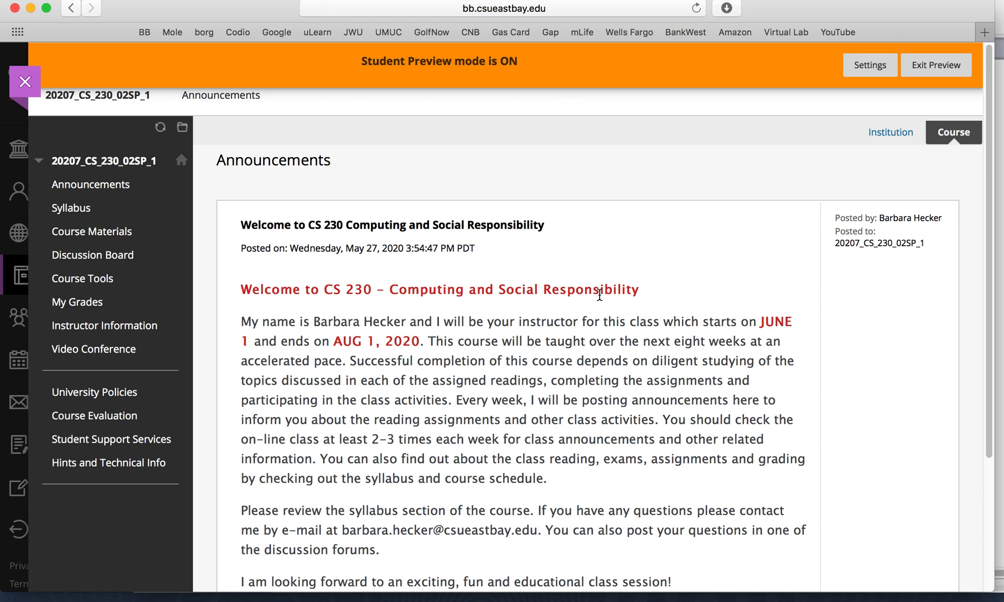
{"action": "mouse_move", "coordinate": [345, 316]}
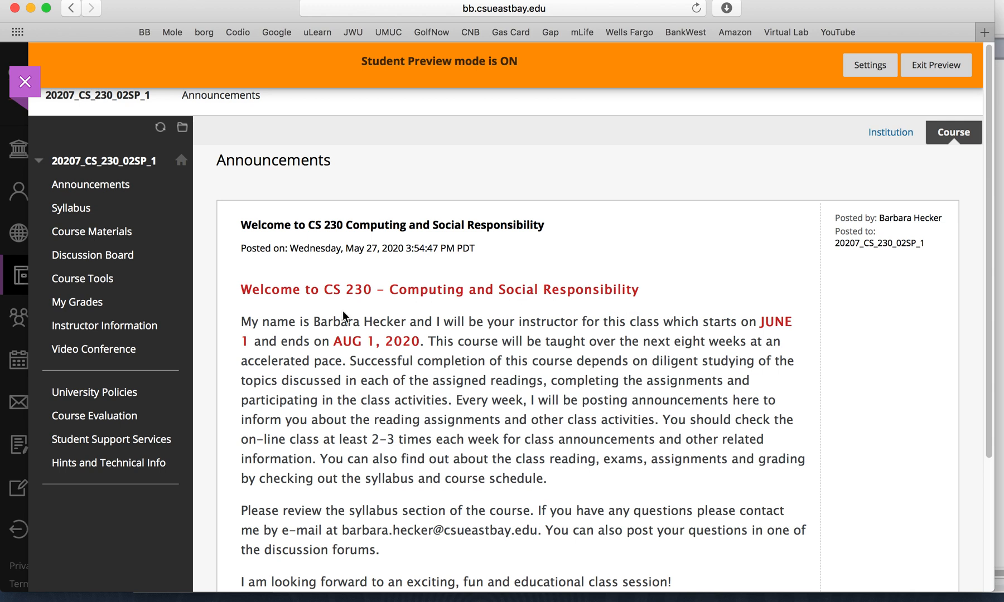
{"action": "mouse_move", "coordinate": [182, 250]}
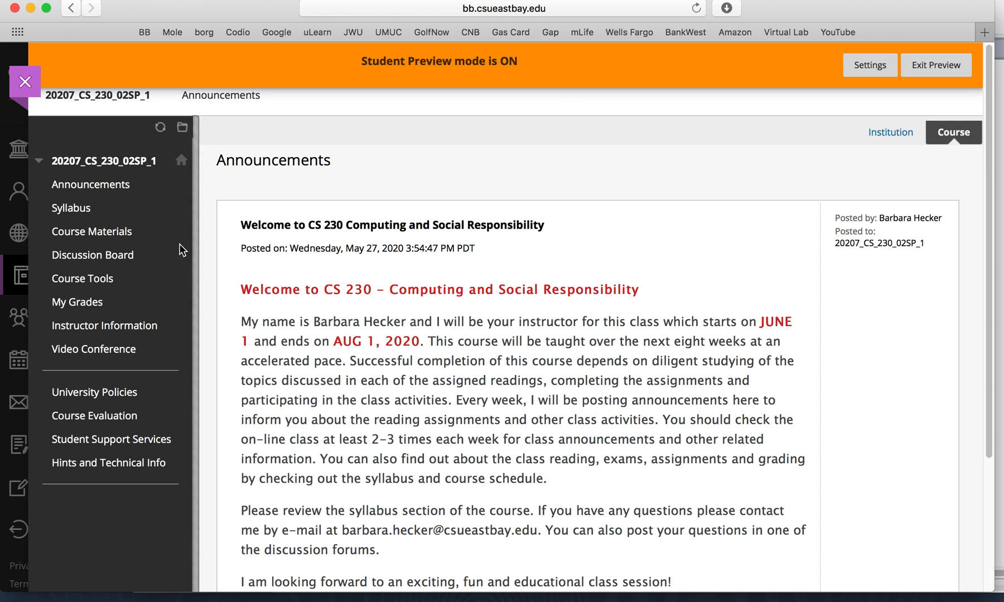
{"action": "mouse_move", "coordinate": [109, 255]}
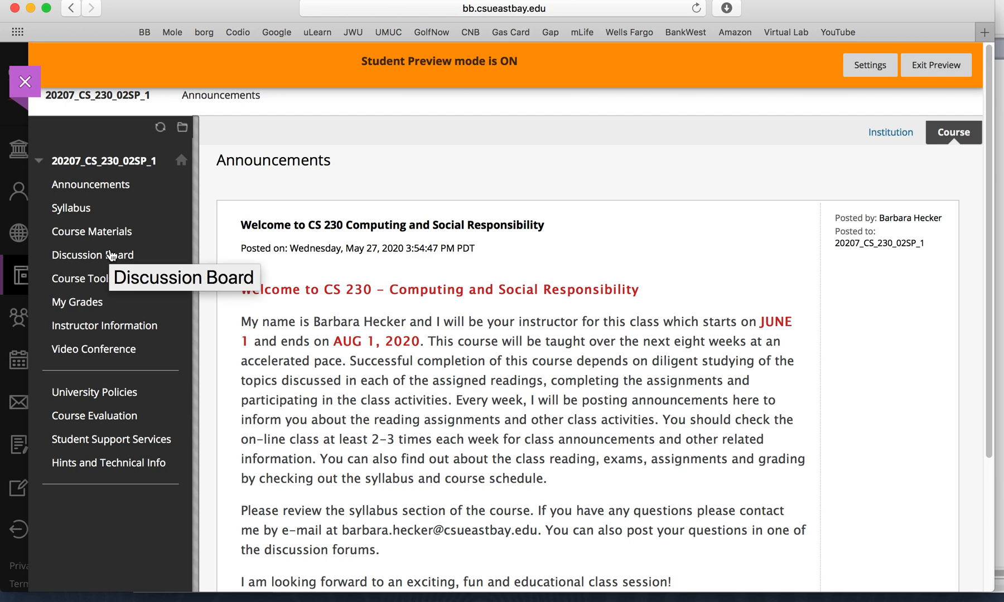
{"action": "mouse_move", "coordinate": [96, 219]}
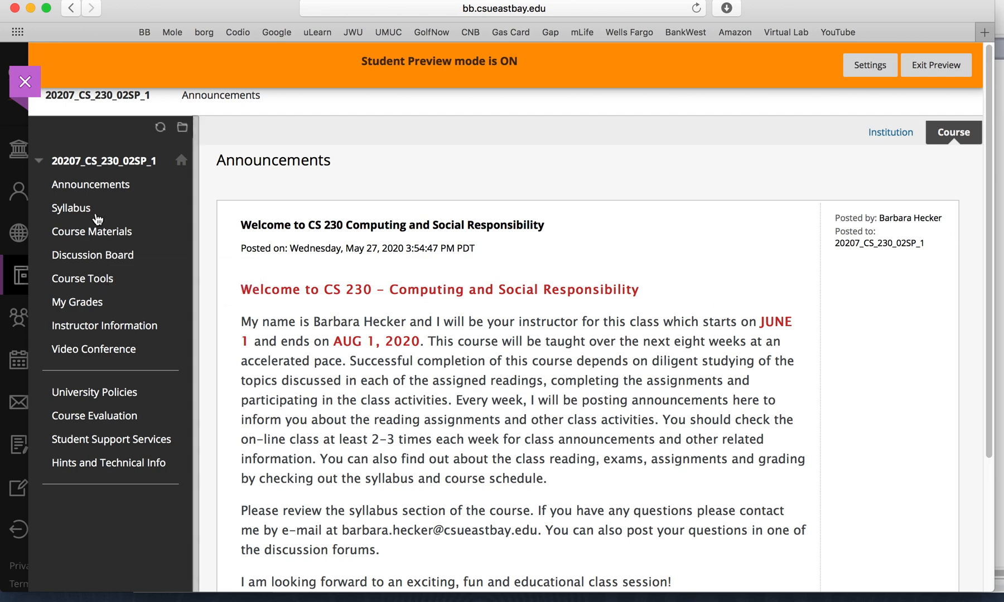
Open the course Syllabus page, skim it, and download the Course Syllabus file
{"action": "left_click", "coordinate": [71, 208]}
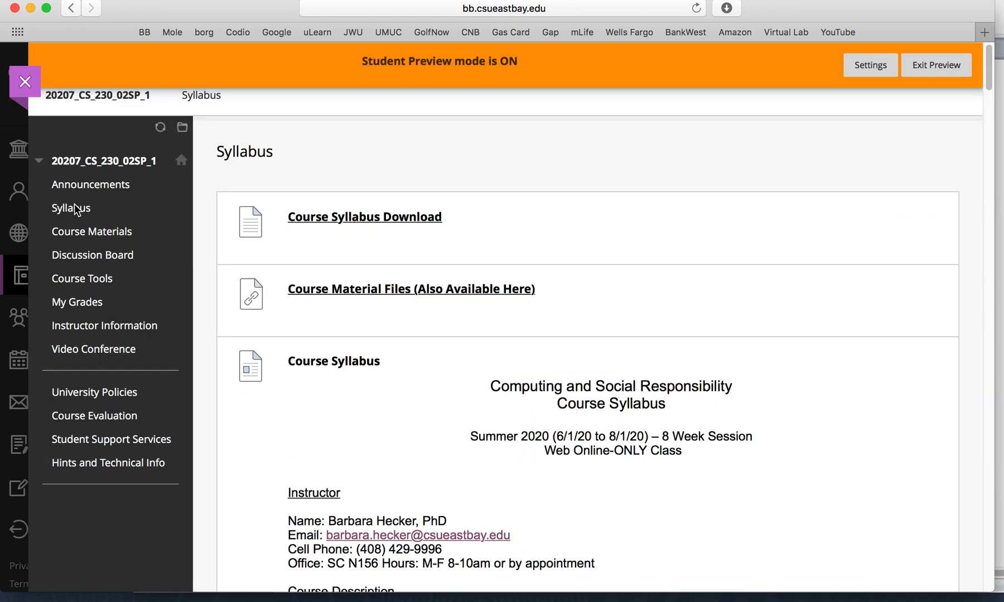
{"action": "mouse_move", "coordinate": [653, 289]}
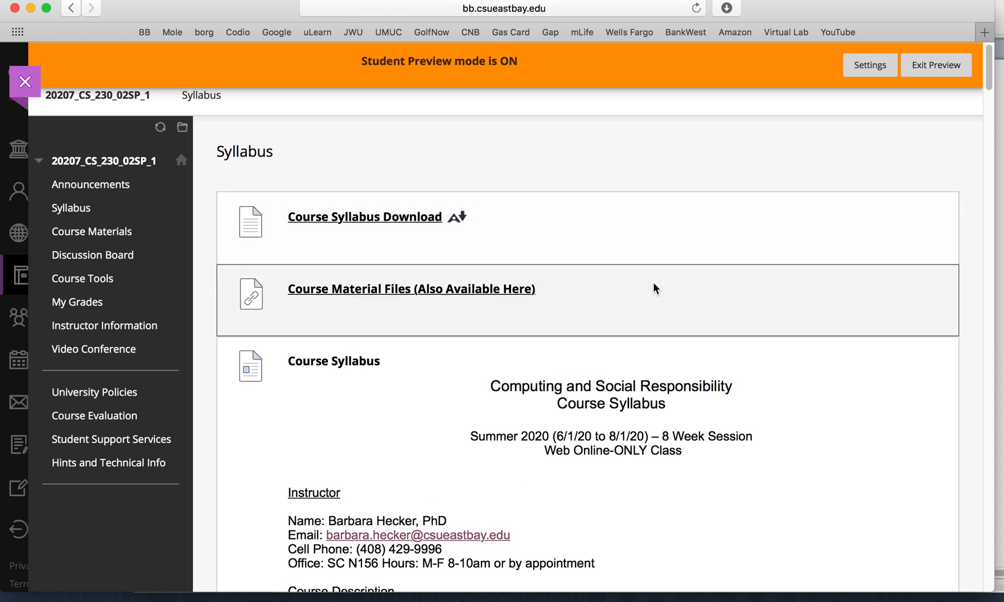
{"action": "scroll", "scroll_direction": "down", "scroll_amount": 3}
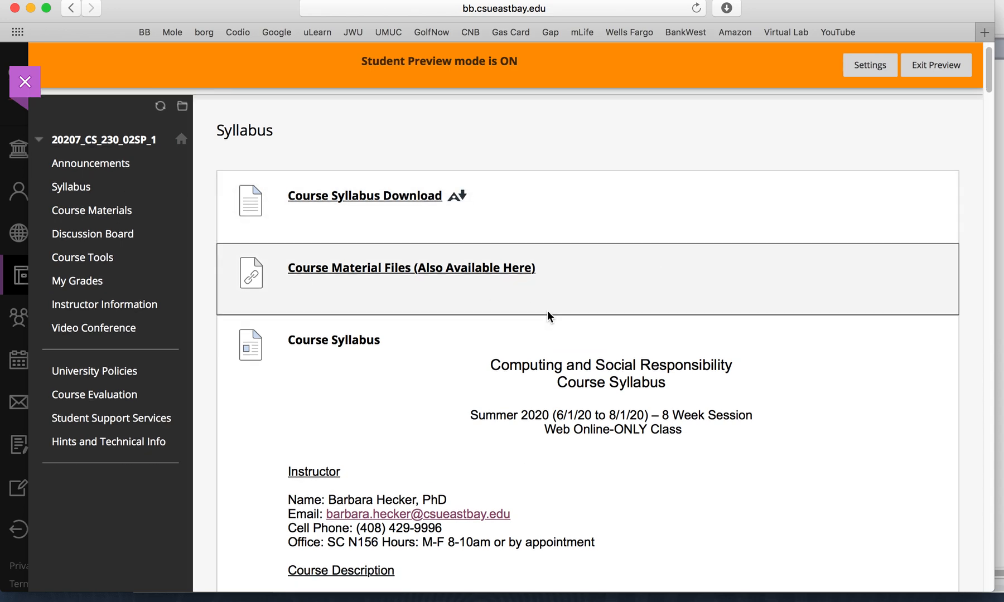
{"action": "scroll", "scroll_direction": "down", "scroll_amount": 3}
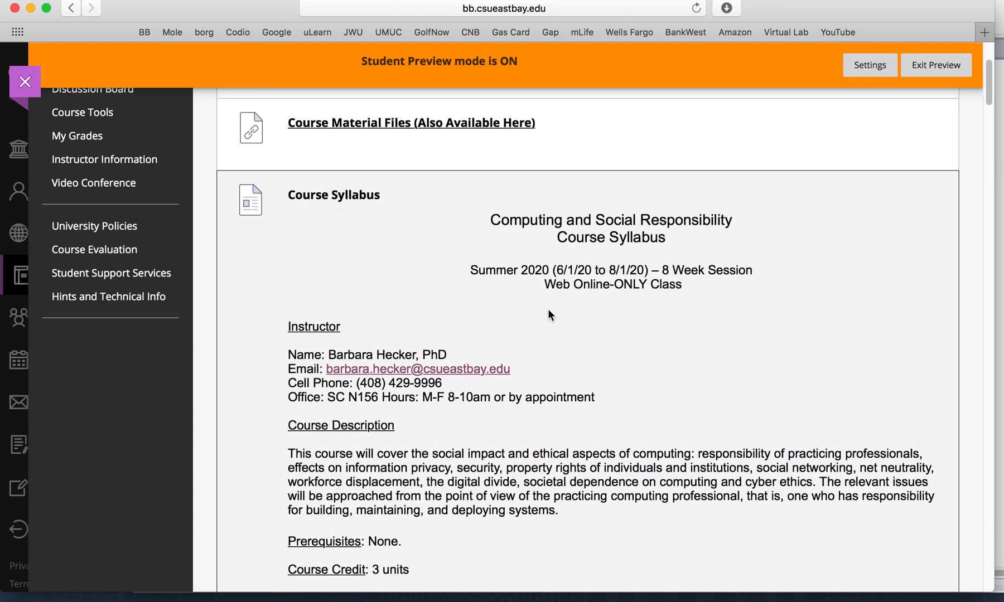
{"action": "scroll", "scroll_direction": "down", "scroll_amount": 3}
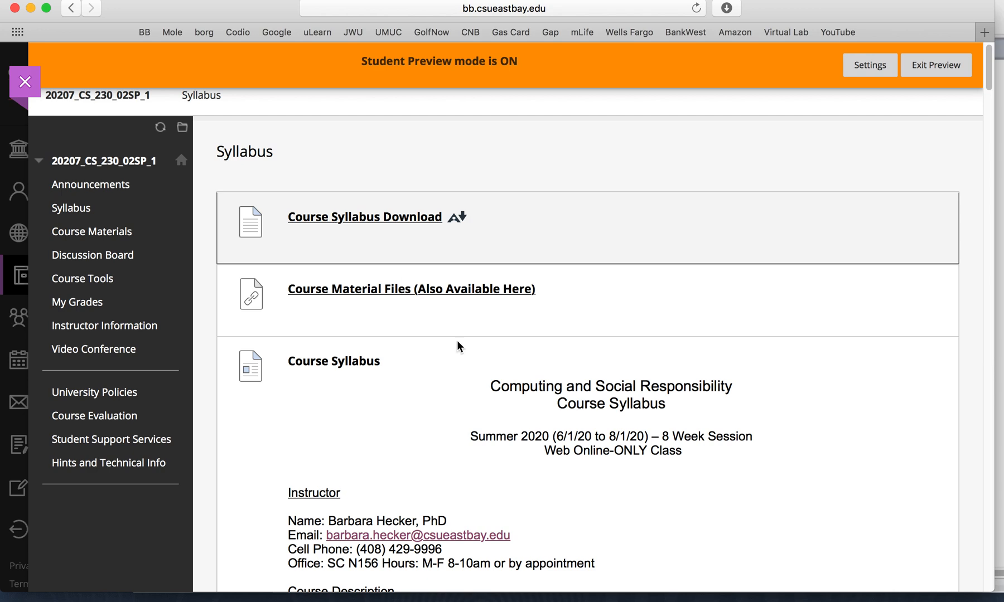
{"action": "left_click", "coordinate": [365, 217]}
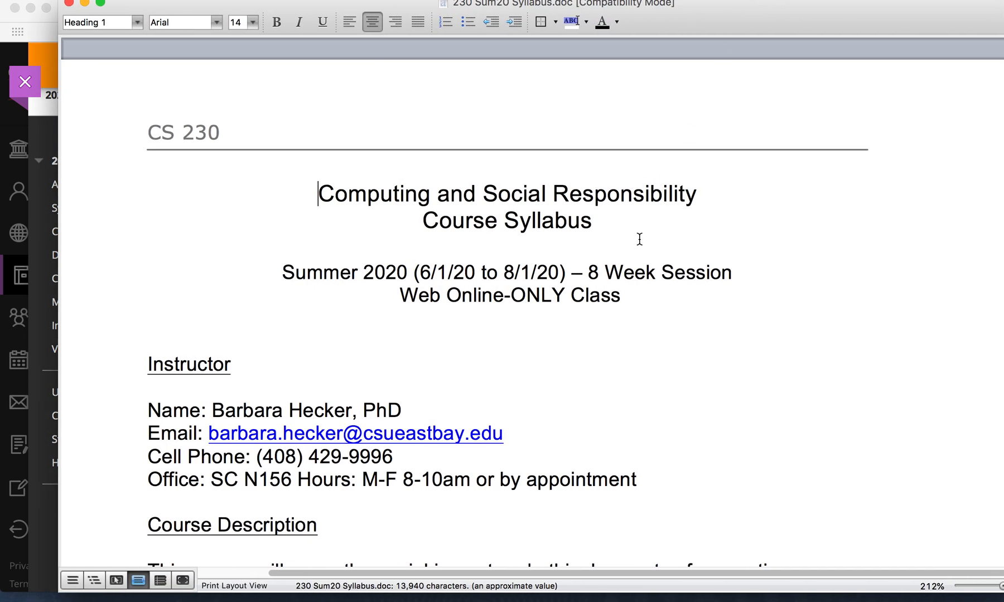
Scroll the downloaded 230 Sum20 Syllabus in Word down to the course description
{"action": "scroll", "scroll_direction": "down", "scroll_amount": 3}
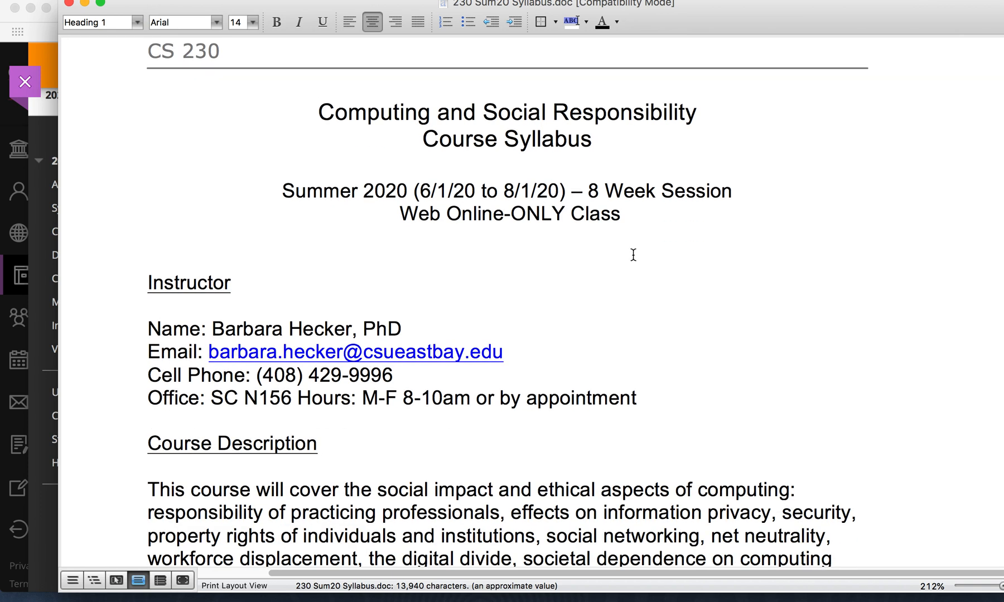
{"action": "left_click", "coordinate": [318, 114]}
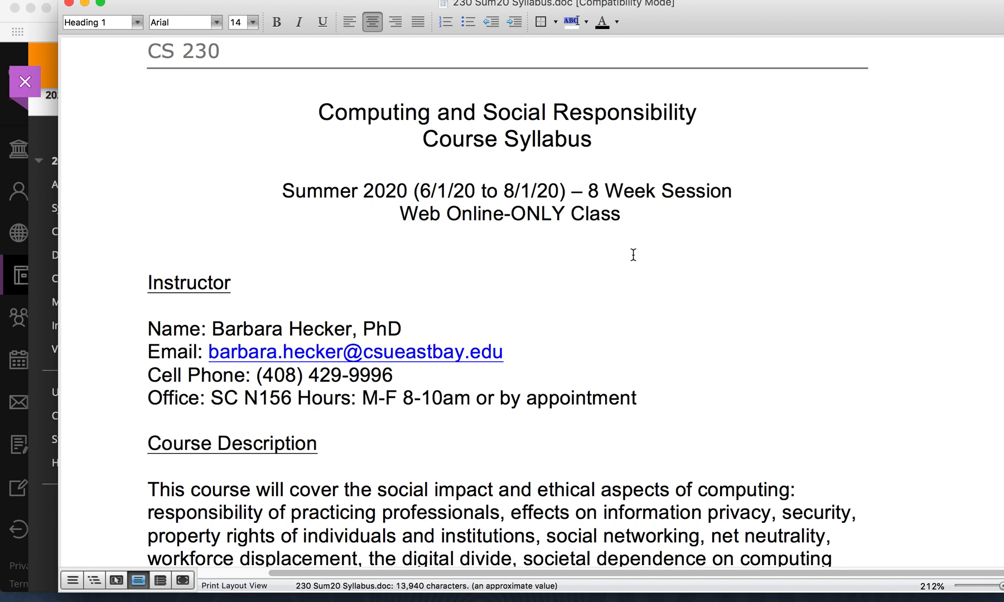
{"action": "mouse_move", "coordinate": [247, 364]}
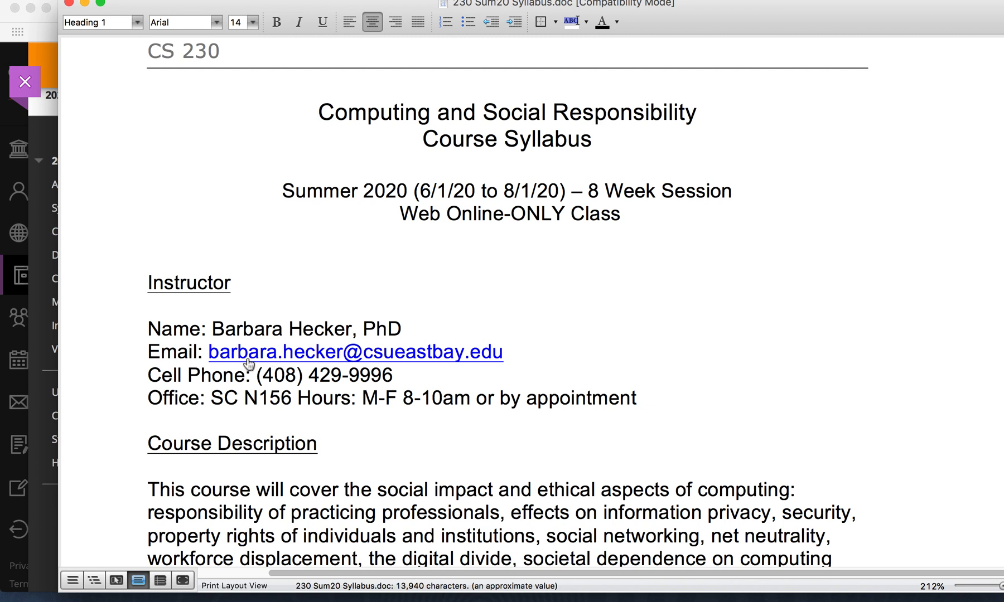
{"action": "mouse_move", "coordinate": [459, 369]}
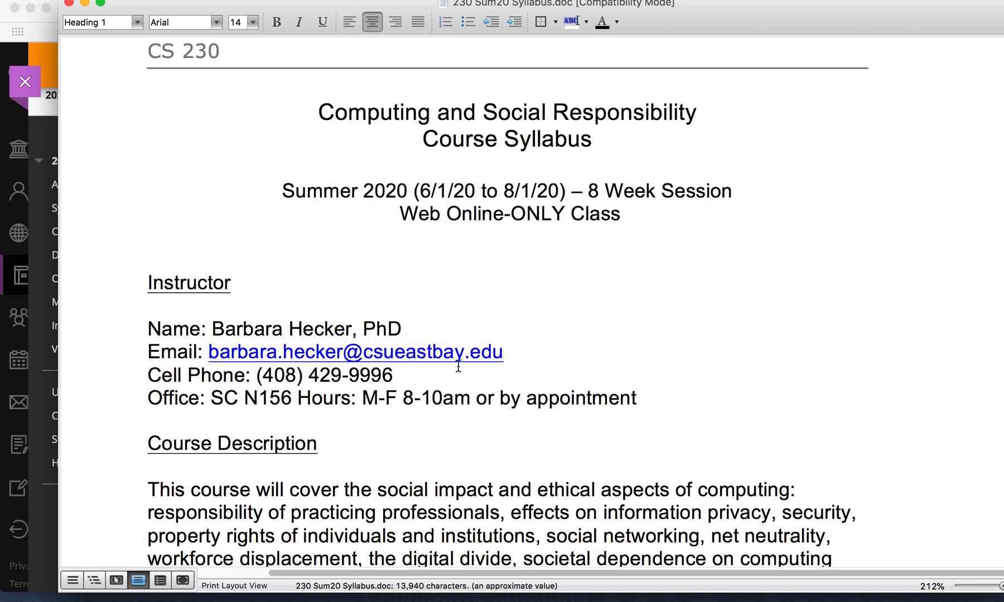
{"action": "left_click", "coordinate": [319, 113]}
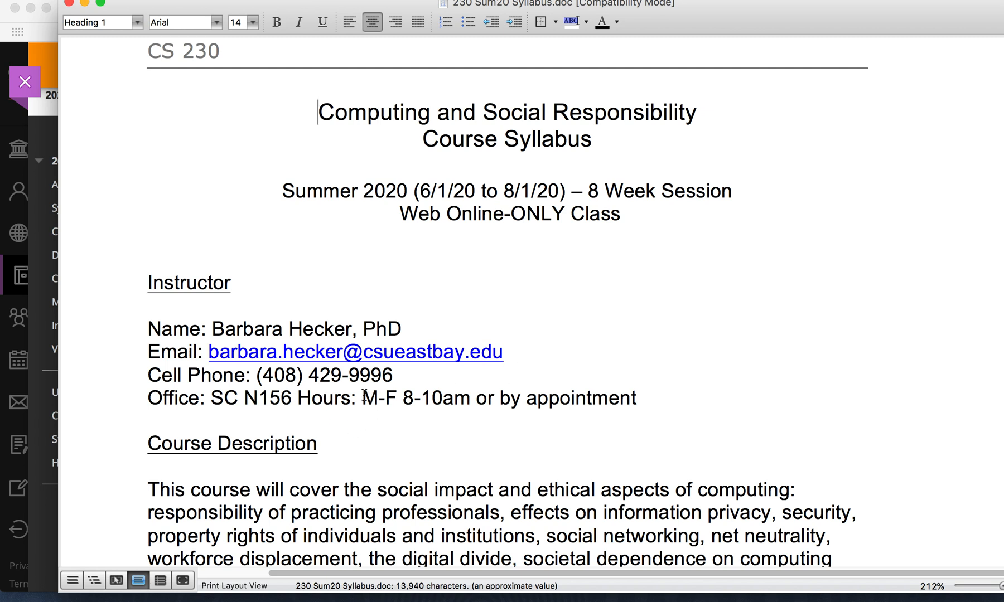
{"action": "left_click_drag", "start_coordinate": [361, 398], "coordinate": [636, 398]}
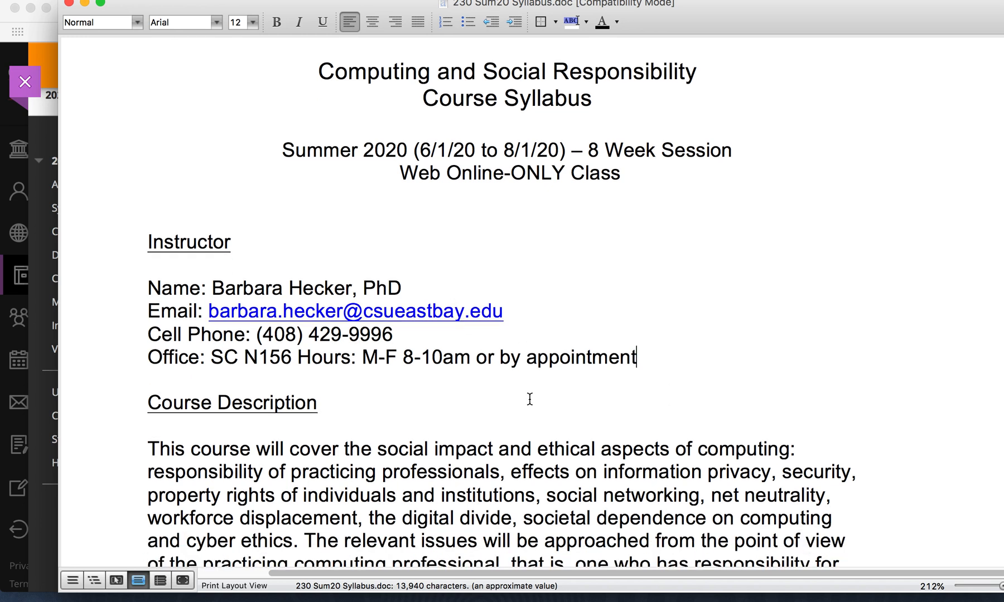
{"action": "mouse_move", "coordinate": [409, 363]}
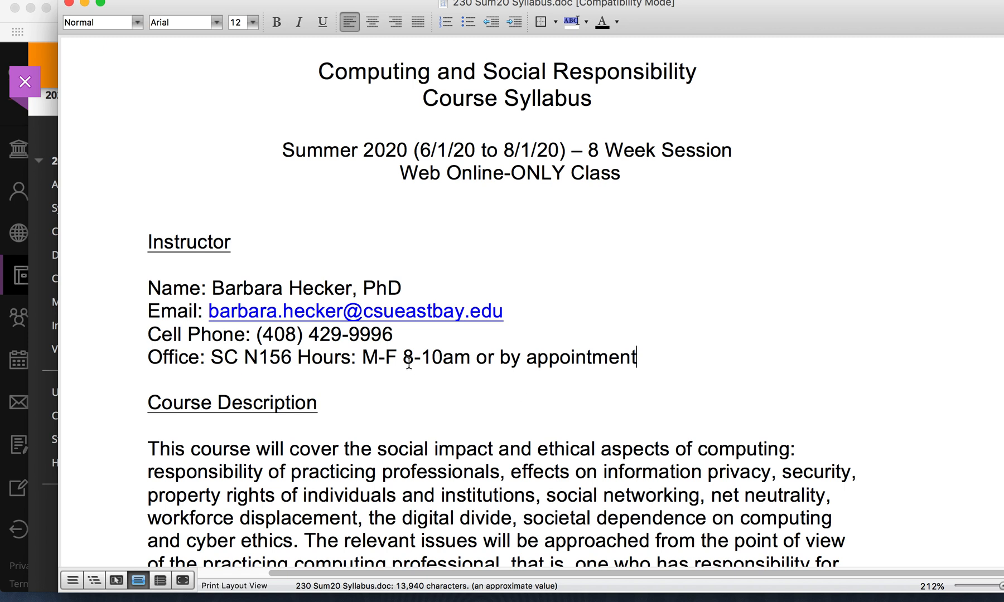
{"action": "double_click", "coordinate": [390, 357]}
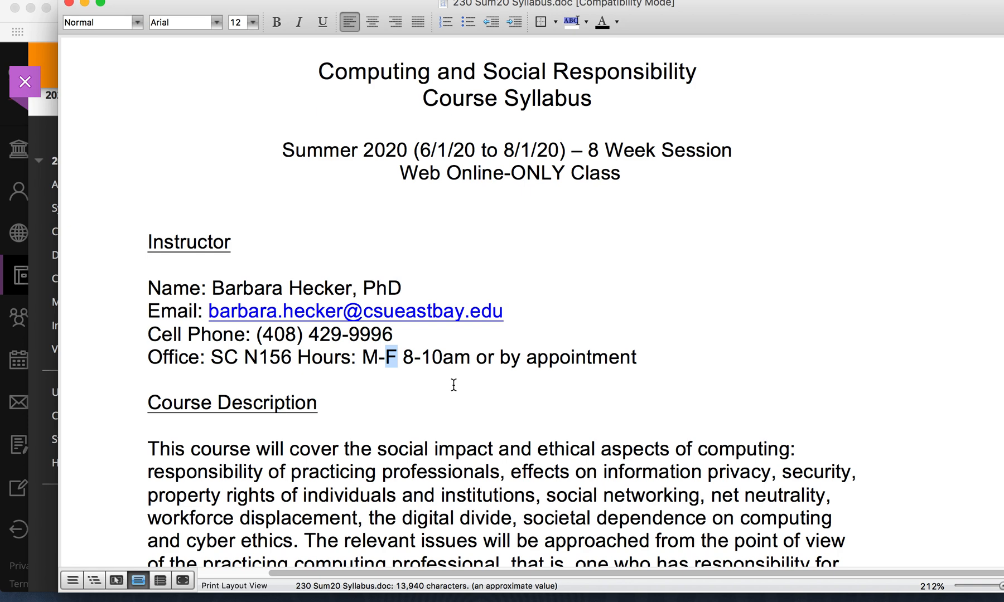
{"action": "mouse_move", "coordinate": [449, 390]}
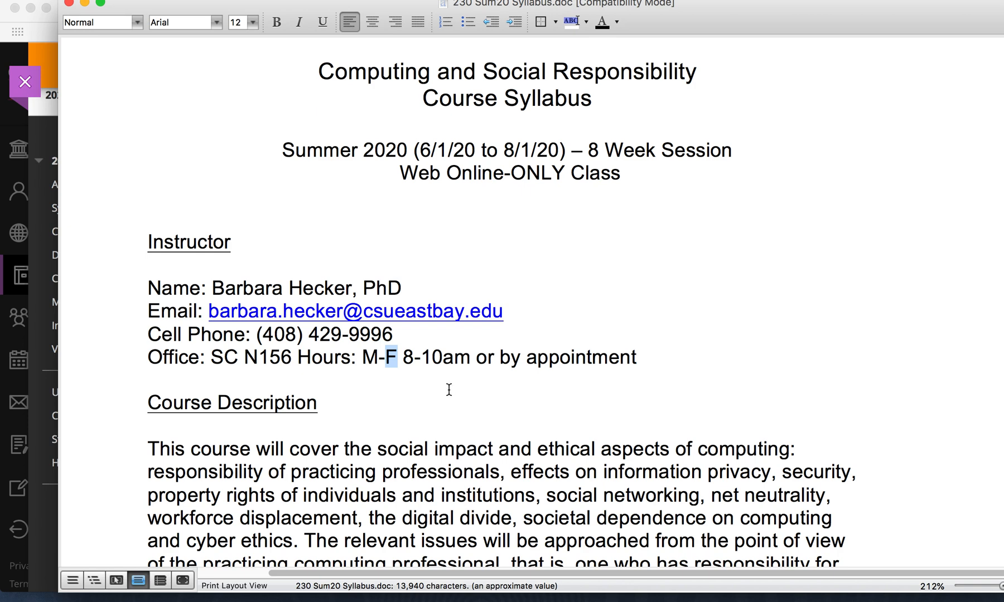
{"action": "scroll", "scroll_direction": "down", "scroll_amount": 3}
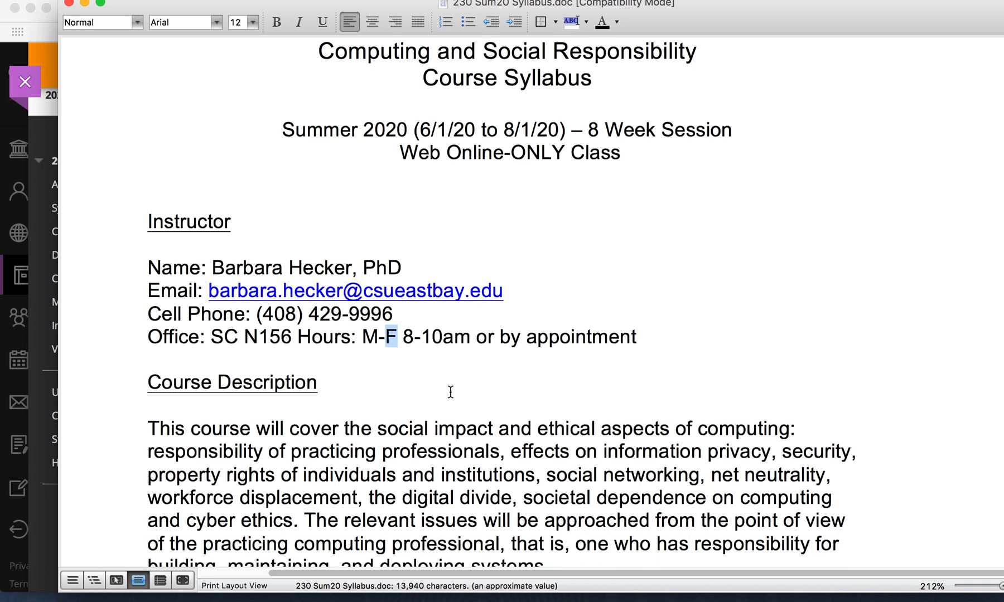
{"action": "scroll", "scroll_direction": "down", "scroll_amount": 3}
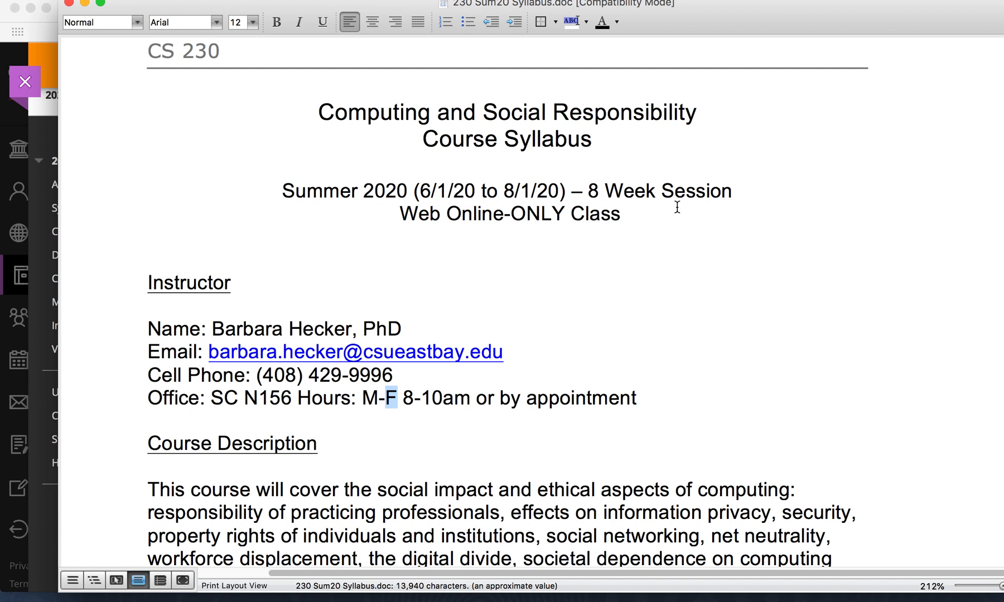
{"action": "mouse_move", "coordinate": [656, 283]}
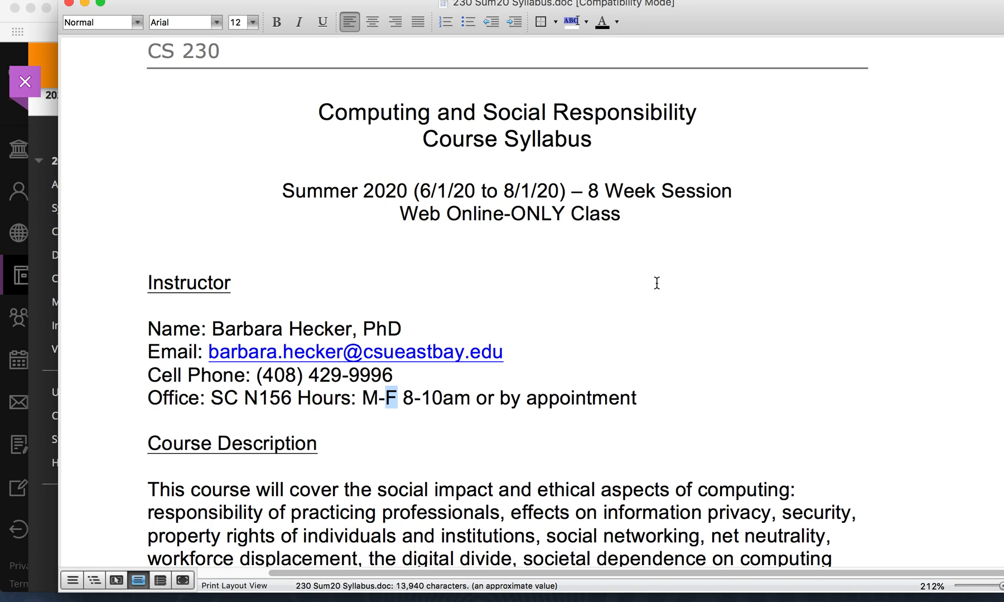
{"action": "mouse_move", "coordinate": [669, 297]}
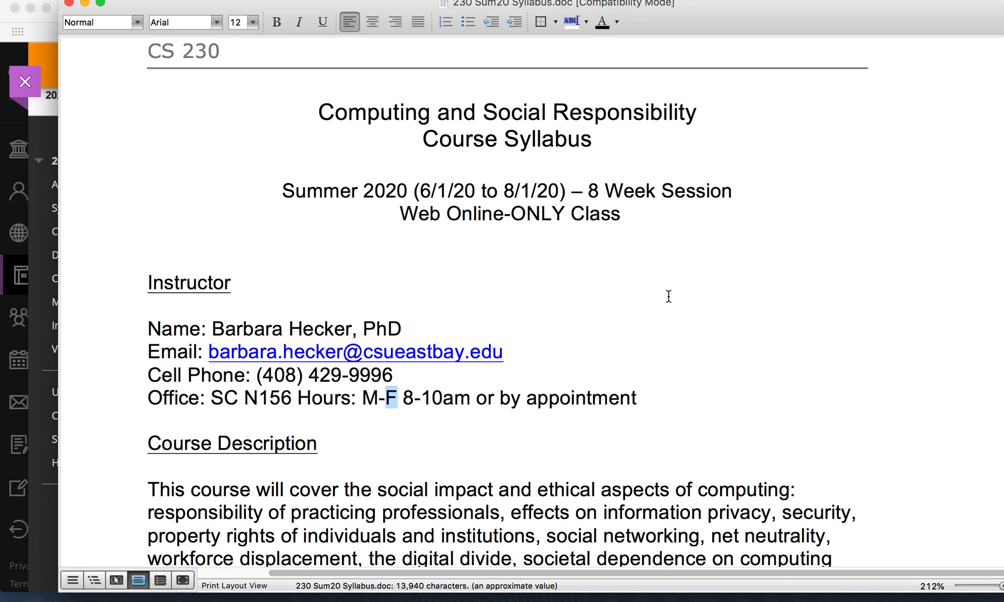
{"action": "scroll", "scroll_direction": "down", "scroll_amount": 3}
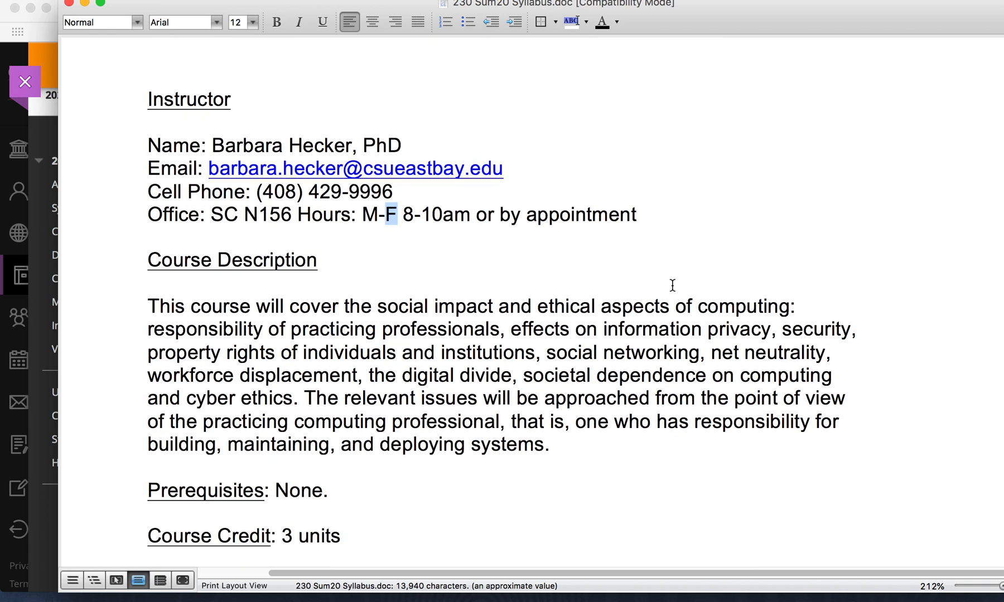
{"action": "scroll", "scroll_direction": "down", "scroll_amount": 3}
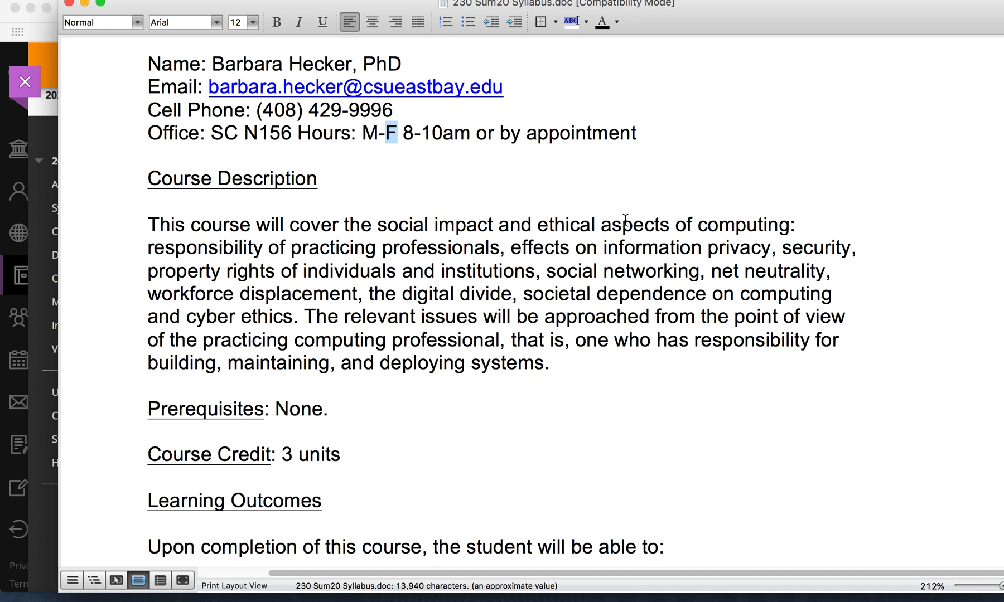
{"action": "mouse_move", "coordinate": [552, 256]}
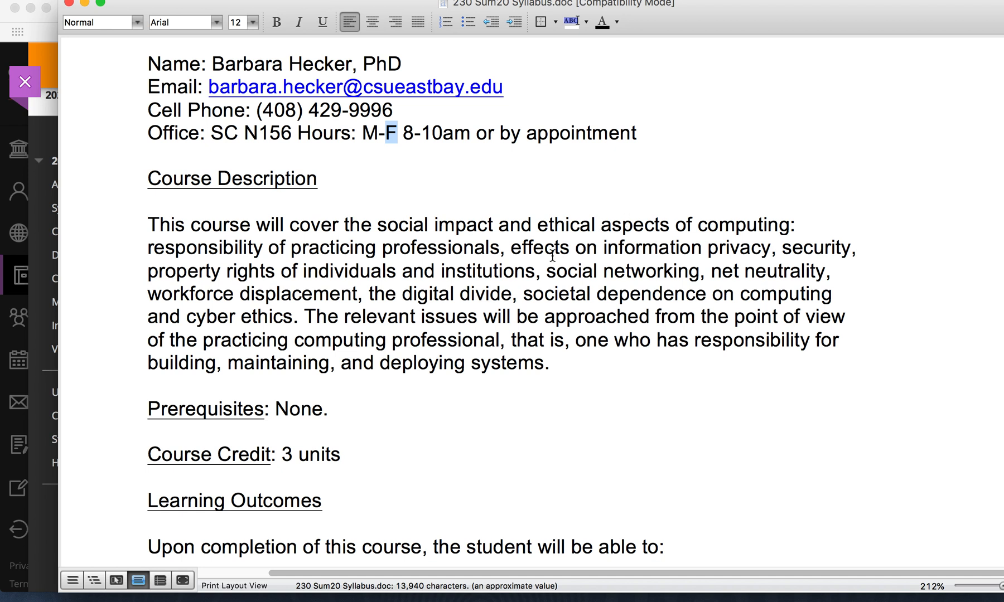
{"action": "mouse_move", "coordinate": [525, 276]}
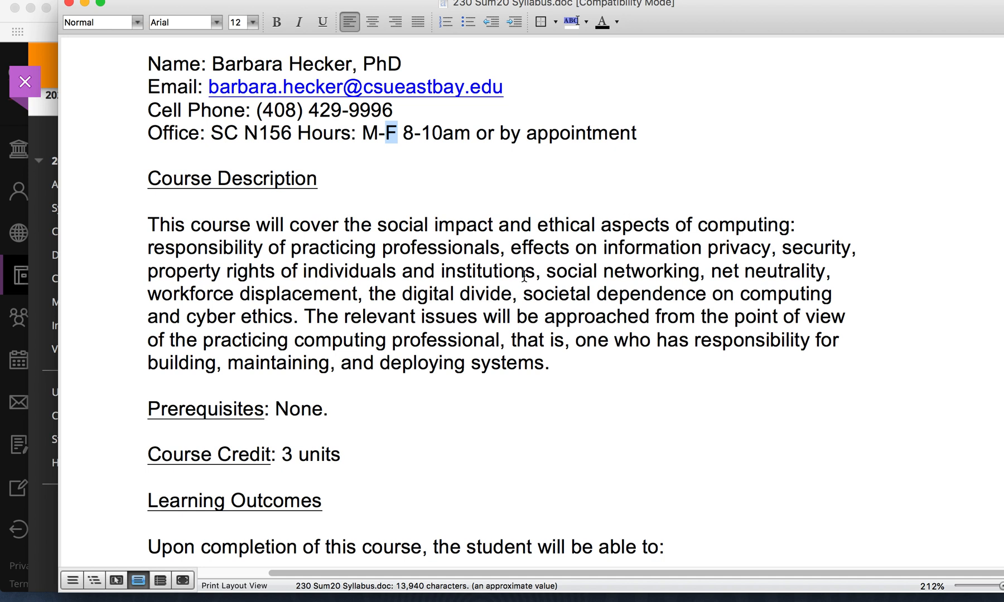
{"action": "mouse_move", "coordinate": [627, 254]}
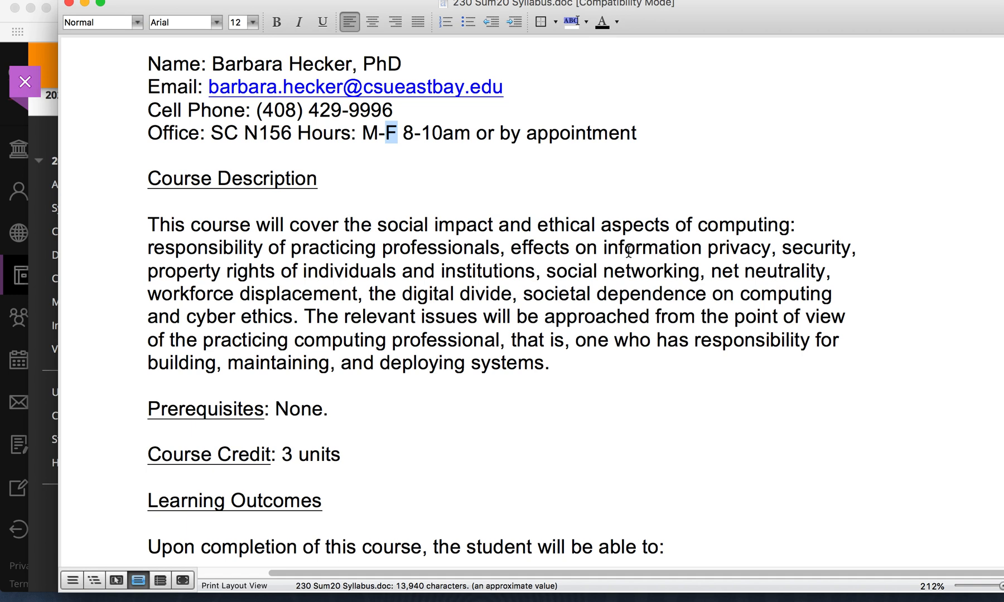
{"action": "scroll", "scroll_direction": "down", "scroll_amount": 3}
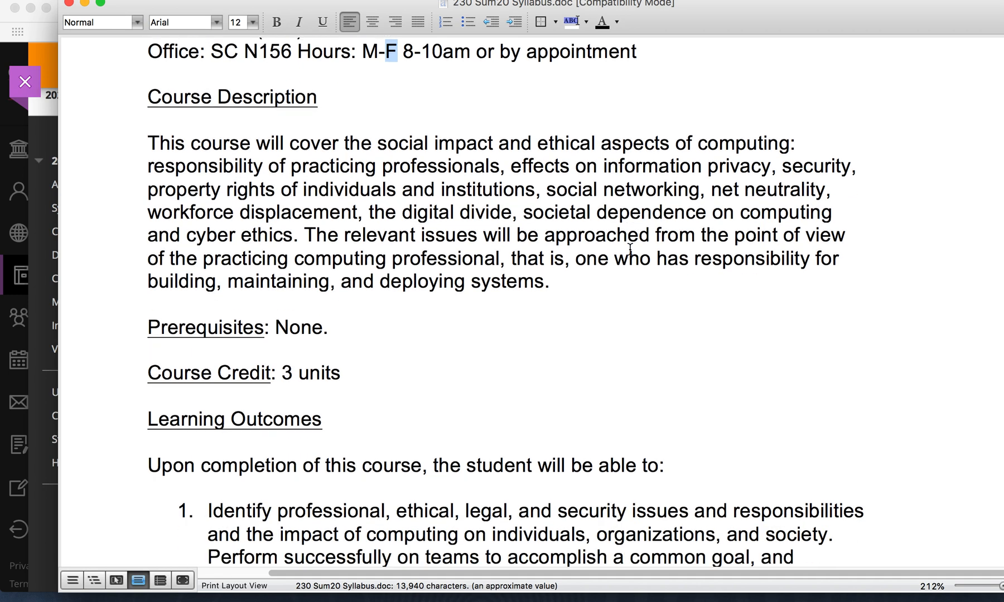
{"action": "scroll", "scroll_direction": "down", "scroll_amount": 3}
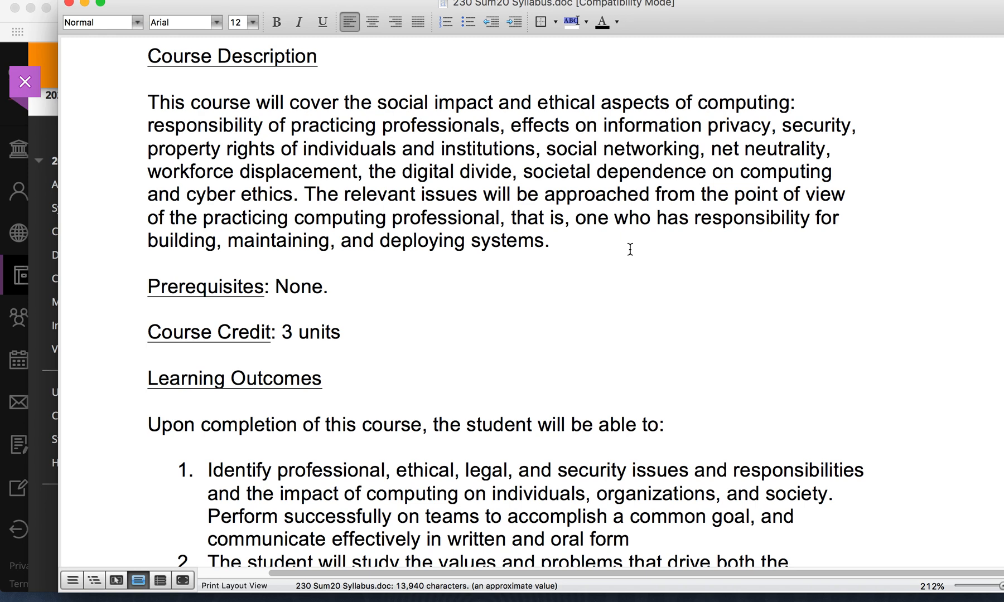
{"action": "scroll", "scroll_direction": "up", "scroll_amount": 3}
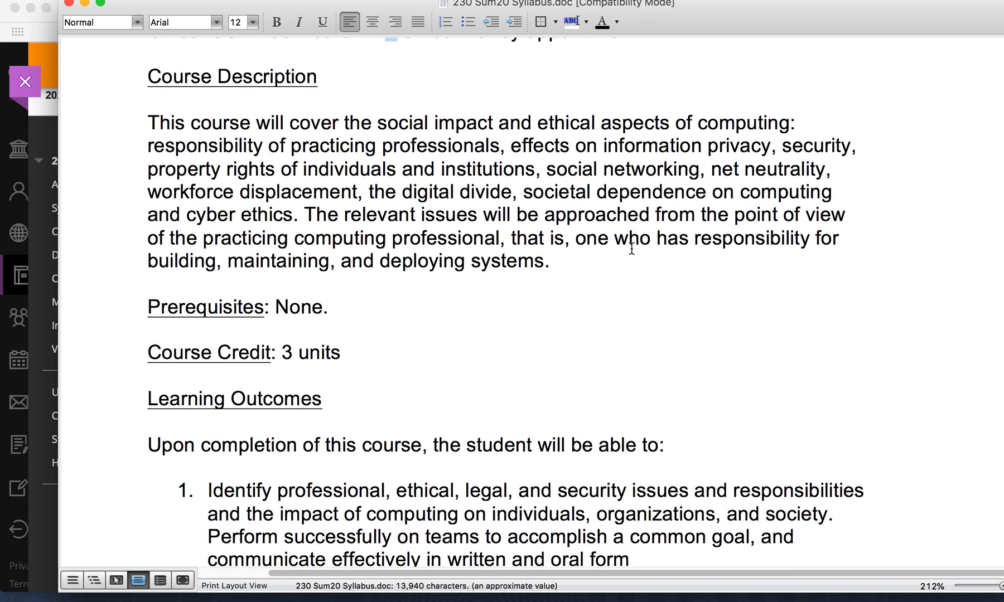
{"action": "scroll", "scroll_direction": "down", "scroll_amount": 3}
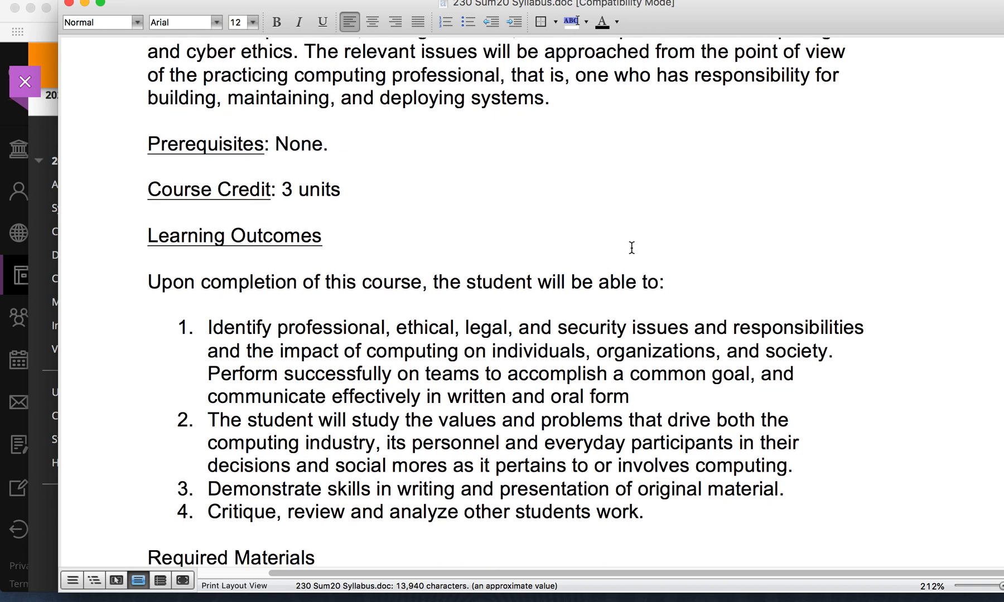
{"action": "scroll", "scroll_direction": "down", "scroll_amount": 3}
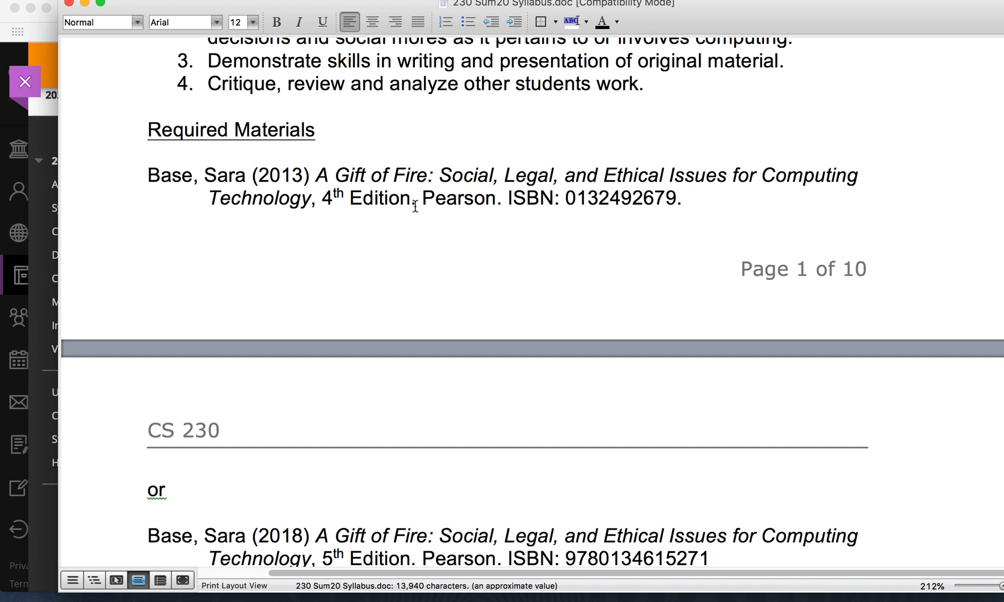
Scroll the Word syllabus past Required Materials and the lecture notes link to the Grading table
{"action": "scroll", "scroll_direction": "down", "scroll_amount": 3}
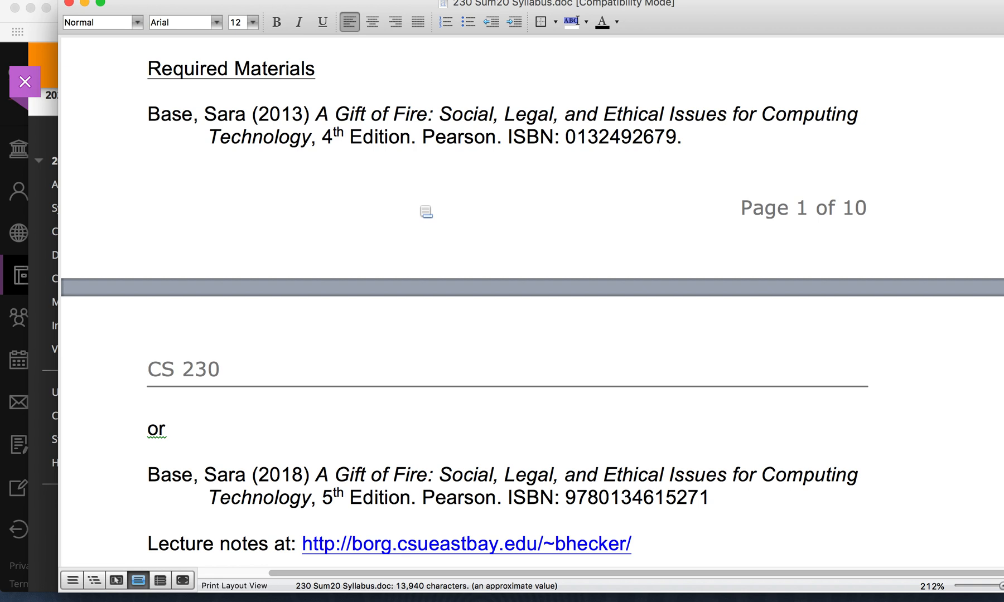
{"action": "mouse_move", "coordinate": [573, 447]}
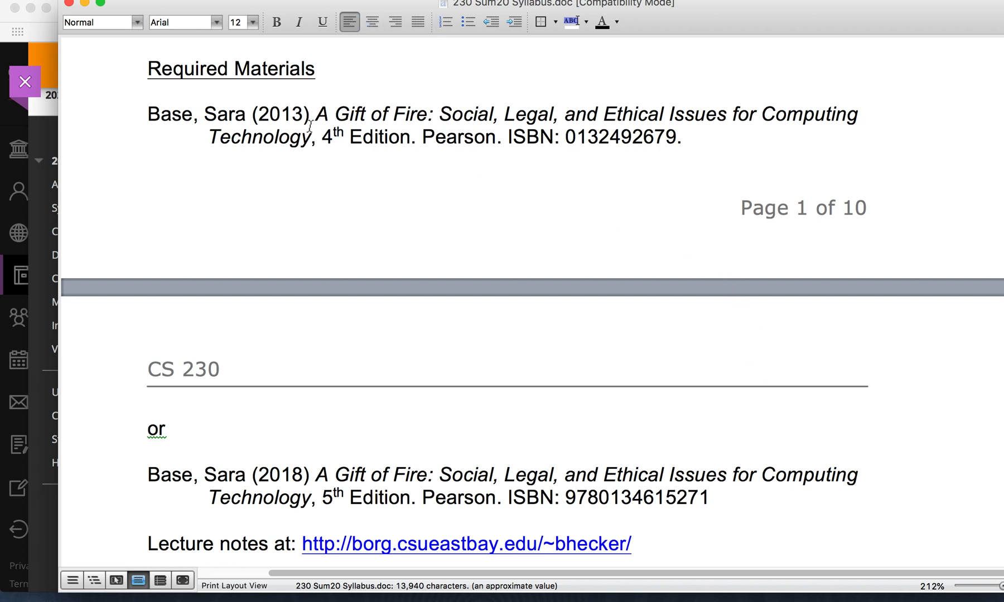
{"action": "scroll", "scroll_direction": "down", "scroll_amount": 3}
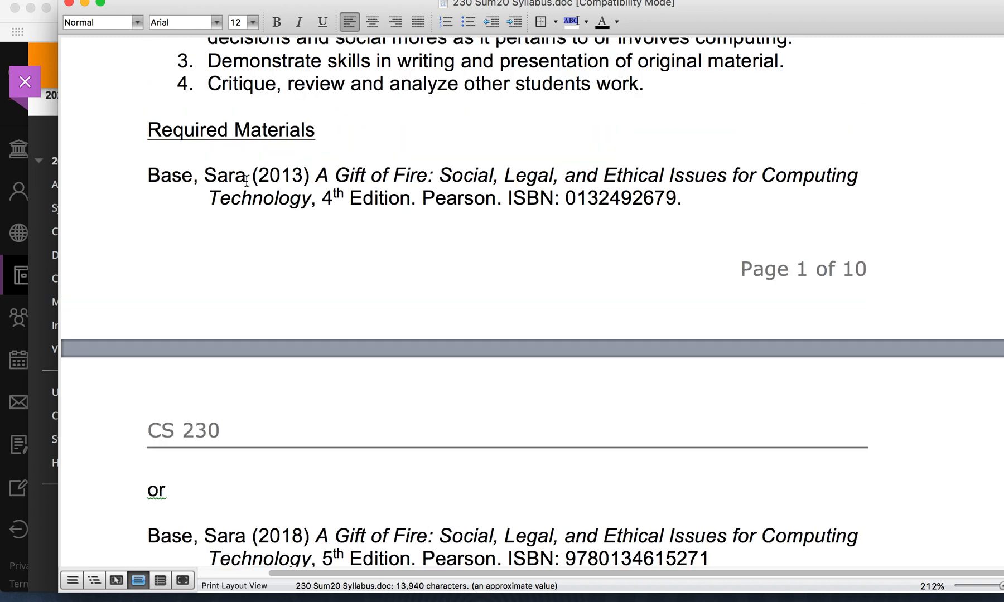
{"action": "scroll", "scroll_direction": "down", "scroll_amount": 3}
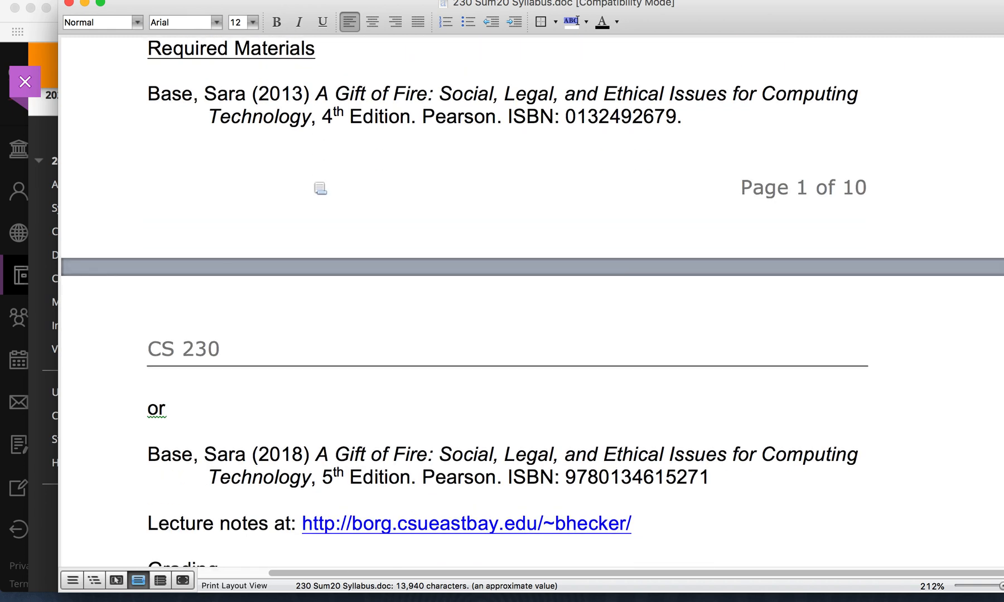
{"action": "scroll", "scroll_direction": "down", "scroll_amount": 3}
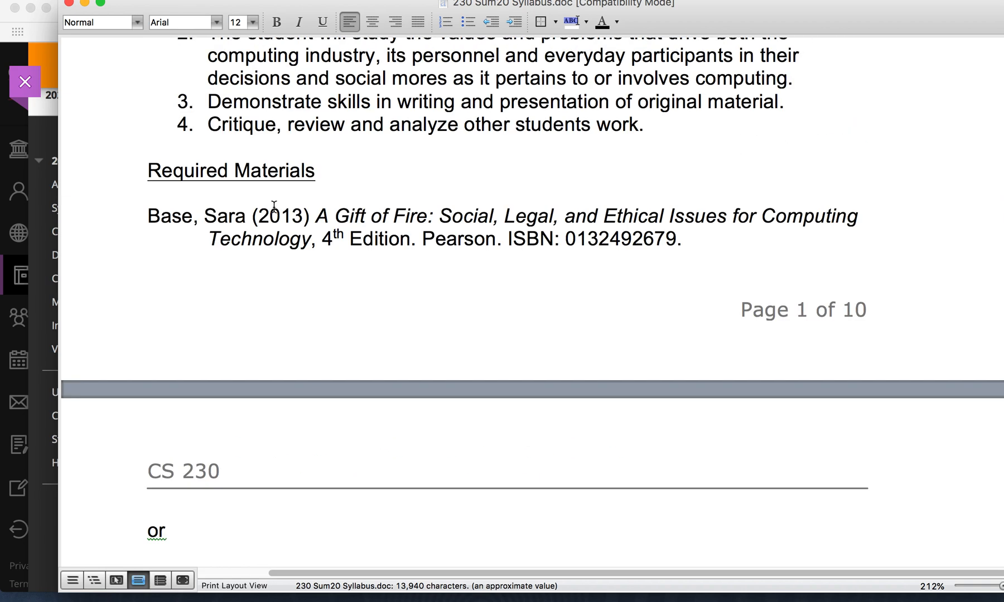
{"action": "scroll", "scroll_direction": "down", "scroll_amount": 3}
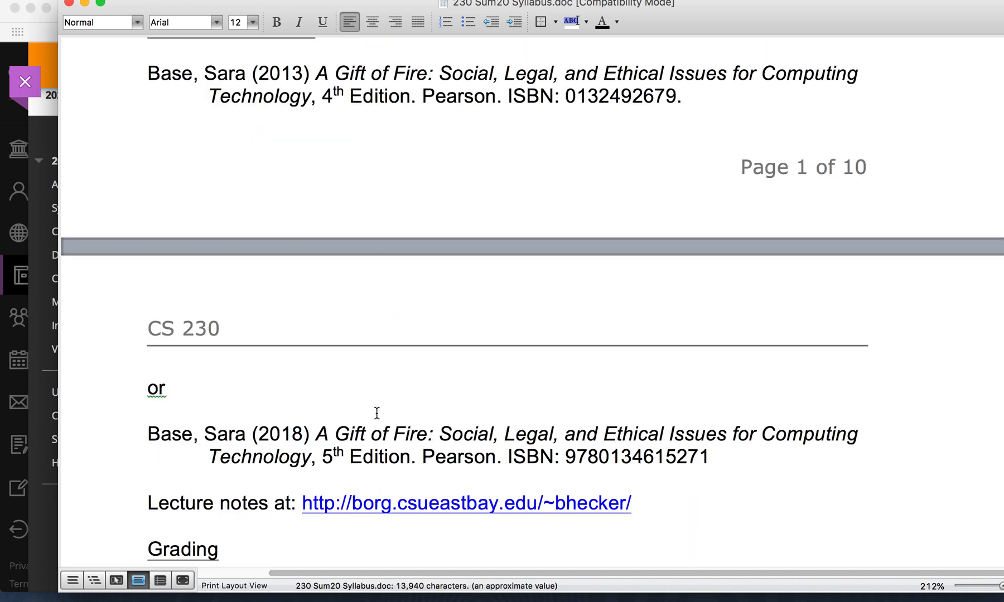
{"action": "mouse_move", "coordinate": [352, 115]}
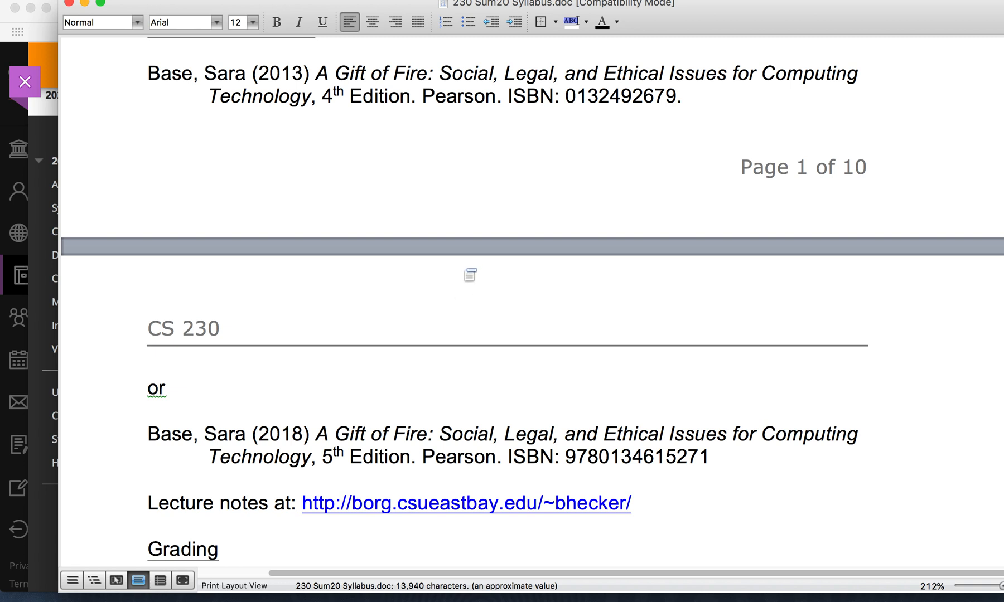
{"action": "scroll", "scroll_direction": "down", "scroll_amount": 3}
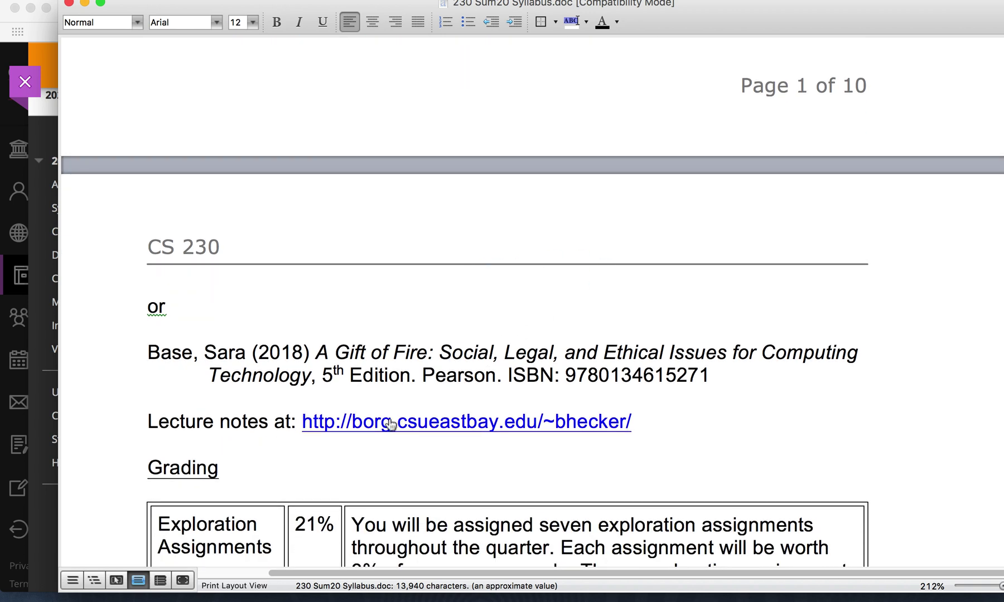
{"action": "mouse_move", "coordinate": [329, 432]}
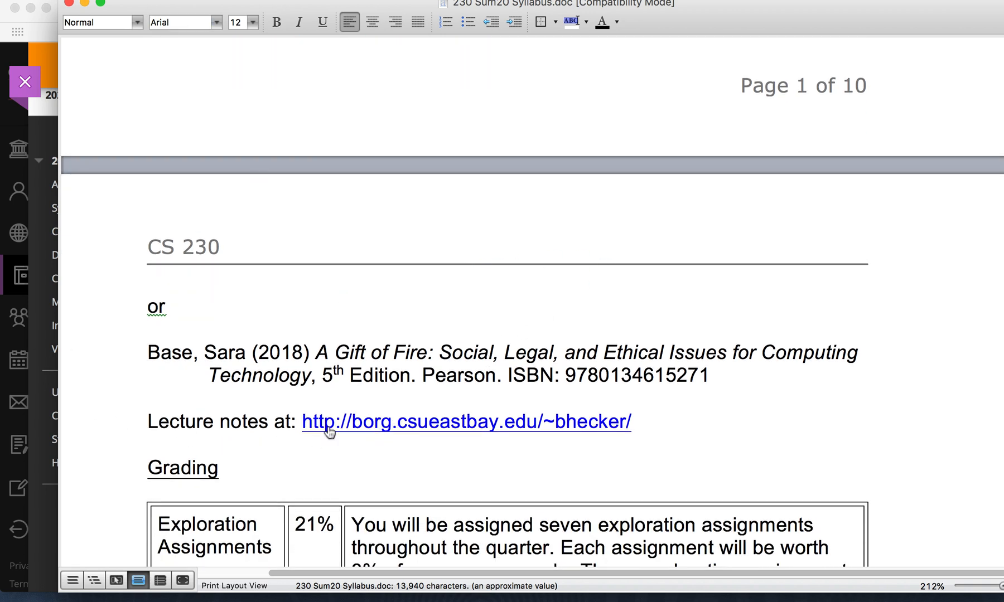
{"action": "mouse_move", "coordinate": [242, 5]}
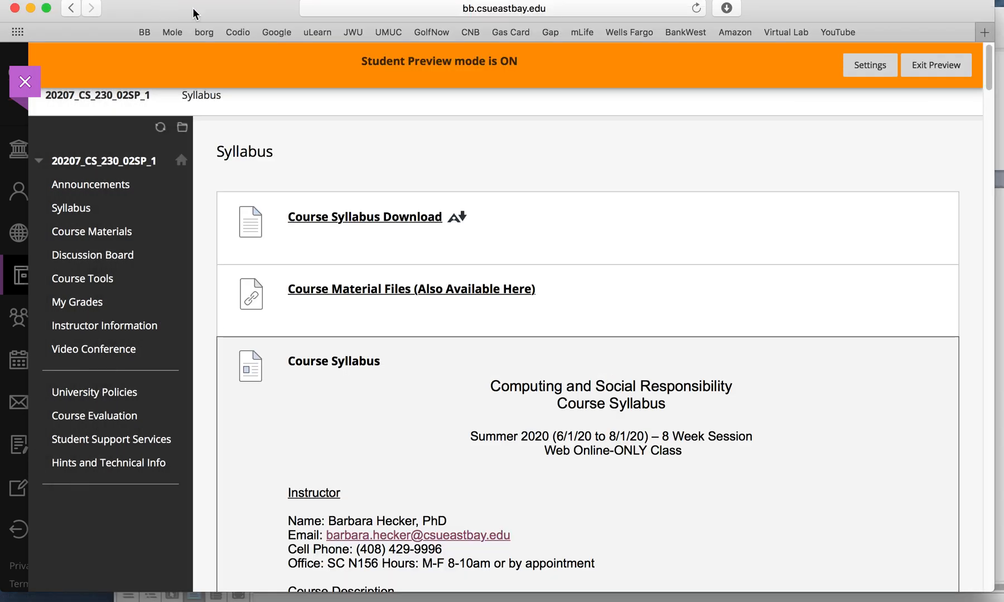
{"action": "mouse_move", "coordinate": [267, 309]}
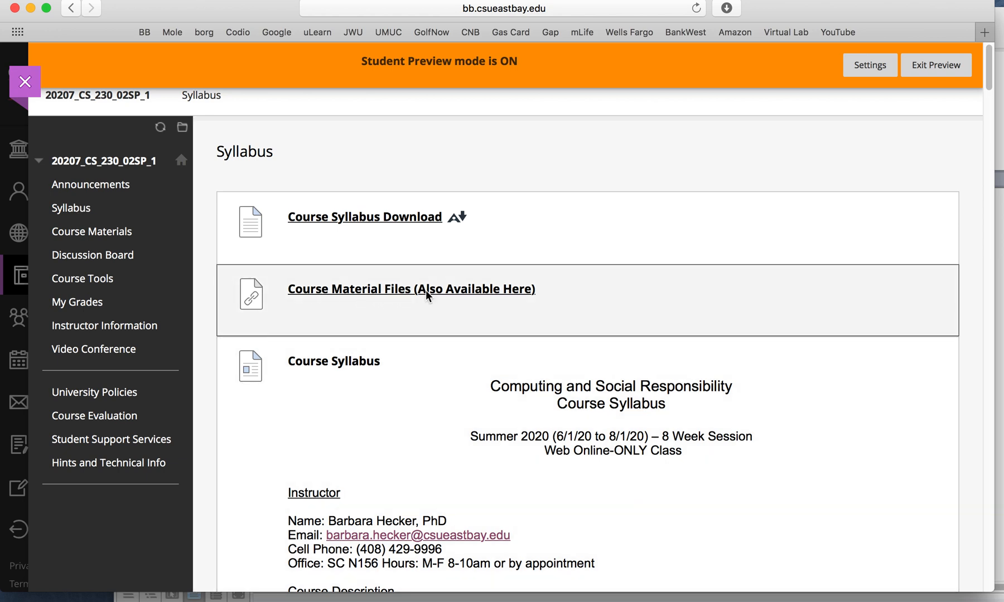
Open Course Material Files in a new tab and go up to the CS-230, CS-311, Previous Terms listing
{"action": "left_click", "coordinate": [427, 295]}
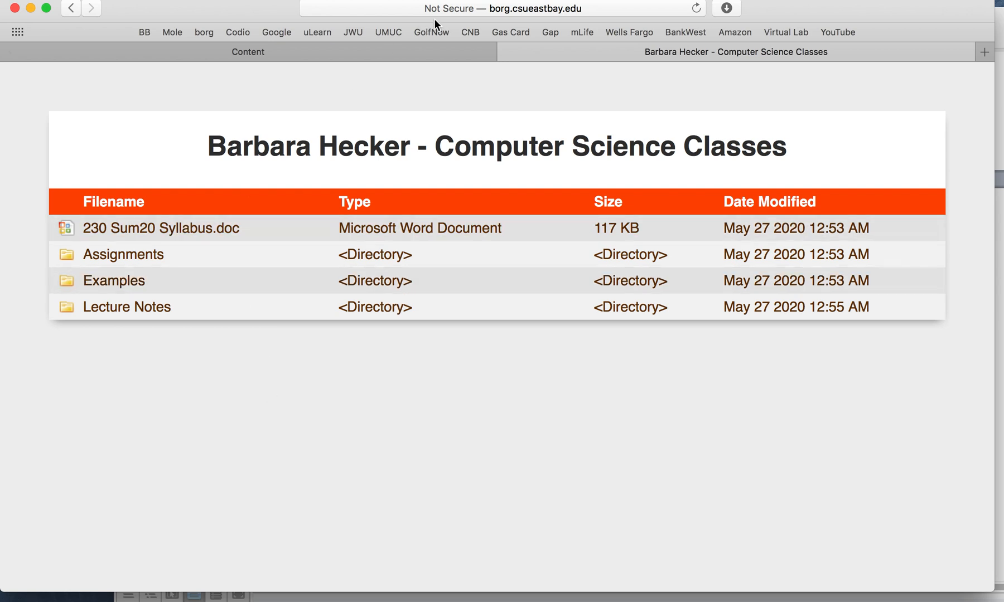
{"action": "mouse_move", "coordinate": [199, 179]}
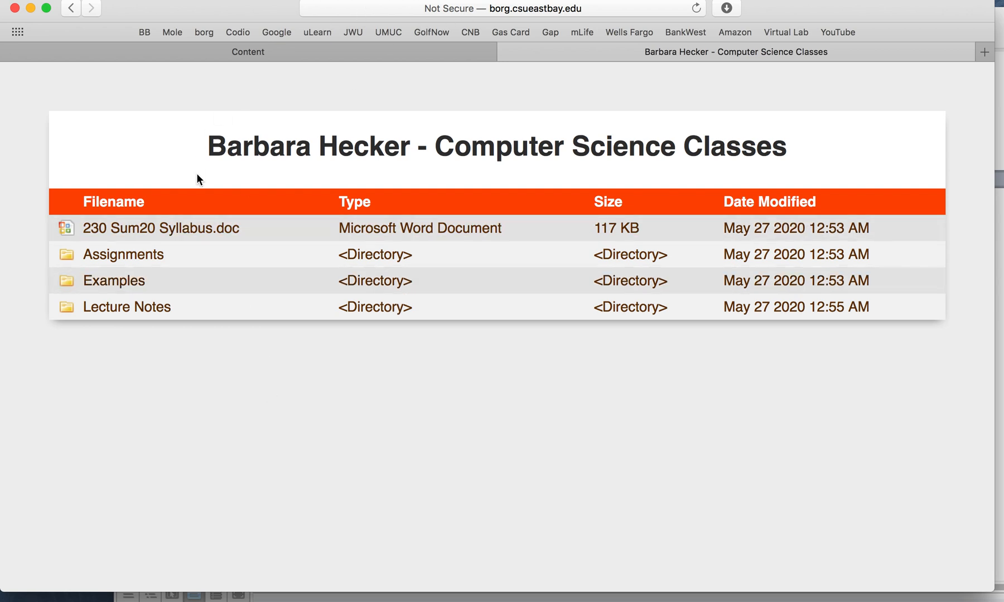
{"action": "mouse_move", "coordinate": [253, 70]}
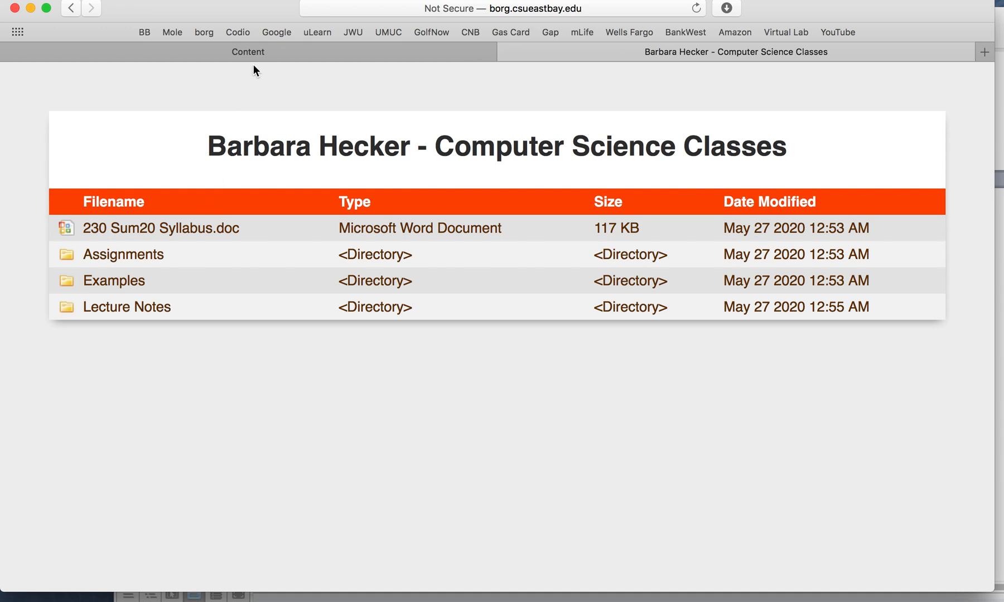
{"action": "left_click", "coordinate": [248, 52]}
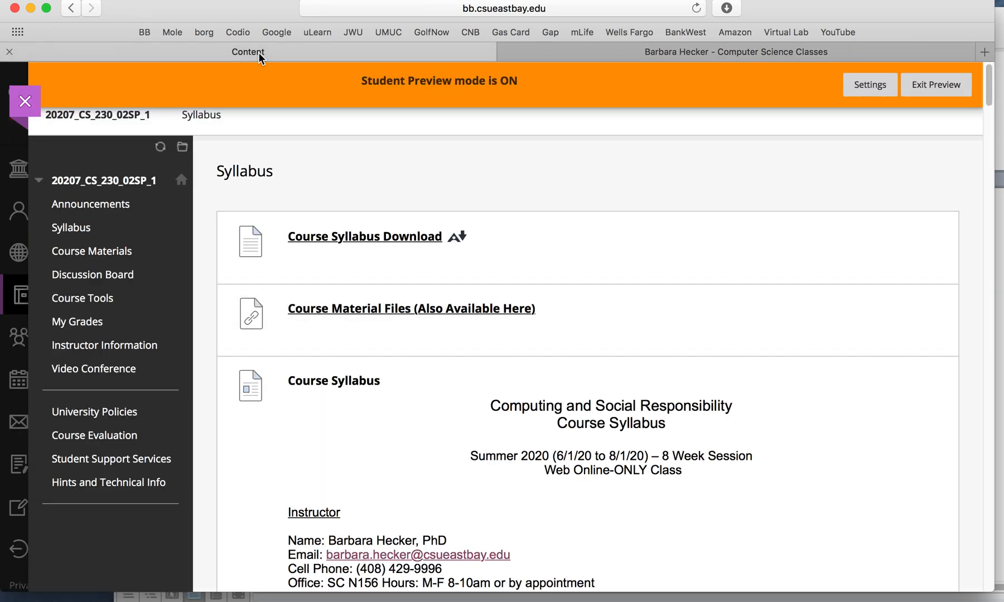
{"action": "mouse_move", "coordinate": [544, 58]}
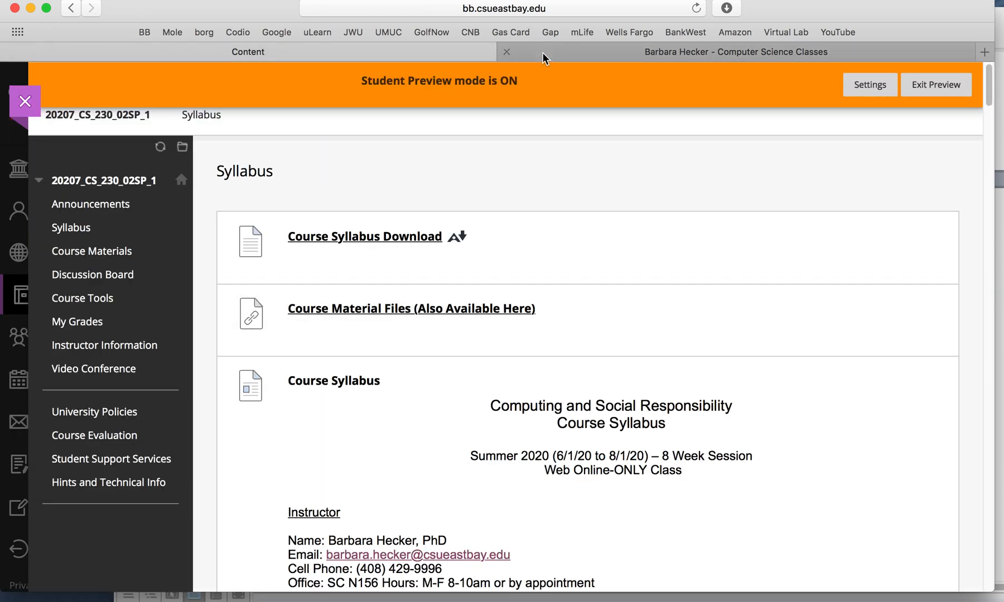
{"action": "left_click", "coordinate": [735, 51]}
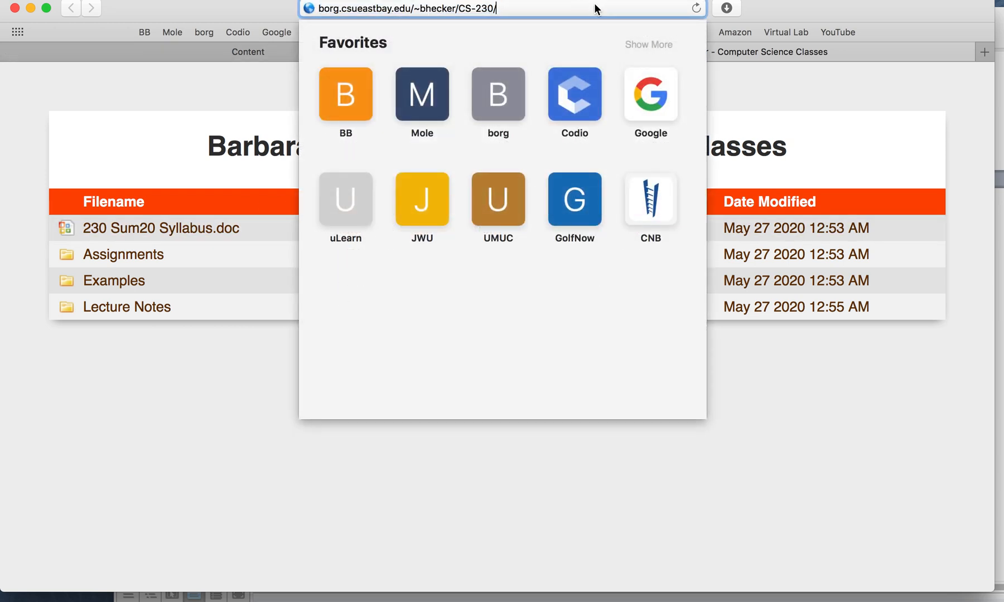
{"action": "key", "text": "Backspace"}
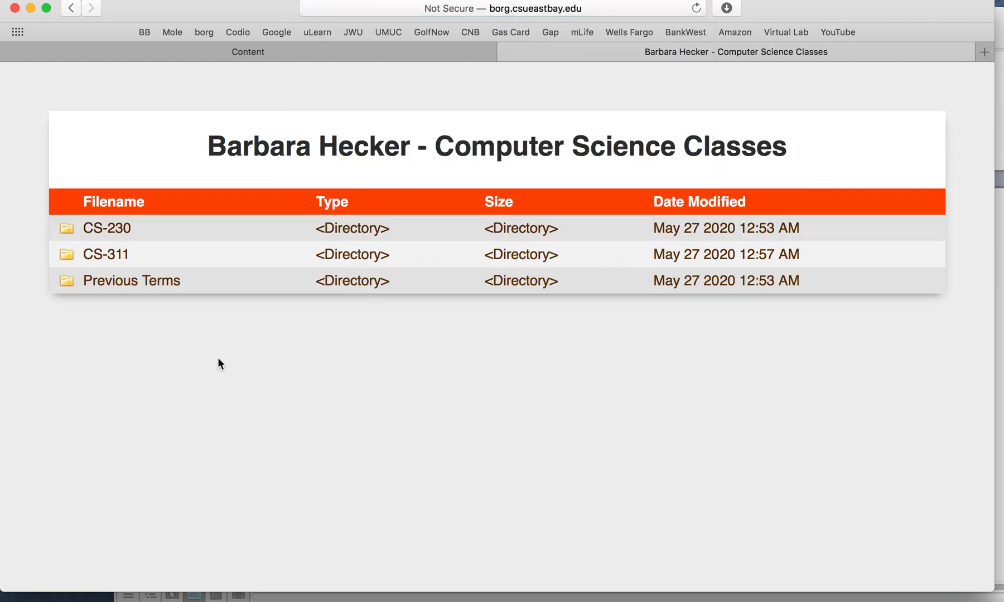
{"action": "left_click", "coordinate": [155, 281]}
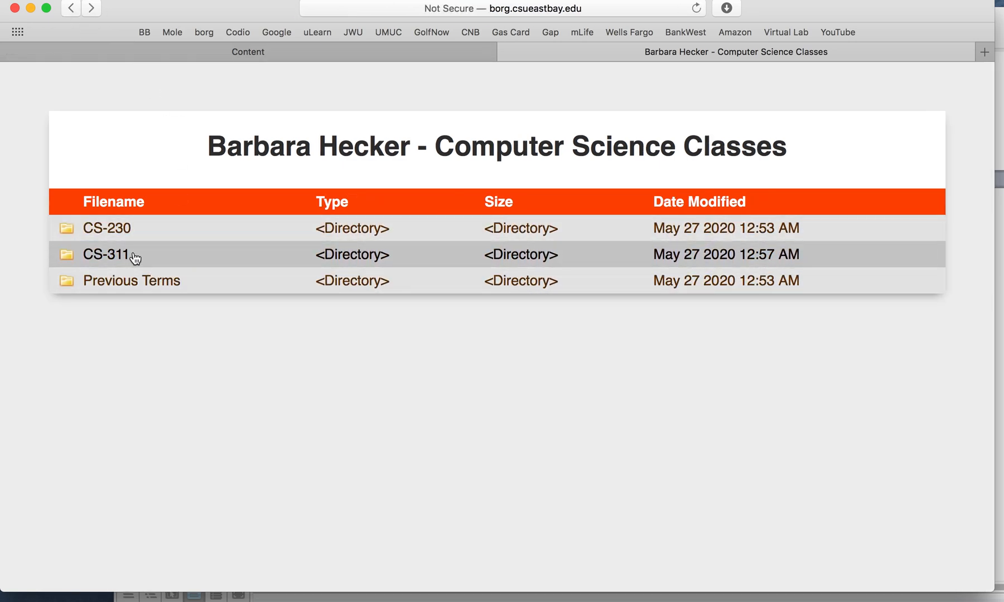
{"action": "mouse_move", "coordinate": [413, 259]}
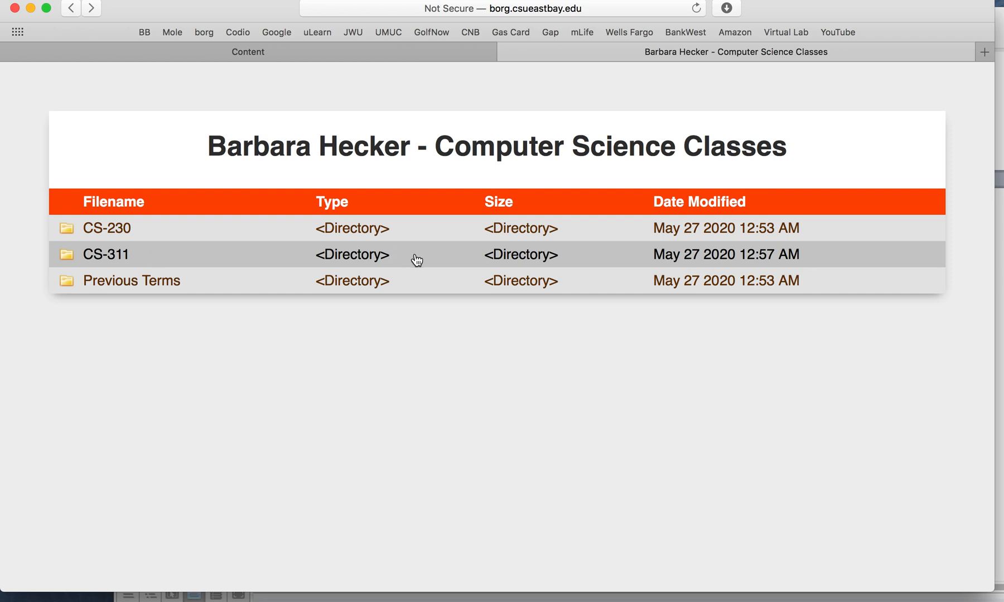
{"action": "mouse_move", "coordinate": [534, 68]}
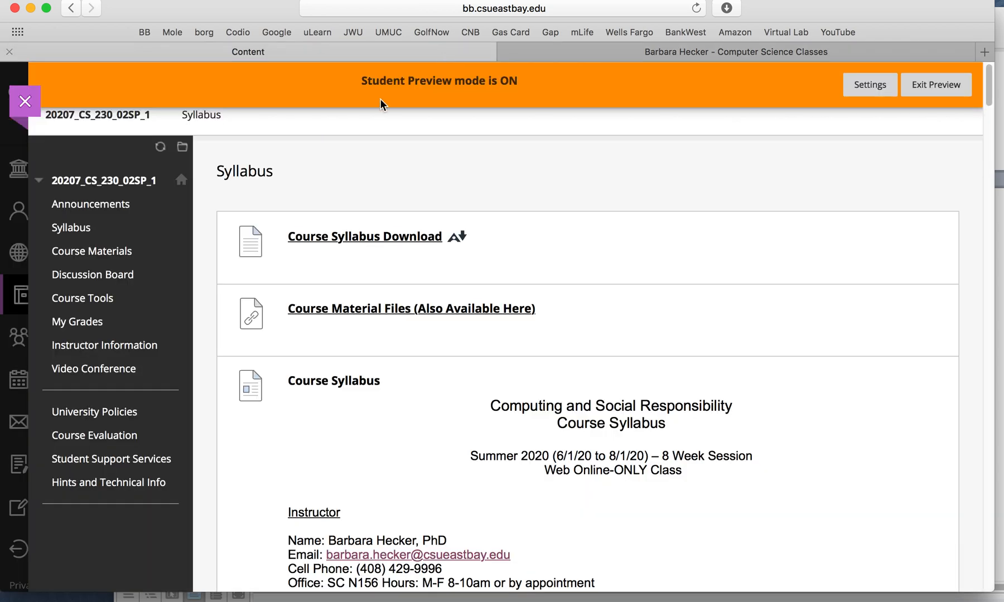
{"action": "mouse_move", "coordinate": [186, 196]}
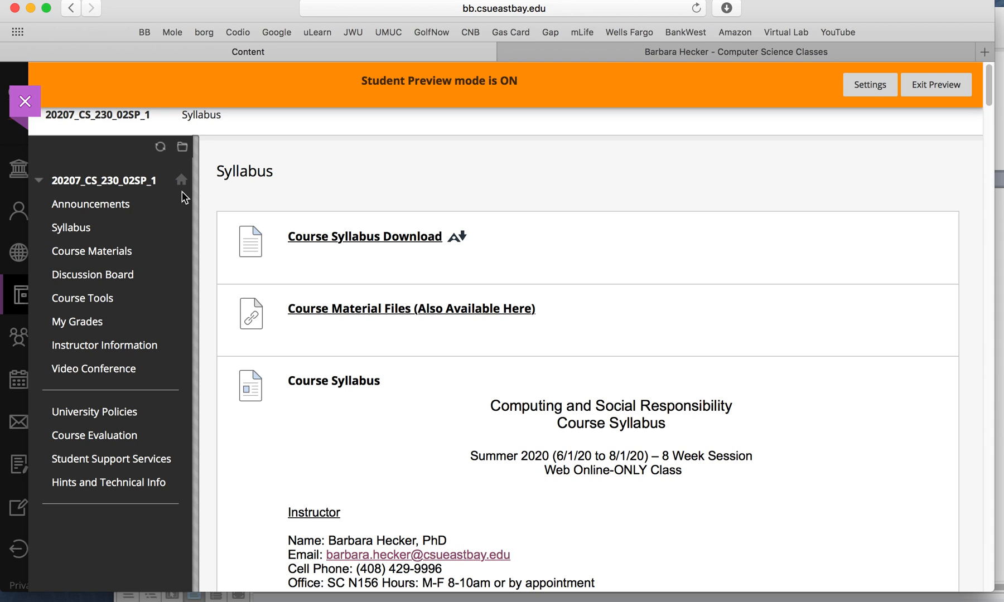
{"action": "mouse_move", "coordinate": [454, 276]}
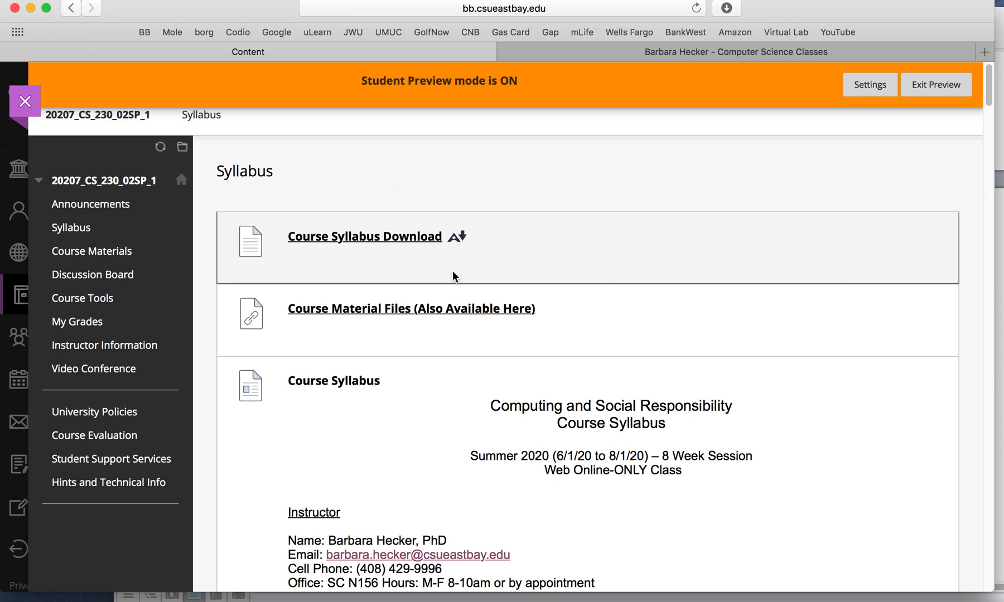
{"action": "mouse_move", "coordinate": [453, 329]}
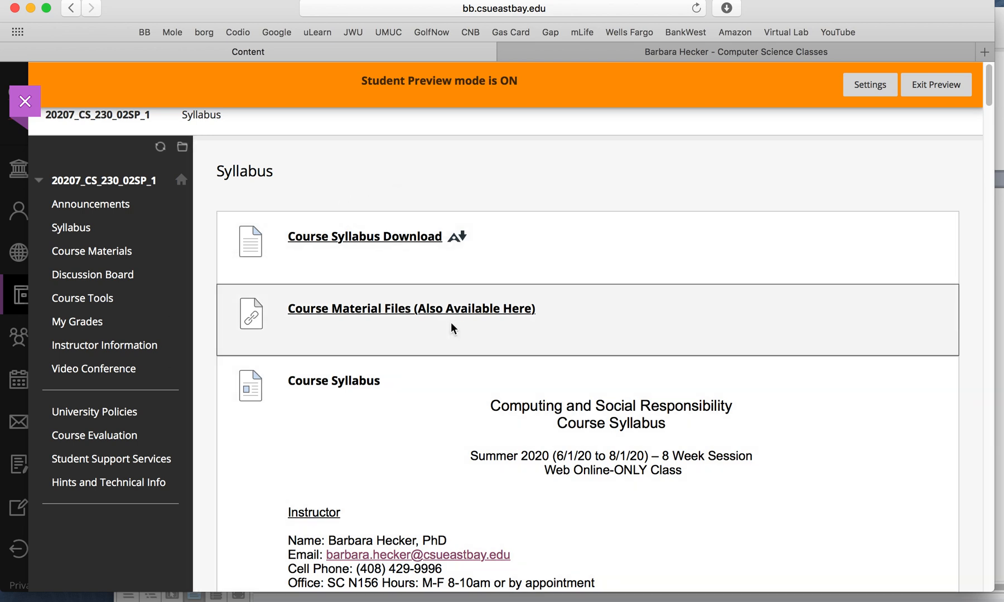
{"action": "mouse_move", "coordinate": [331, 331]}
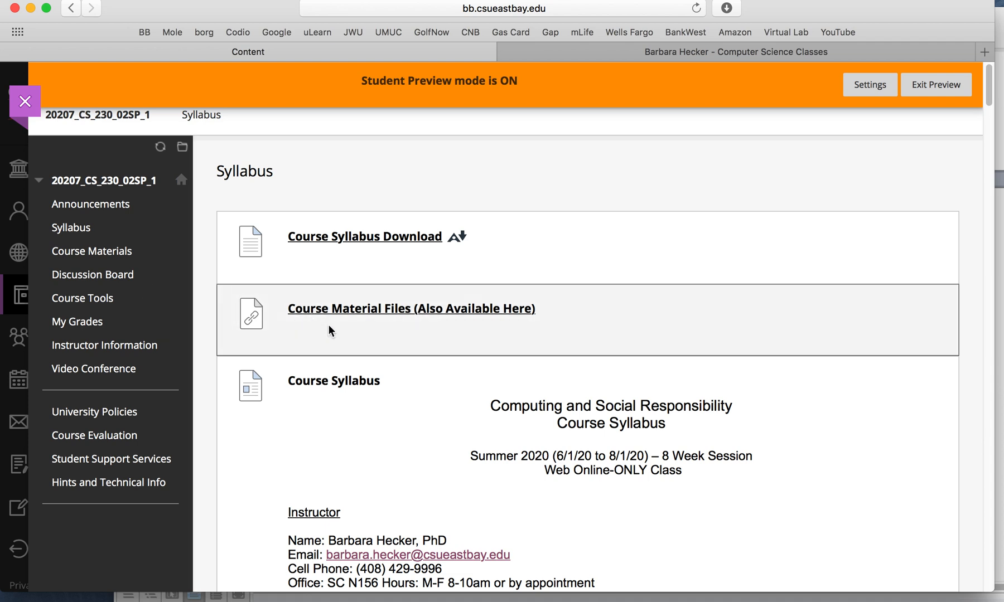
{"action": "mouse_move", "coordinate": [598, 351]}
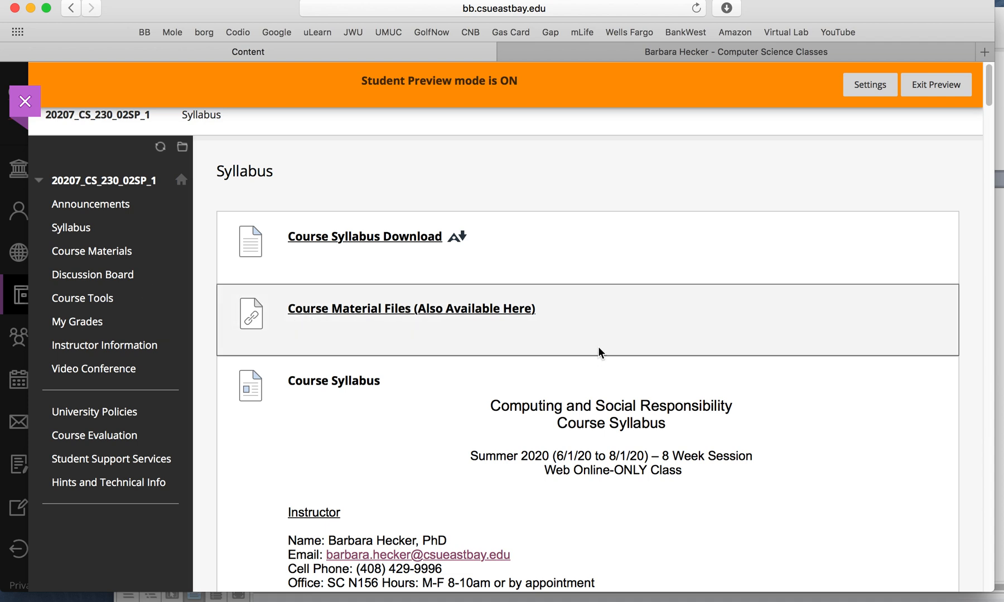
{"action": "mouse_move", "coordinate": [544, 329]}
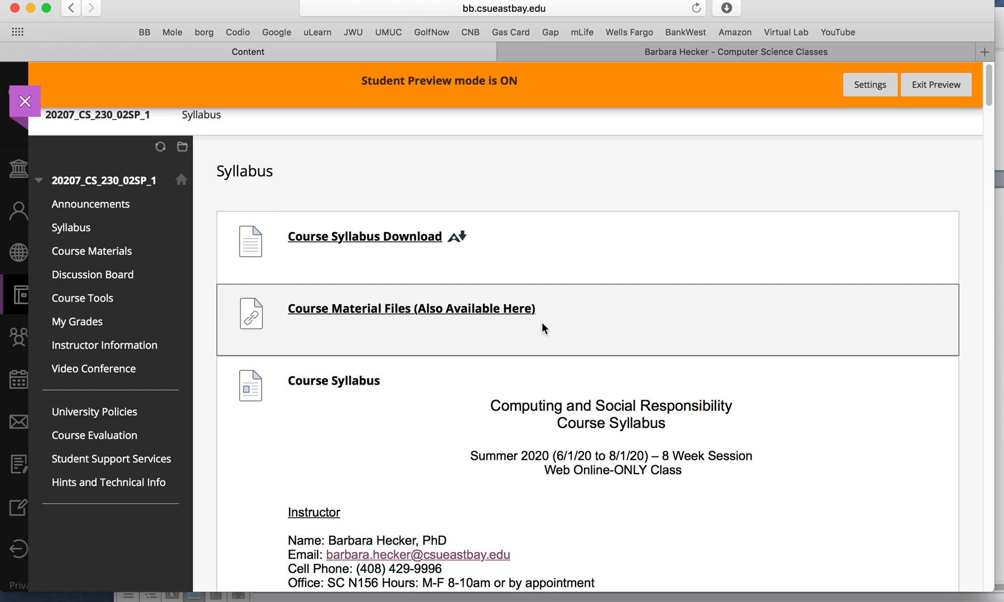
Scroll the student-preview Syllabus page down to the course description below the instructor details
{"action": "scroll", "scroll_direction": "down", "scroll_amount": 3}
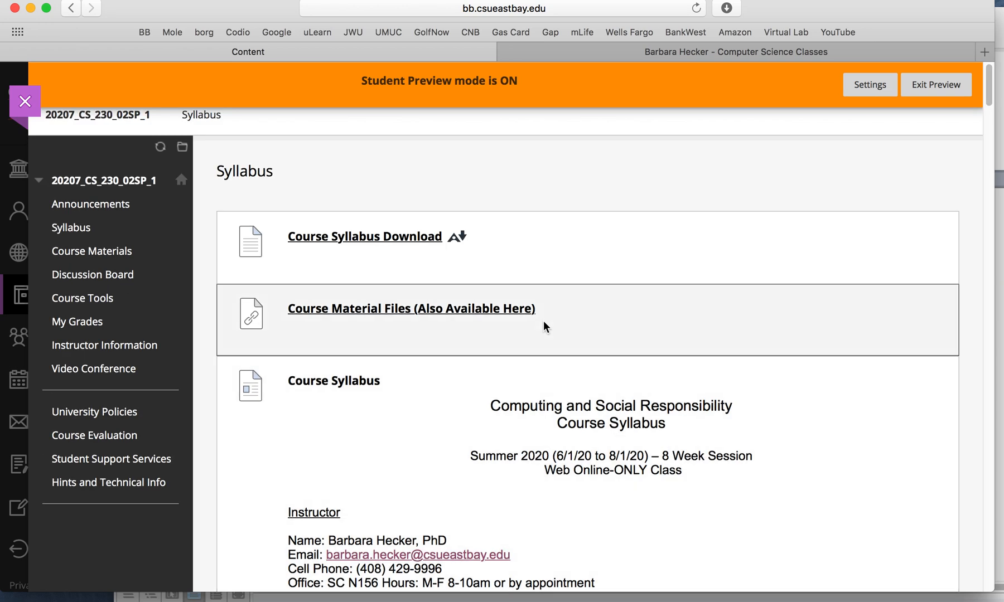
{"action": "mouse_move", "coordinate": [543, 322]}
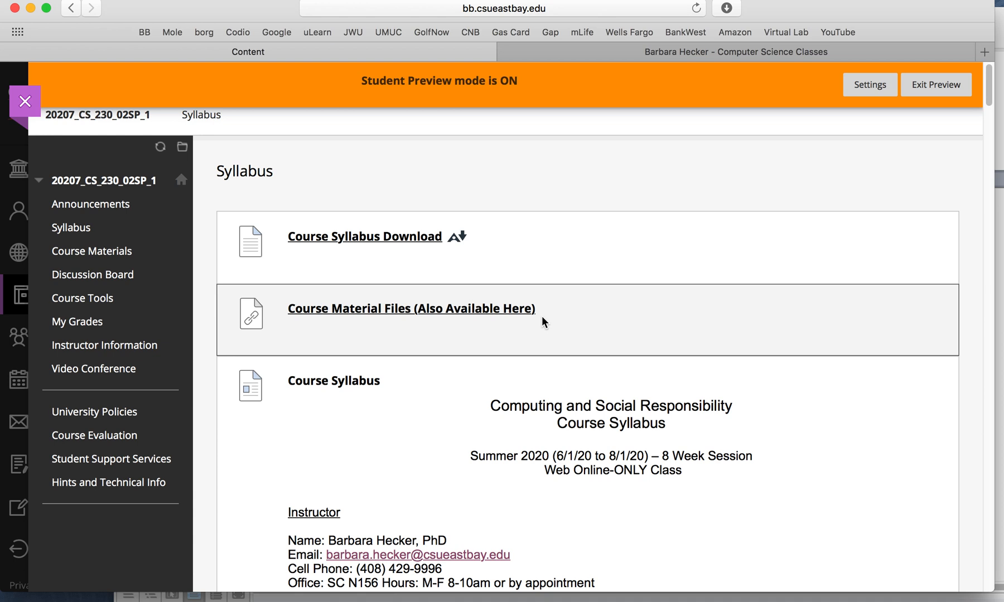
{"action": "scroll", "scroll_direction": "down", "scroll_amount": 3}
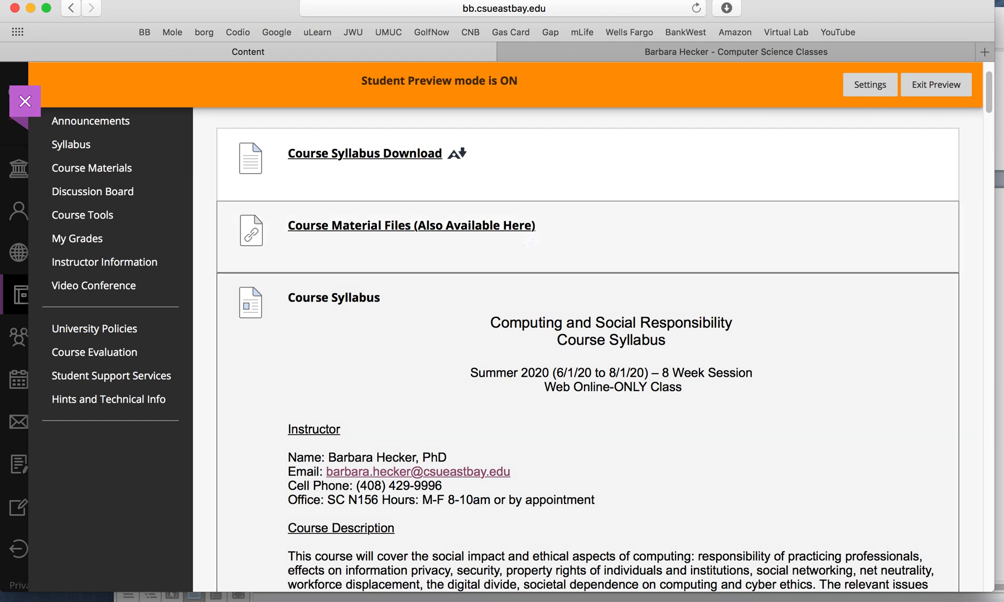
Scroll the Syllabus past Required Materials to the Grading table and academic dishonesty section
{"action": "scroll", "scroll_direction": "down", "scroll_amount": 3}
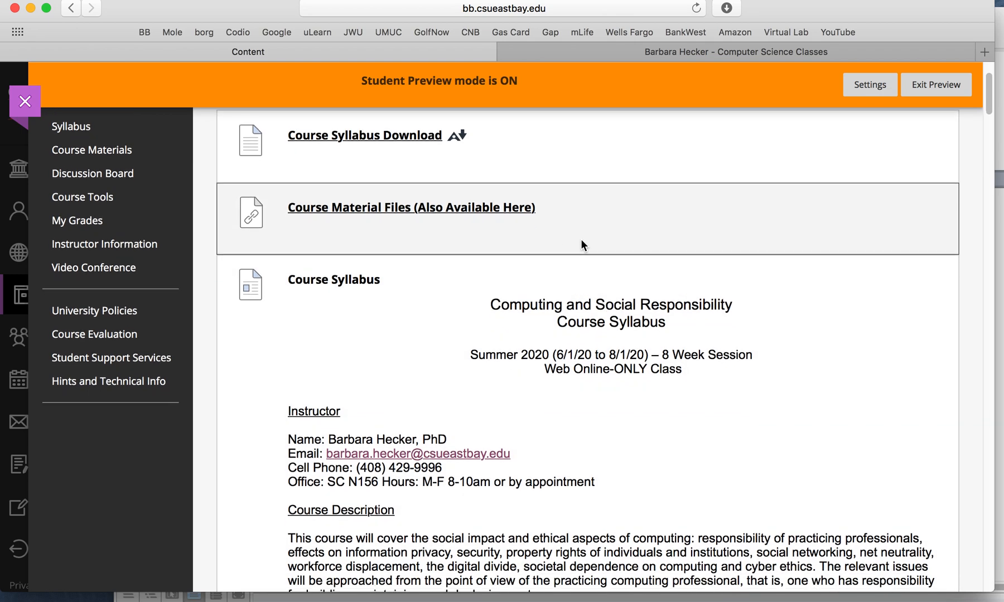
{"action": "scroll", "scroll_direction": "down", "scroll_amount": 3}
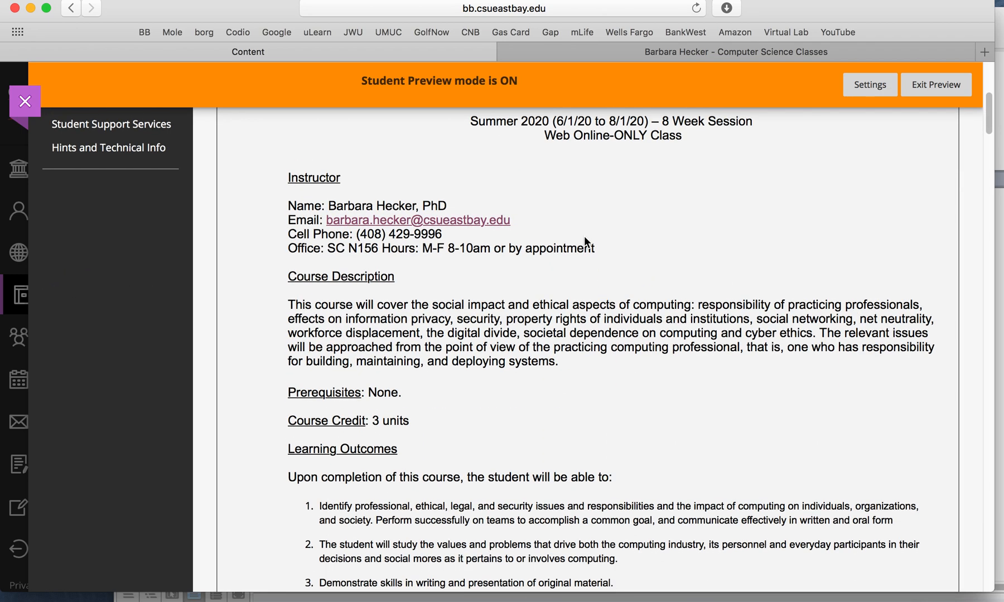
{"action": "scroll", "scroll_direction": "down", "scroll_amount": 3}
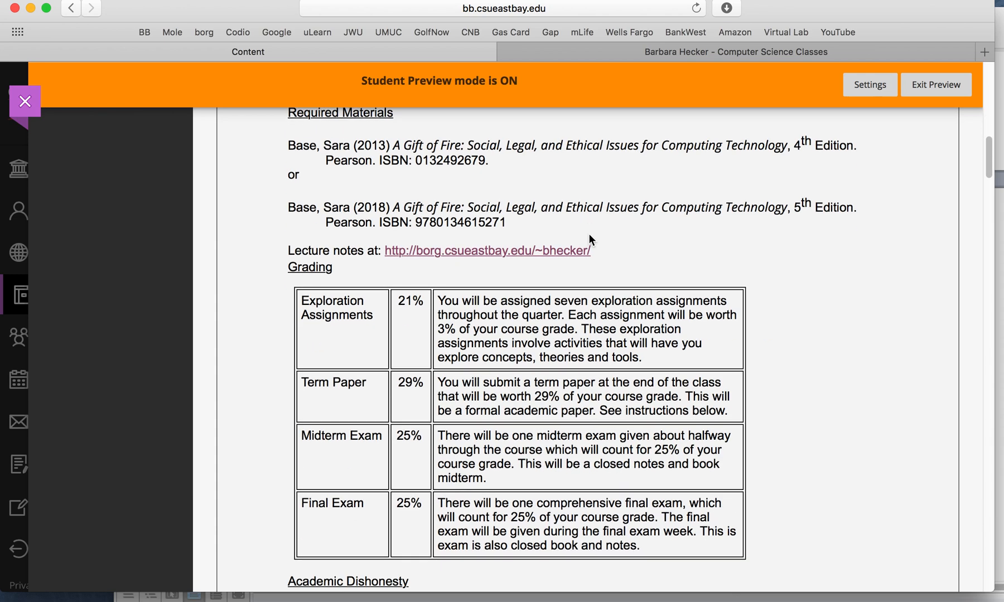
{"action": "scroll", "scroll_direction": "down", "scroll_amount": 3}
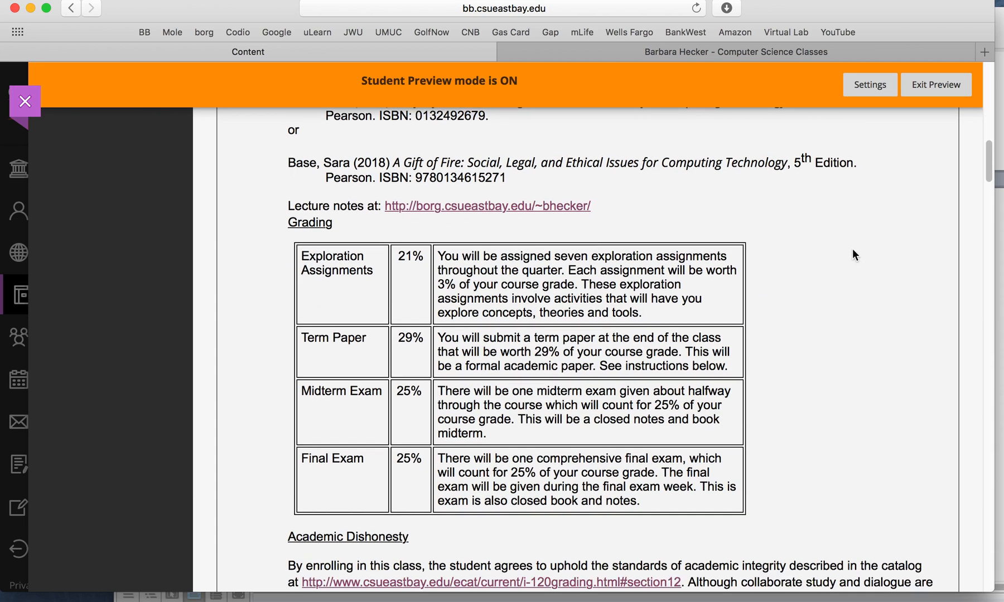
{"action": "mouse_move", "coordinate": [383, 289]}
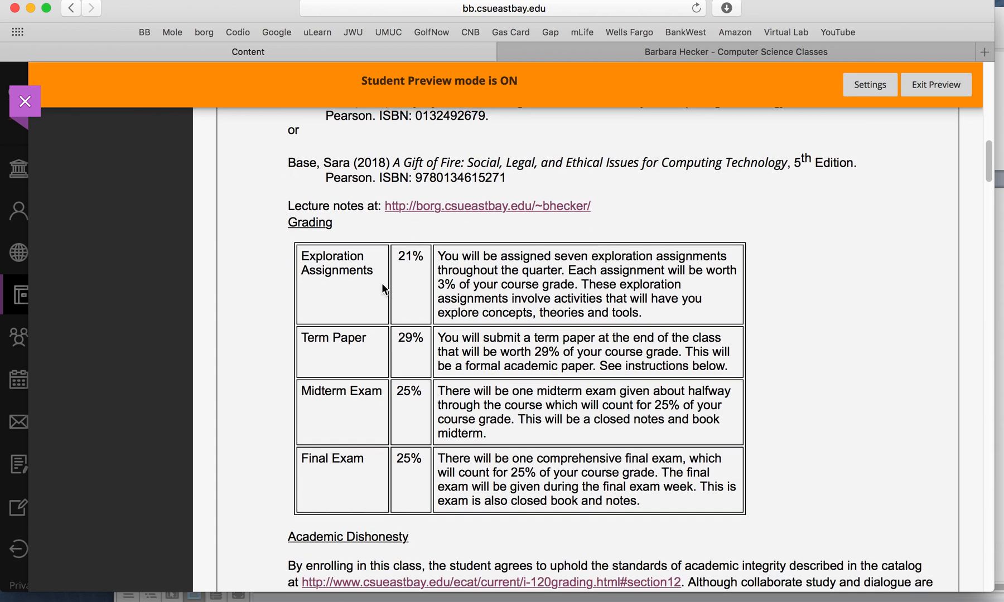
{"action": "mouse_move", "coordinate": [403, 298]}
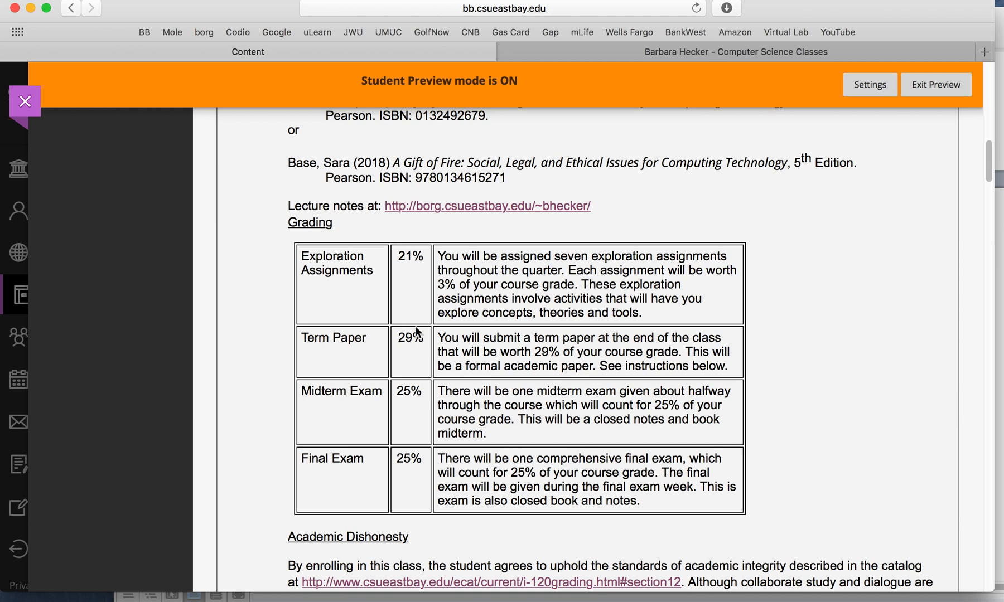
Highlight the Term Paper's 29 weight, then scroll the schedule down to Term Paper Description
{"action": "double_click", "coordinate": [406, 338]}
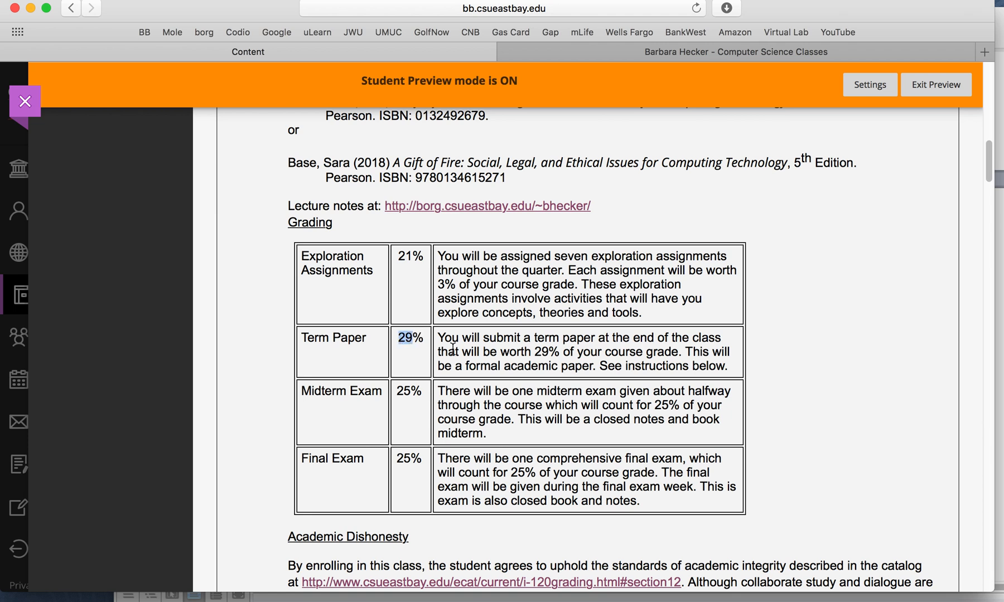
{"action": "mouse_move", "coordinate": [363, 354]}
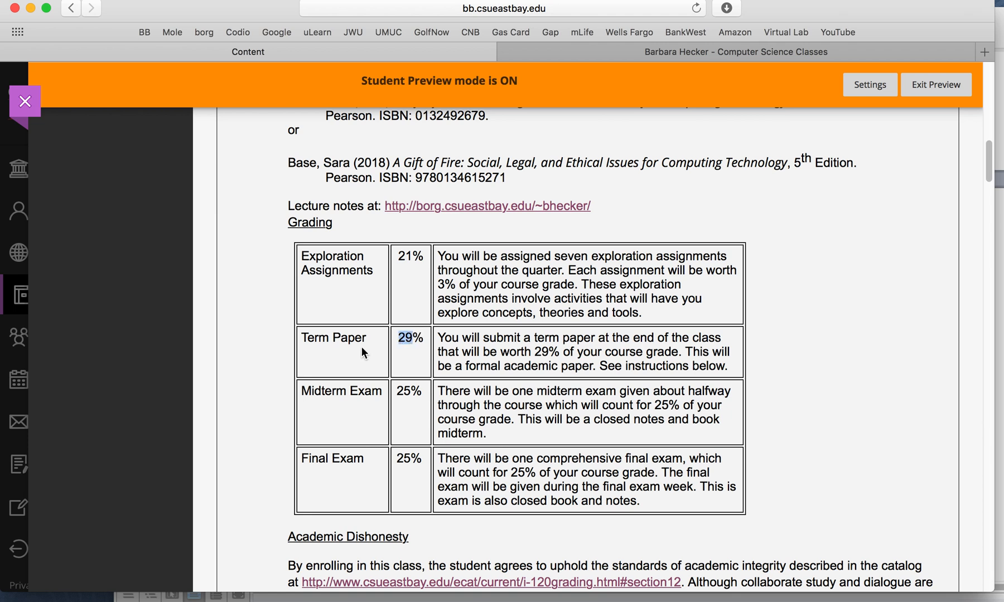
{"action": "mouse_move", "coordinate": [619, 354]}
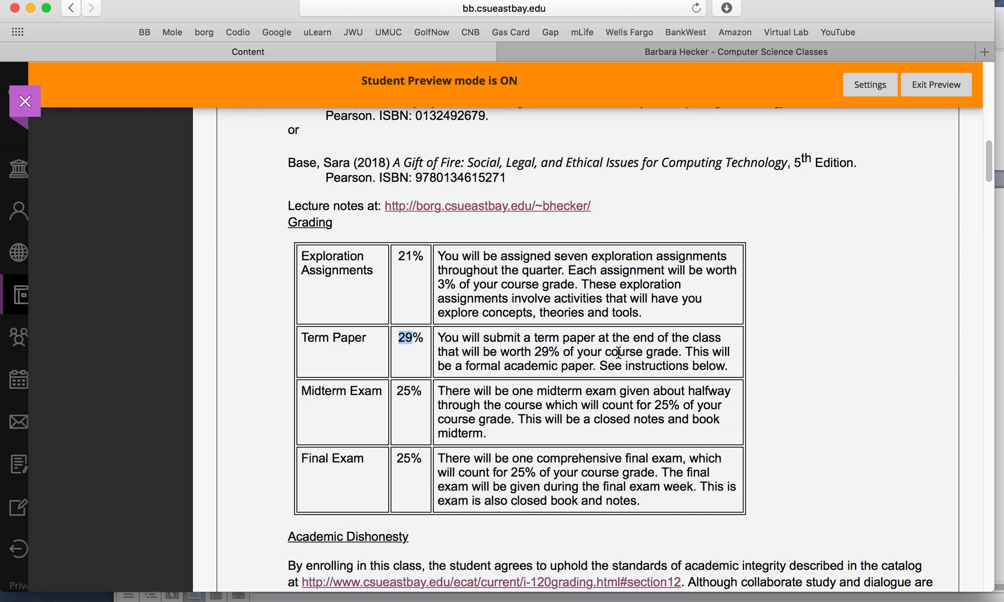
{"action": "scroll", "scroll_direction": "down", "scroll_amount": 3}
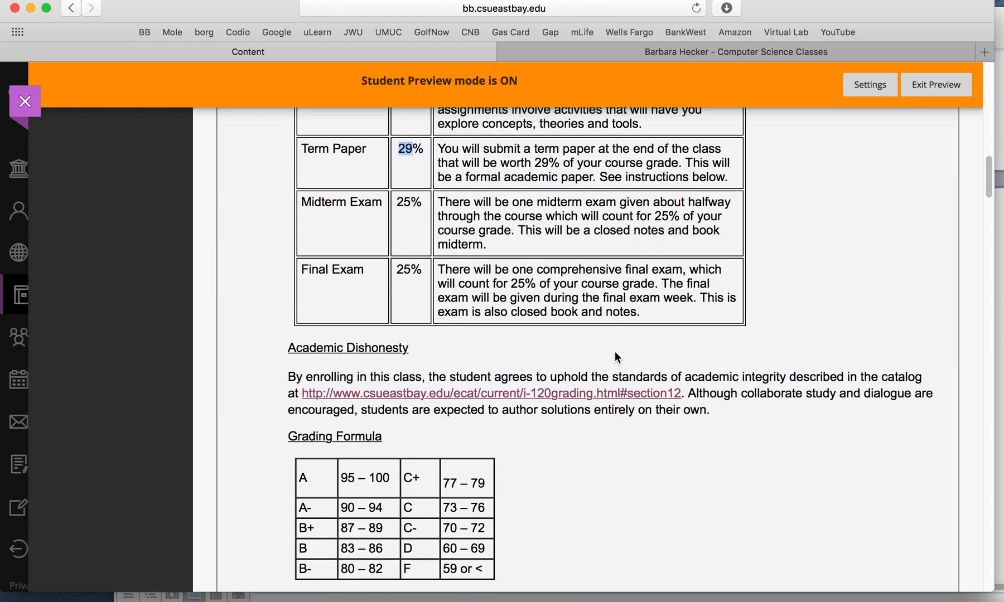
{"action": "scroll", "scroll_direction": "down", "scroll_amount": 3}
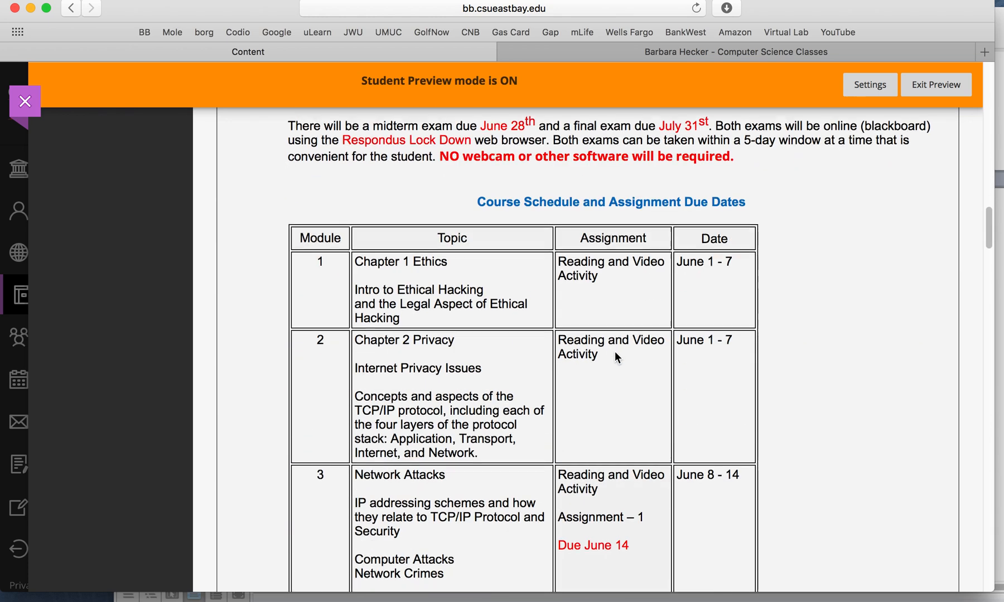
{"action": "scroll", "scroll_direction": "down", "scroll_amount": 3}
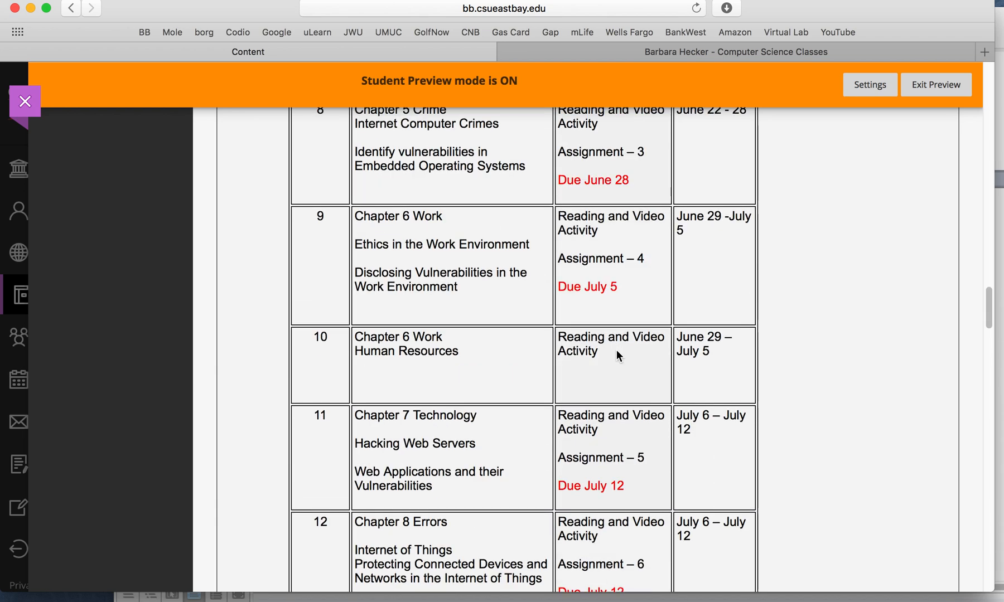
{"action": "scroll", "scroll_direction": "down", "scroll_amount": 3}
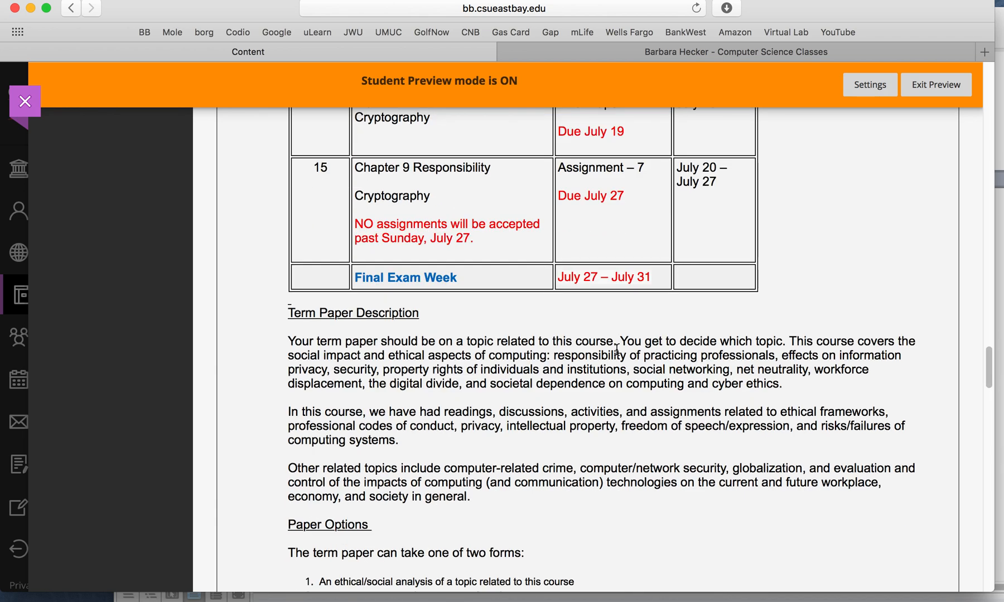
{"action": "mouse_move", "coordinate": [606, 355]}
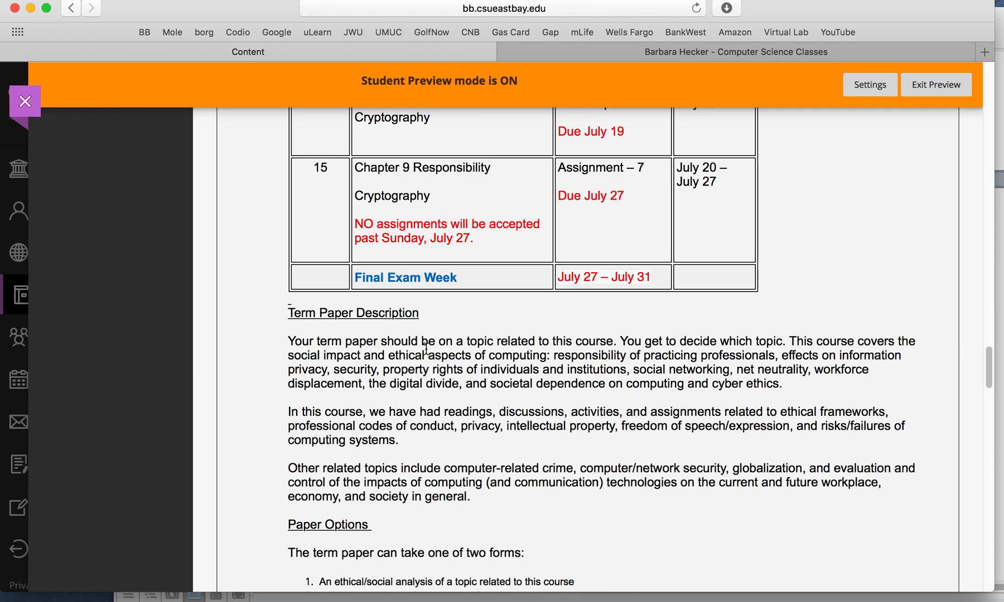
Review the term paper options, then scroll to the Grading Formula, Late Policy and Exams sections
{"action": "scroll", "scroll_direction": "down", "scroll_amount": 3}
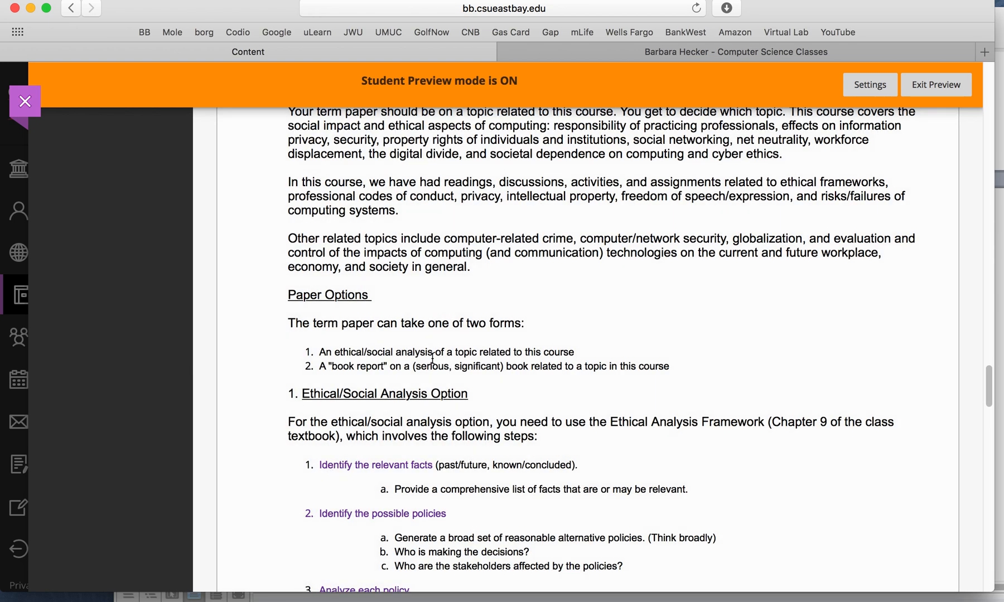
{"action": "scroll", "scroll_direction": "up", "scroll_amount": 3}
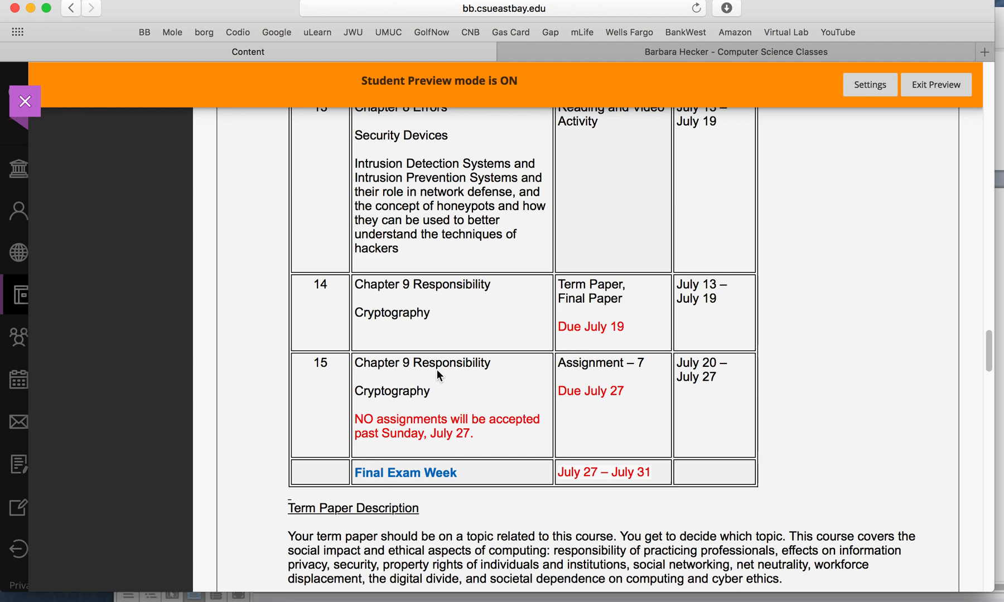
{"action": "scroll", "scroll_direction": "down", "scroll_amount": 3}
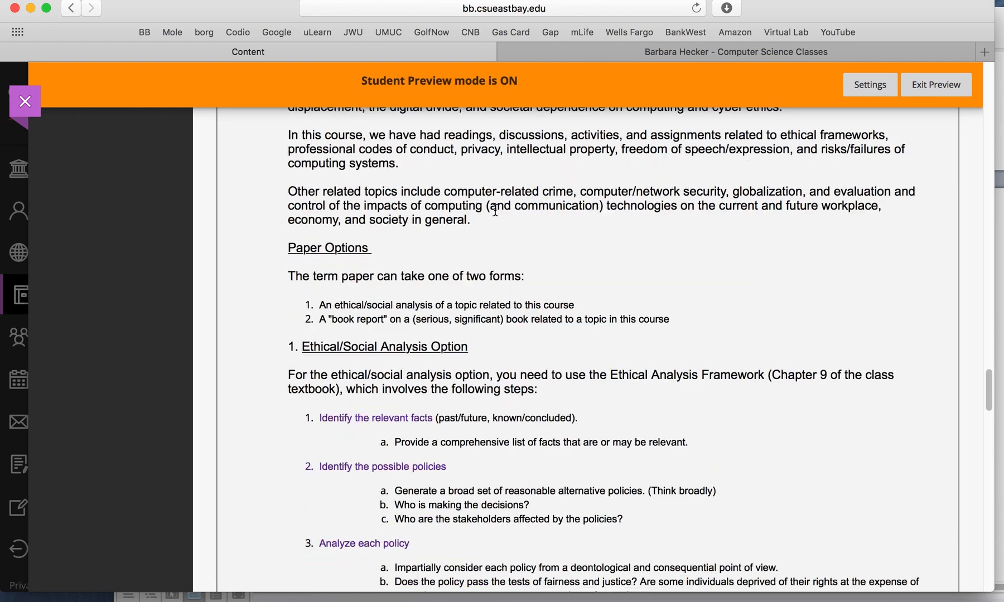
{"action": "scroll", "scroll_direction": "down", "scroll_amount": 3}
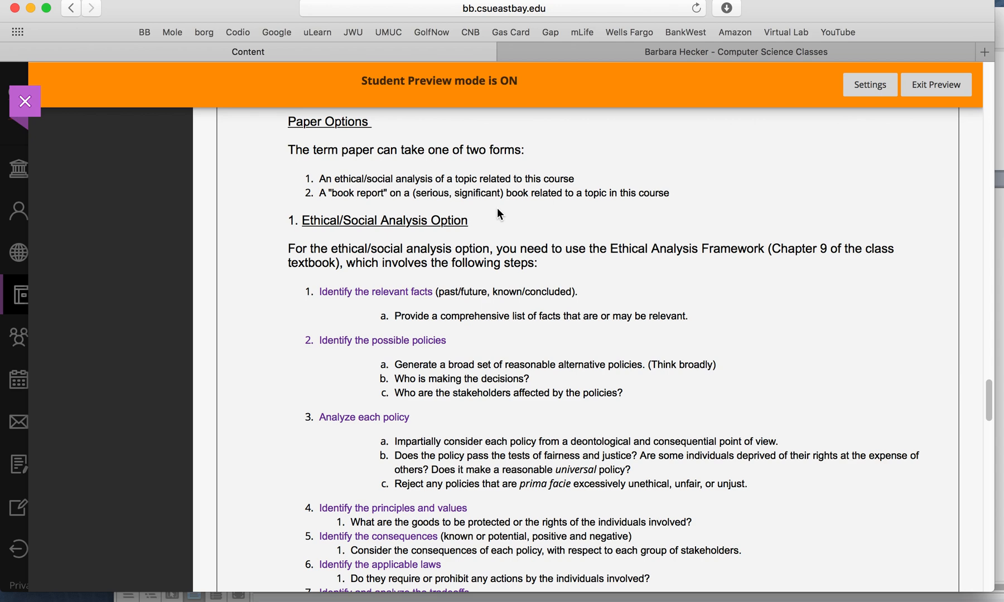
{"action": "scroll", "scroll_direction": "down", "scroll_amount": 3}
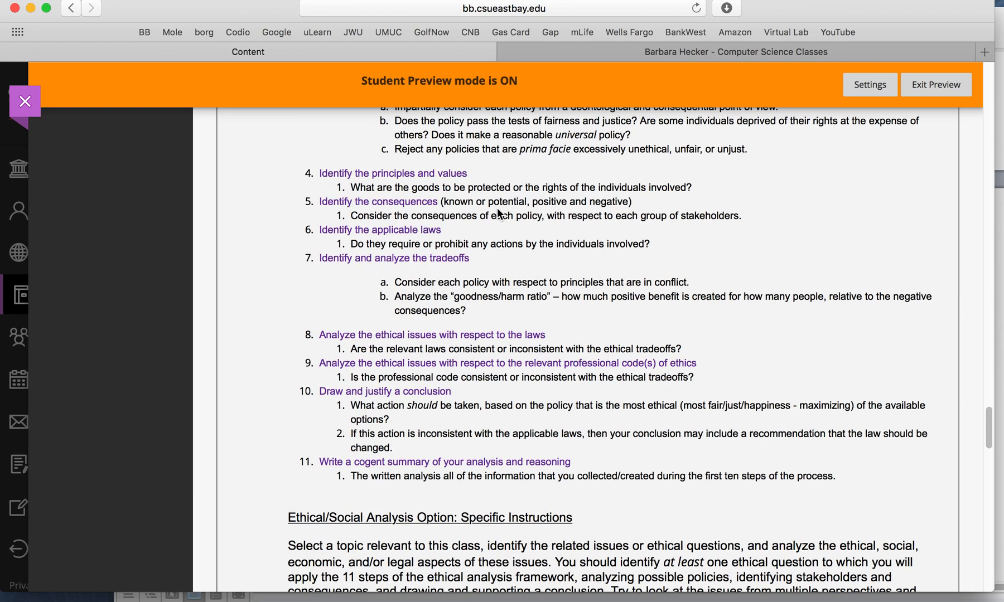
{"action": "scroll", "scroll_direction": "down", "scroll_amount": 3}
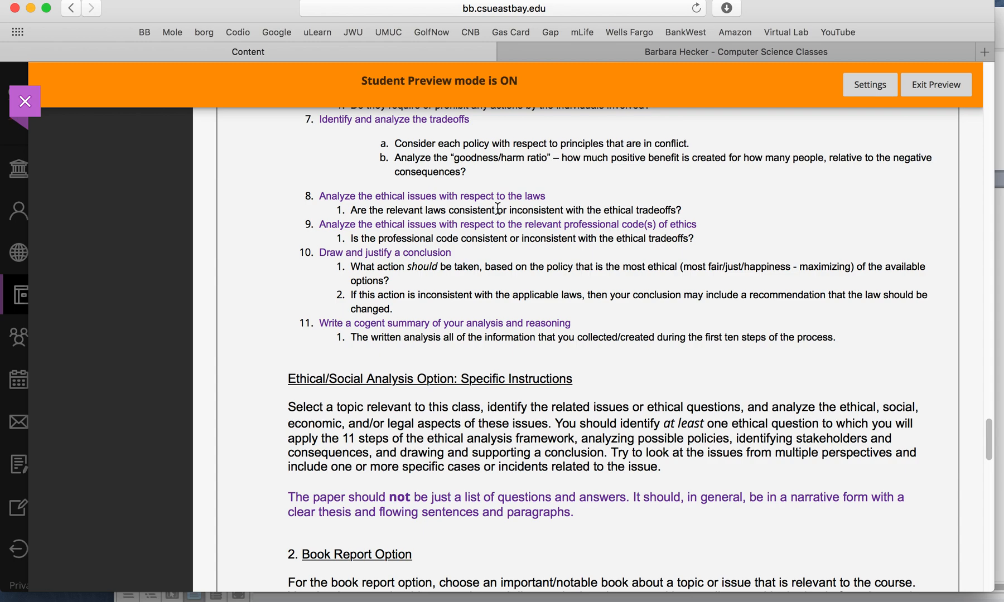
{"action": "scroll", "scroll_direction": "down", "scroll_amount": 3}
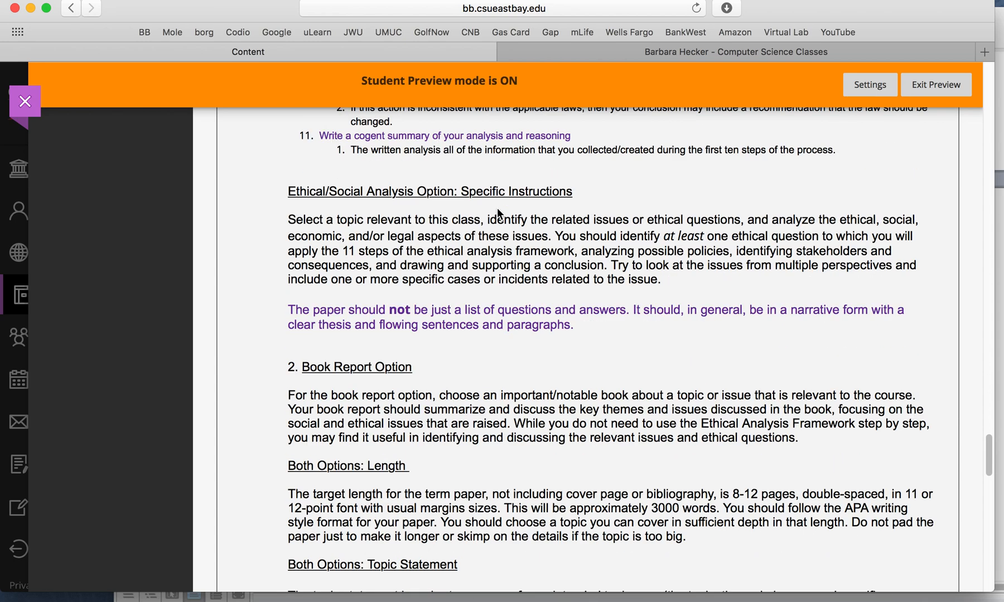
{"action": "scroll", "scroll_direction": "down", "scroll_amount": 3}
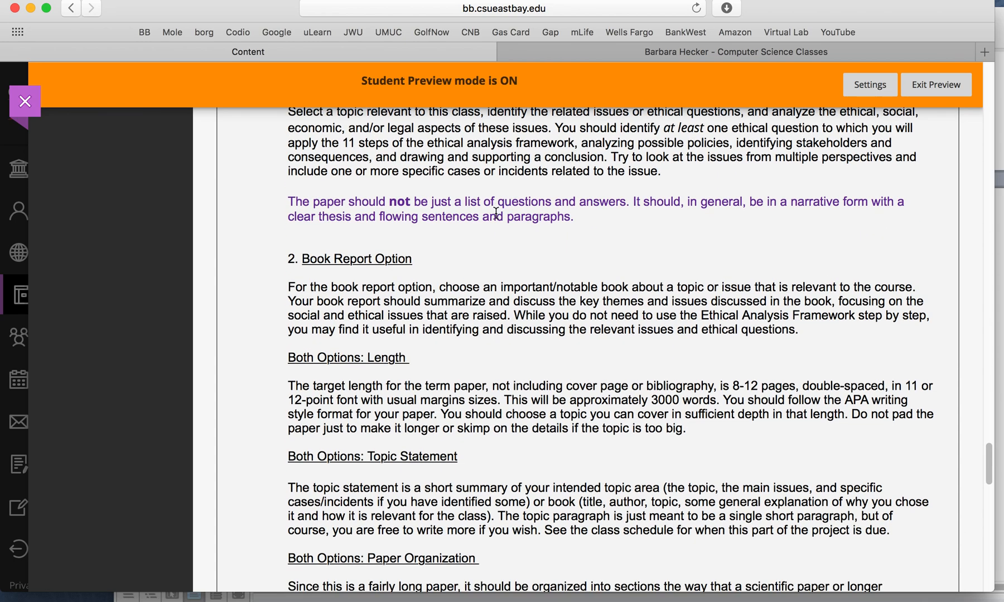
{"action": "scroll", "scroll_direction": "down", "scroll_amount": 3}
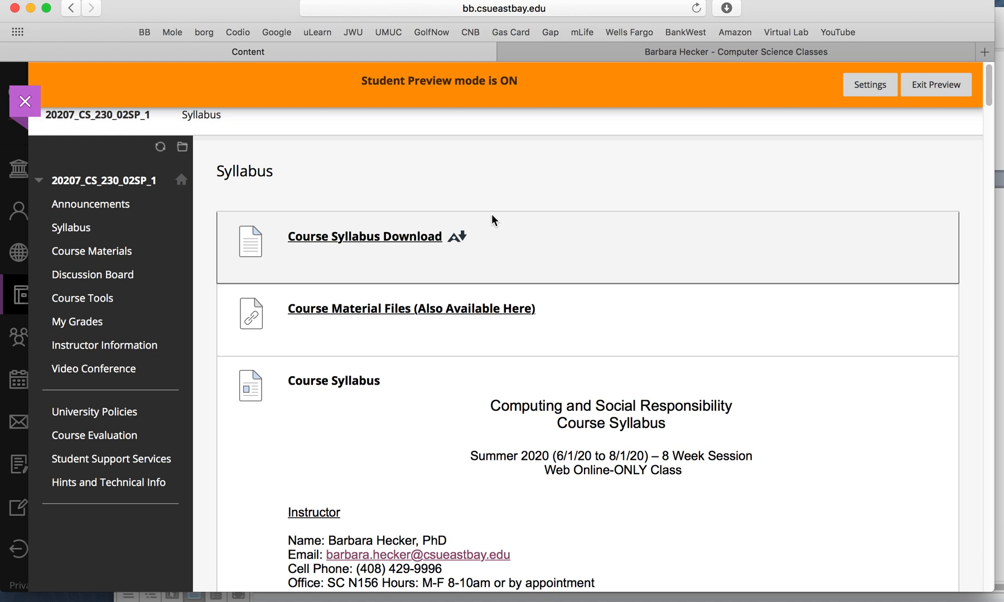
{"action": "mouse_move", "coordinate": [501, 321]}
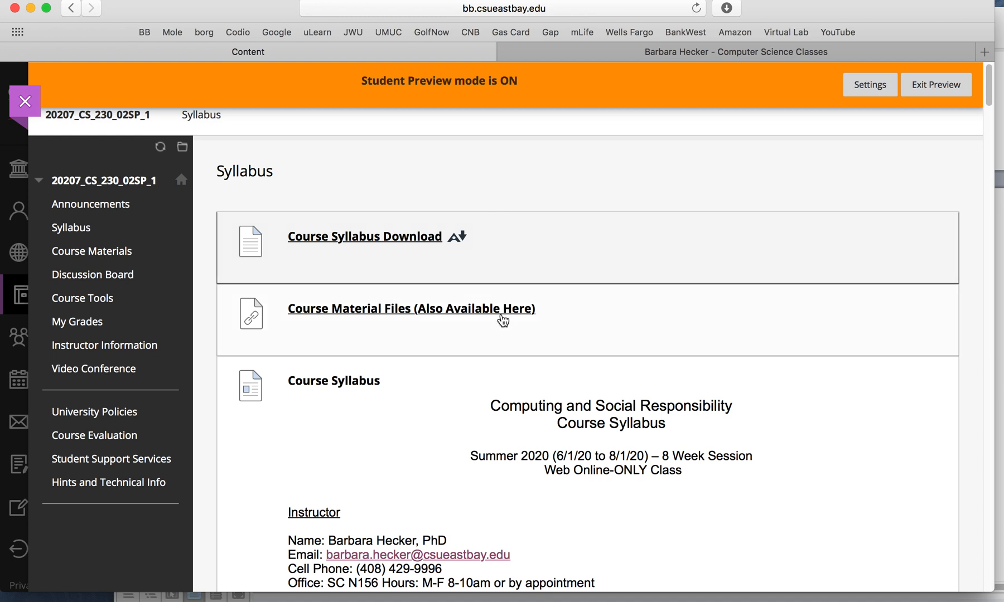
{"action": "mouse_move", "coordinate": [498, 368]}
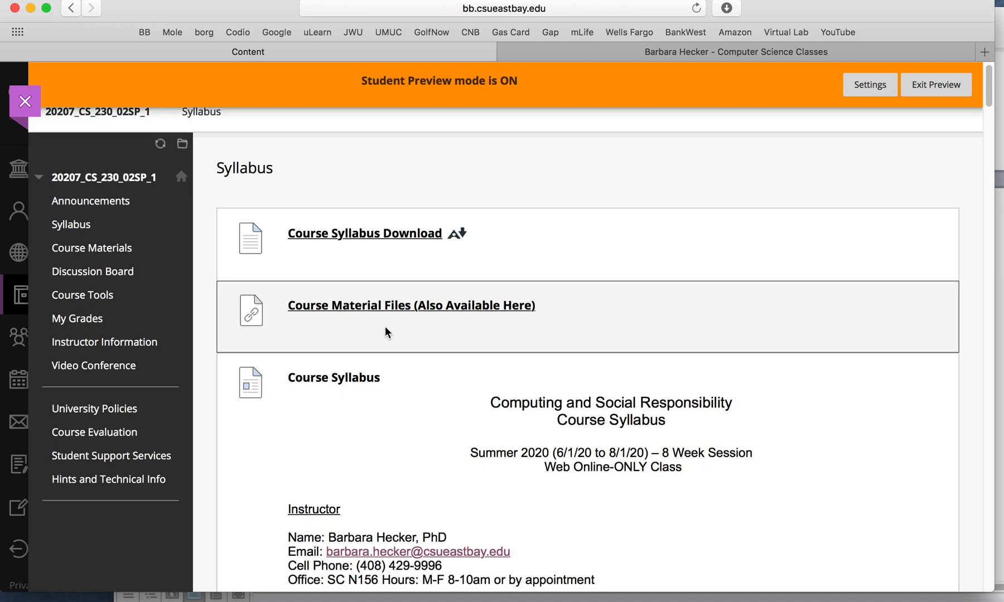
{"action": "scroll", "scroll_direction": "down", "scroll_amount": 3}
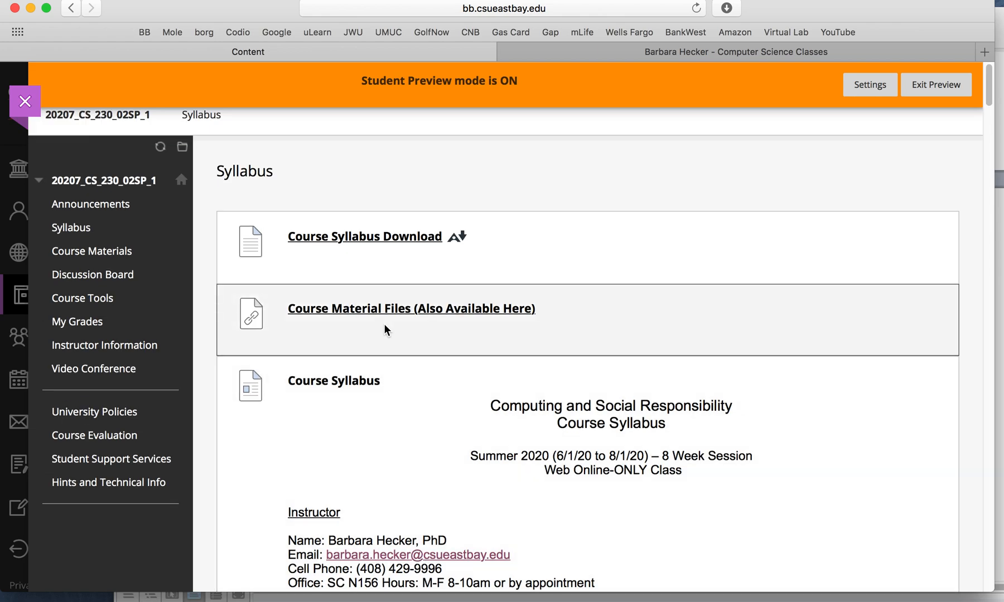
{"action": "scroll", "scroll_direction": "down", "scroll_amount": 3}
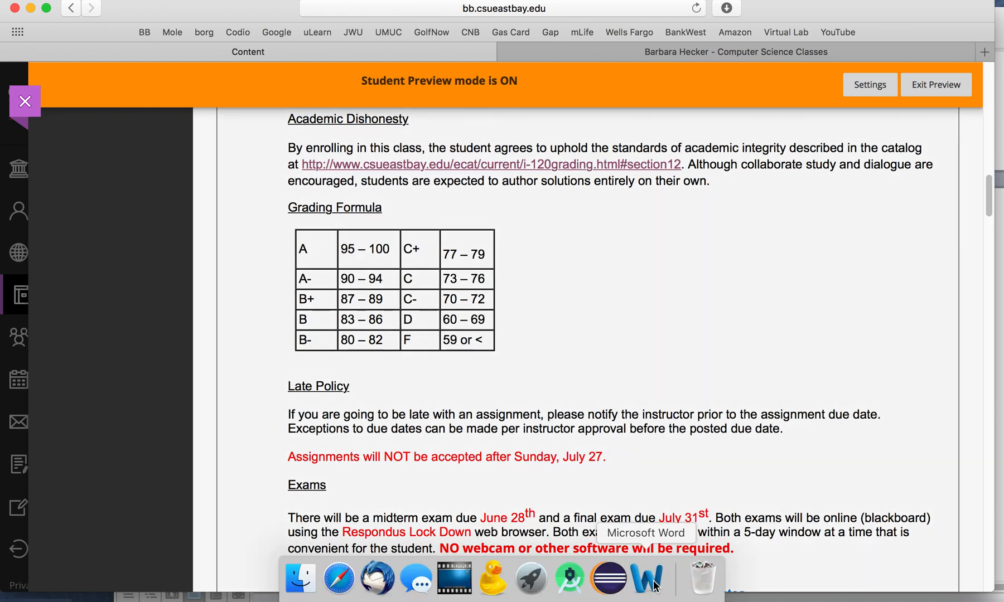
Bring up 230 Sum20 Syllabus.doc in Word and scroll to the Grading Formula table on page 2
{"action": "left_click", "coordinate": [650, 578]}
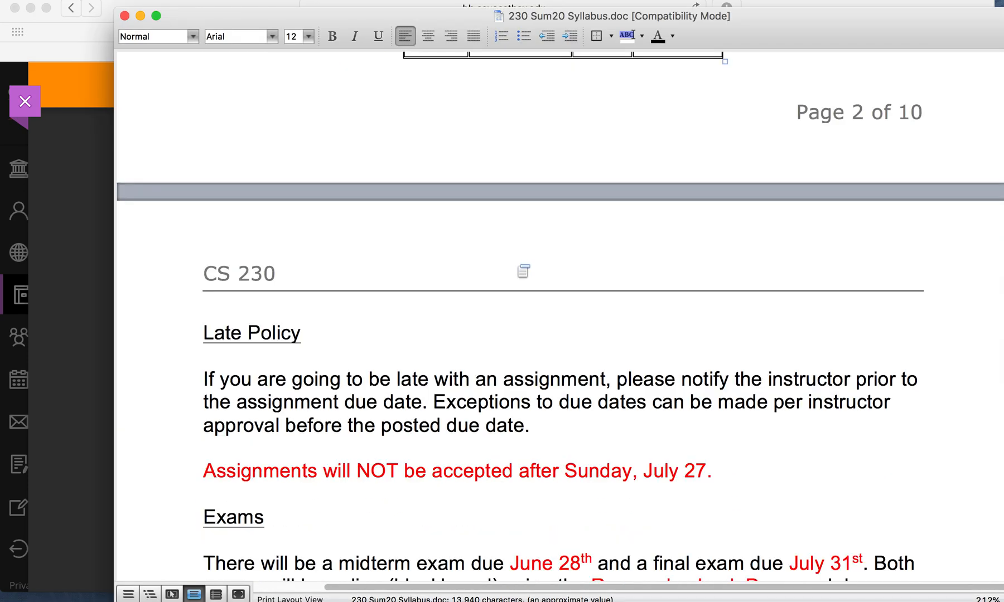
{"action": "scroll", "scroll_direction": "down", "scroll_amount": 3}
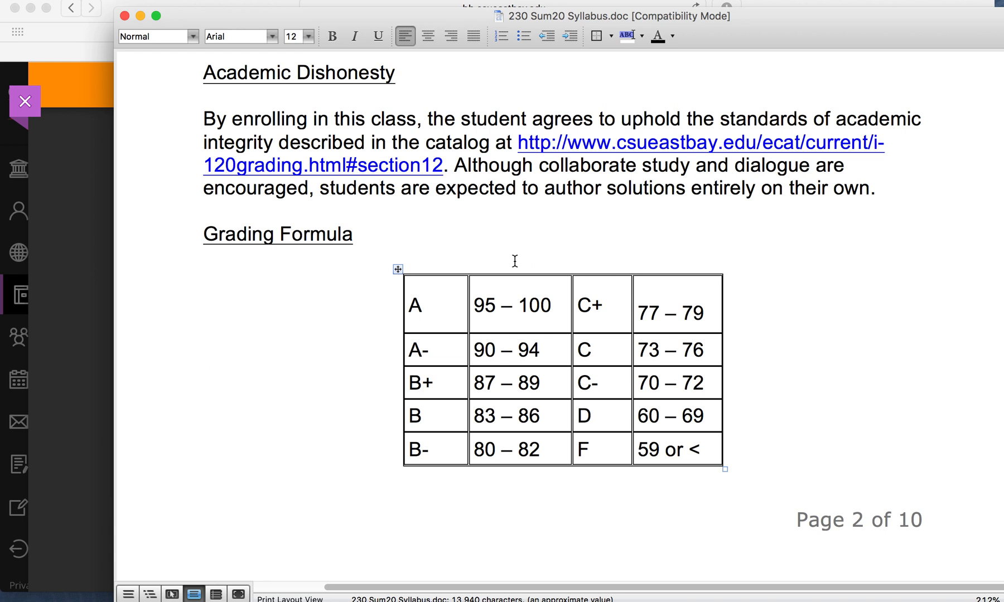
{"action": "mouse_move", "coordinate": [558, 287]}
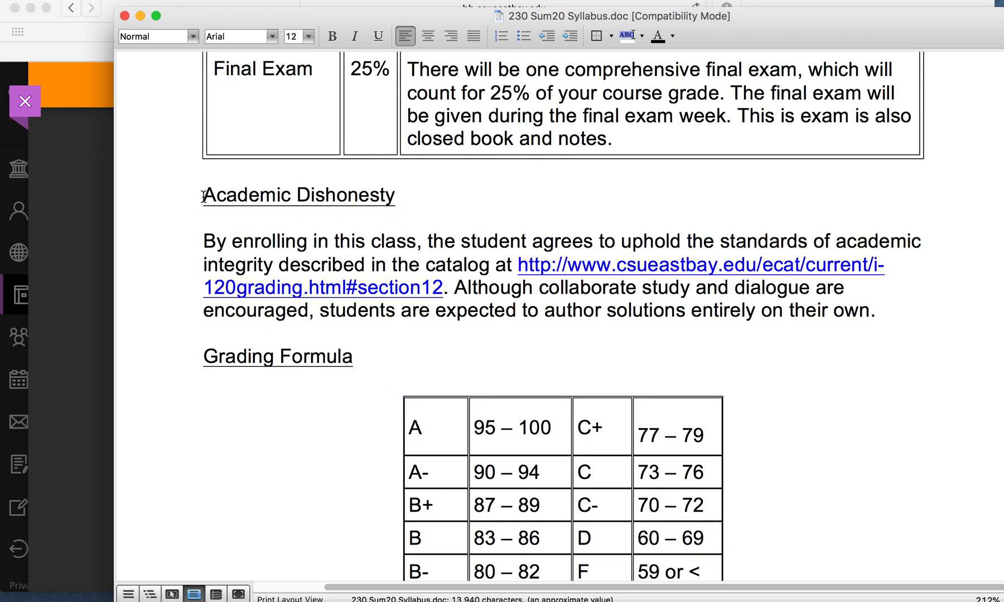
{"action": "mouse_move", "coordinate": [487, 216]}
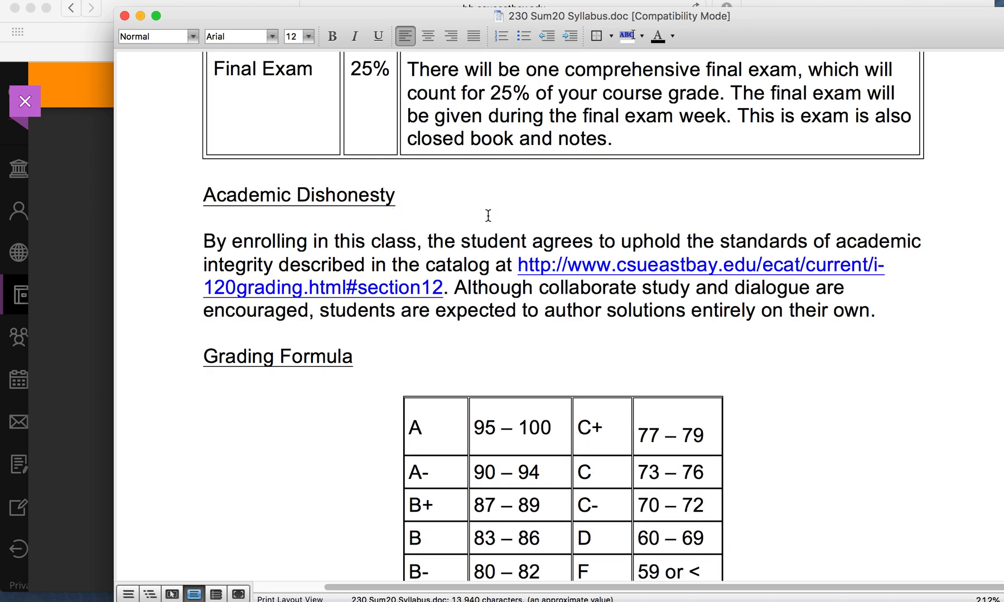
{"action": "mouse_move", "coordinate": [456, 253]}
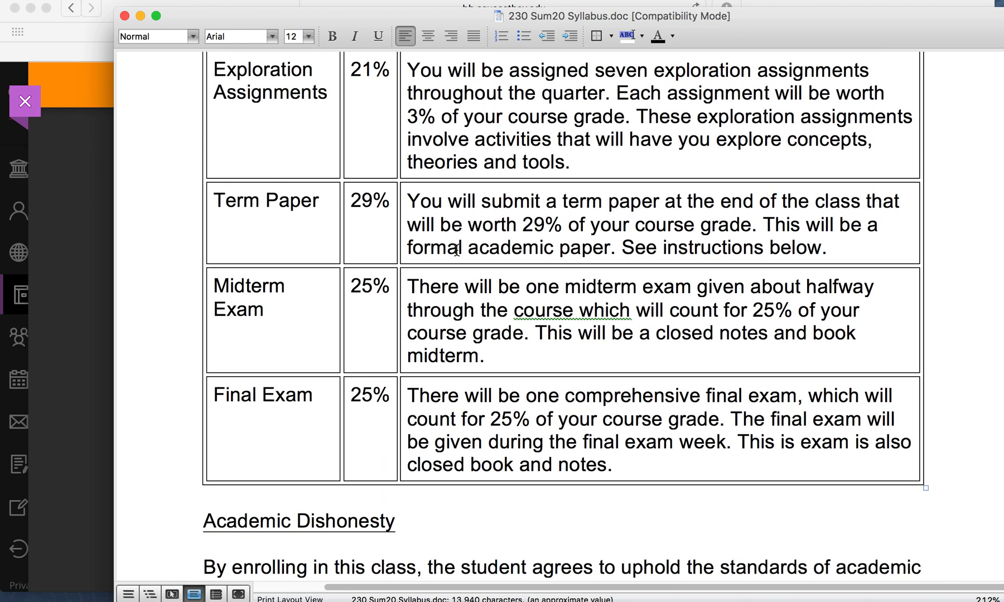
{"action": "scroll", "scroll_direction": "down", "scroll_amount": 3}
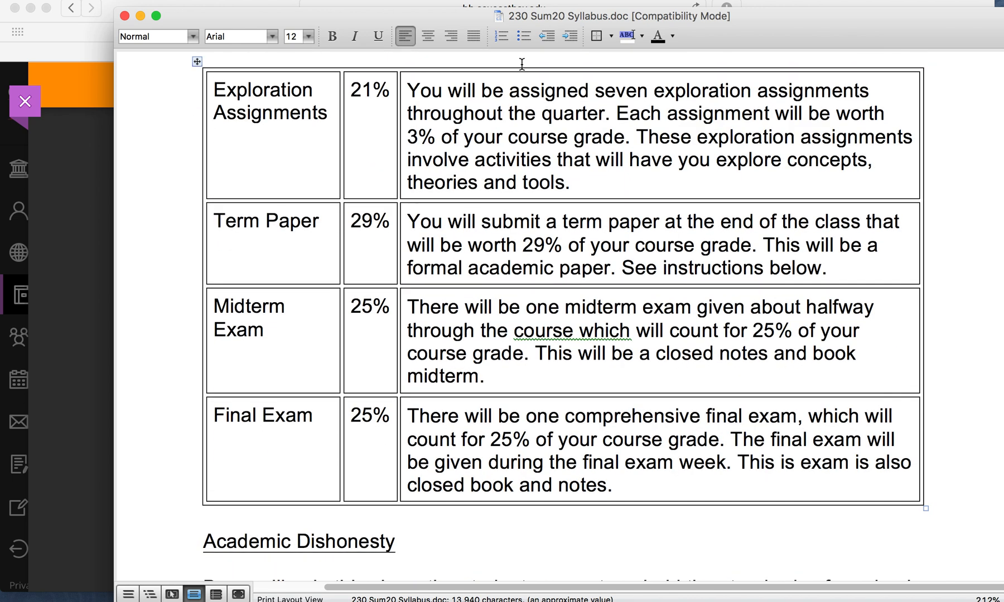
{"action": "mouse_move", "coordinate": [391, 226]}
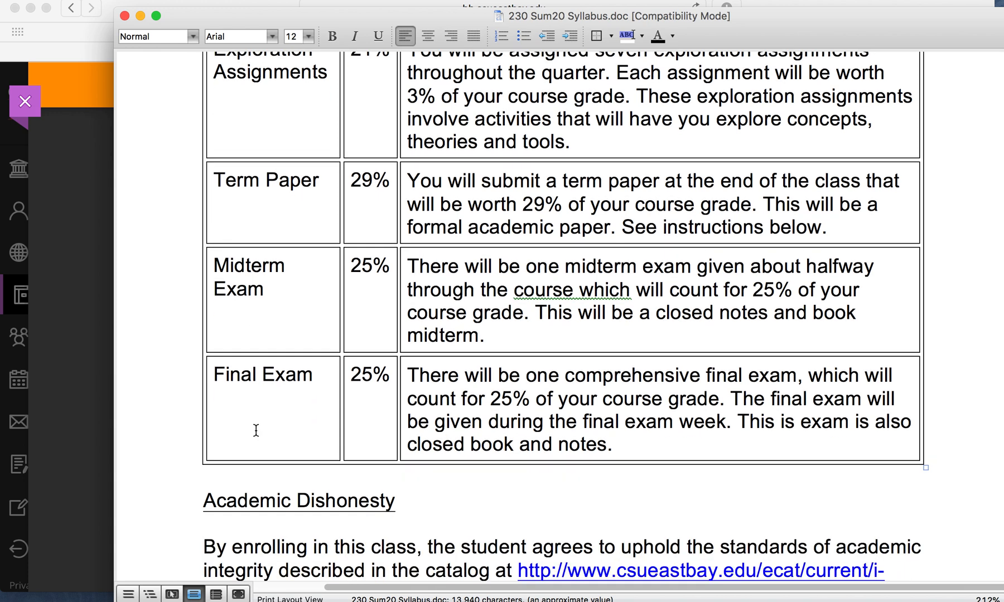
{"action": "scroll", "scroll_direction": "down", "scroll_amount": 3}
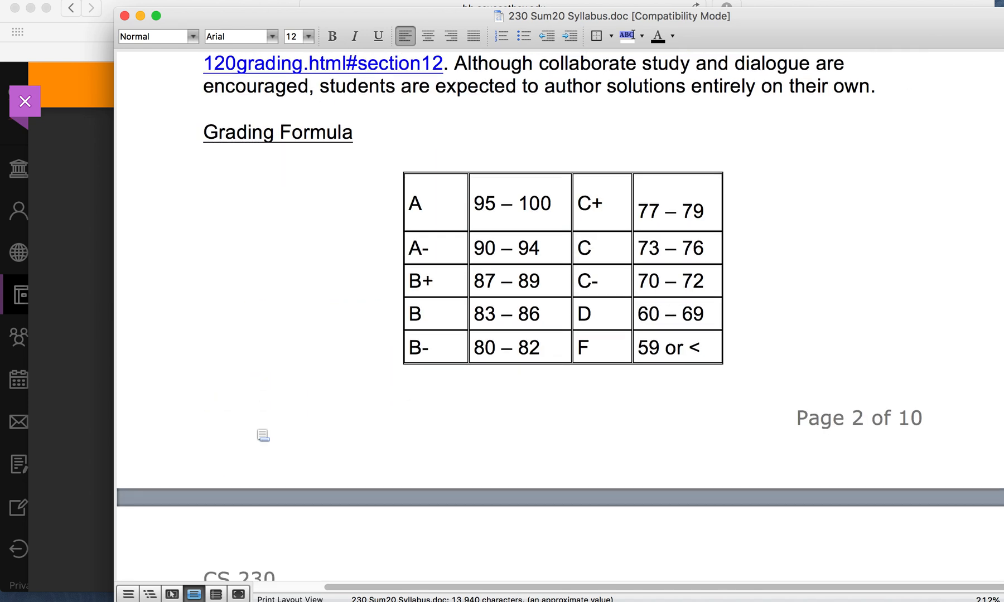
{"action": "scroll", "scroll_direction": "down", "scroll_amount": 3}
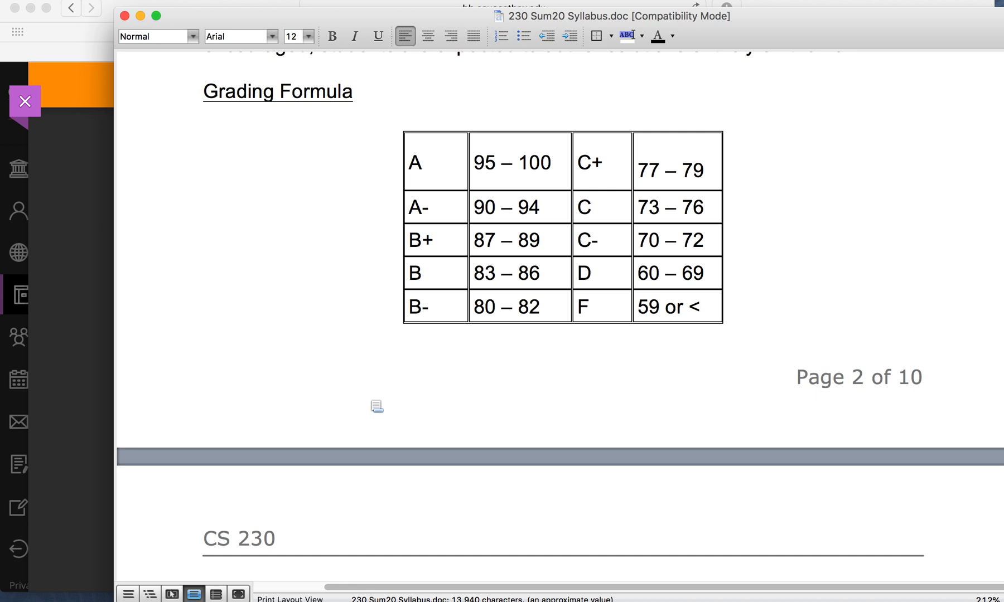
{"action": "scroll", "scroll_direction": "down", "scroll_amount": 3}
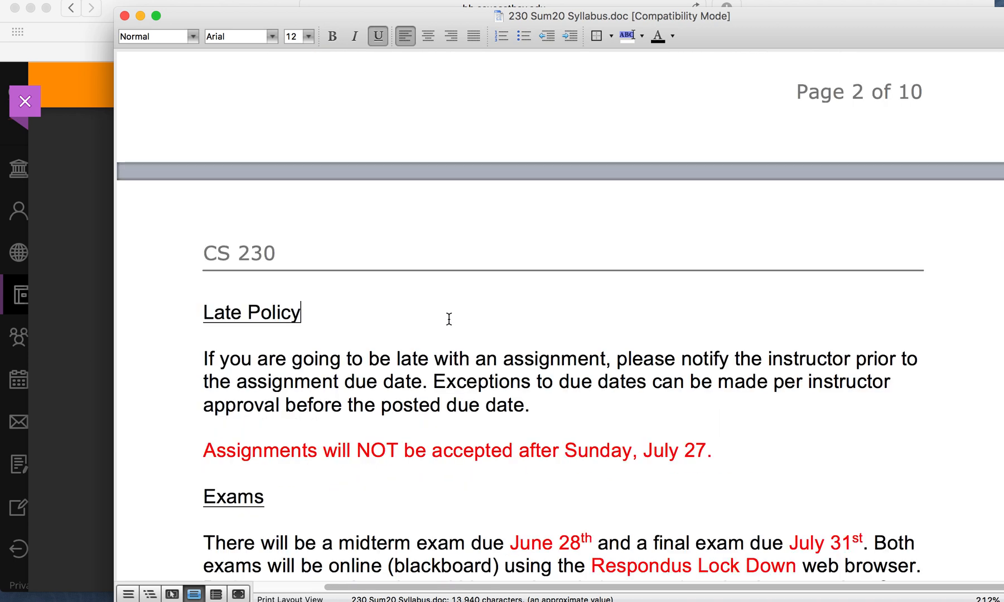
{"action": "scroll", "scroll_direction": "down", "scroll_amount": 3}
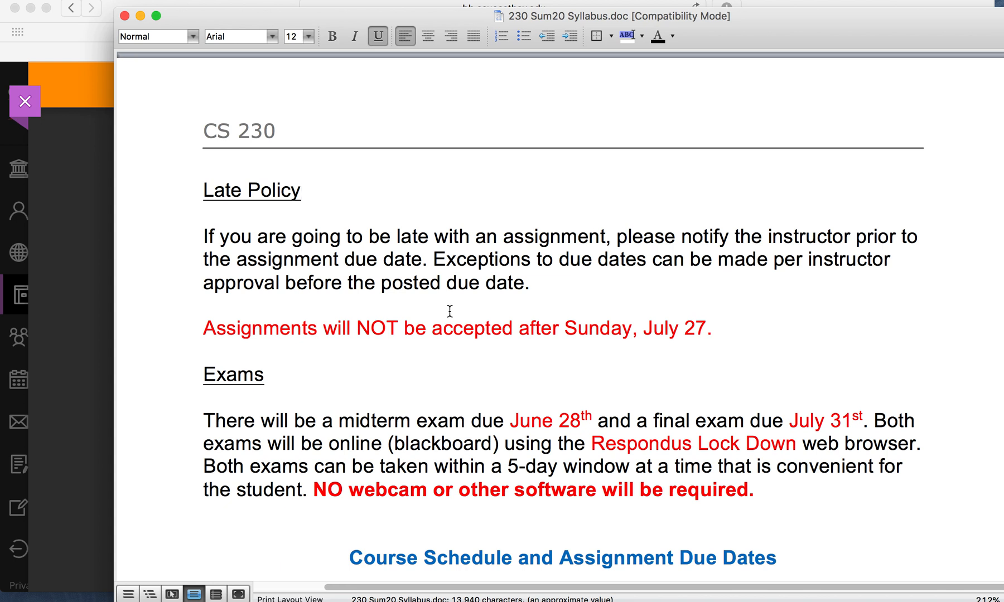
{"action": "left_click_drag", "start_coordinate": [646, 329], "coordinate": [706, 328]}
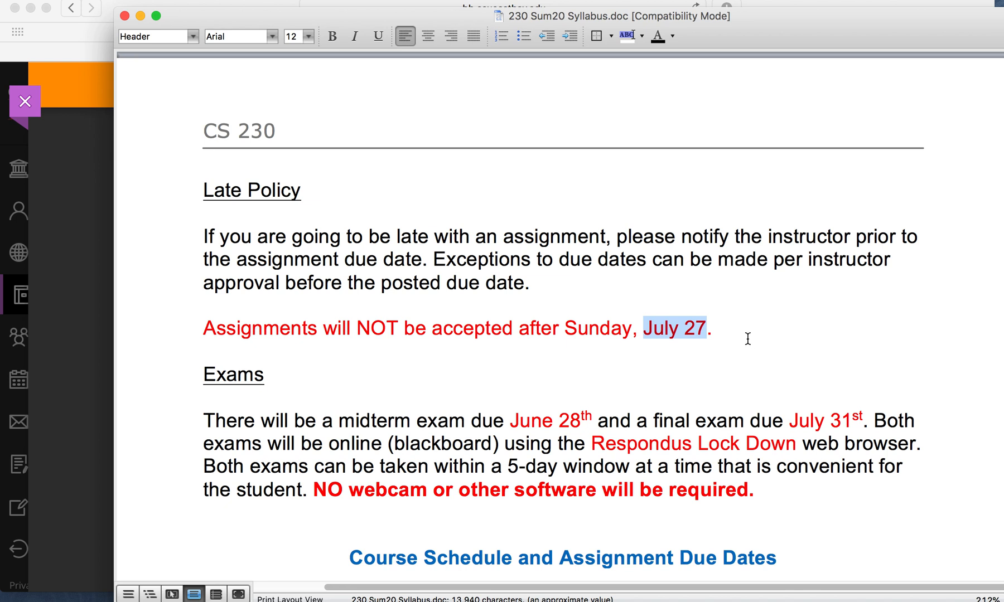
{"action": "scroll", "scroll_direction": "down", "scroll_amount": 3}
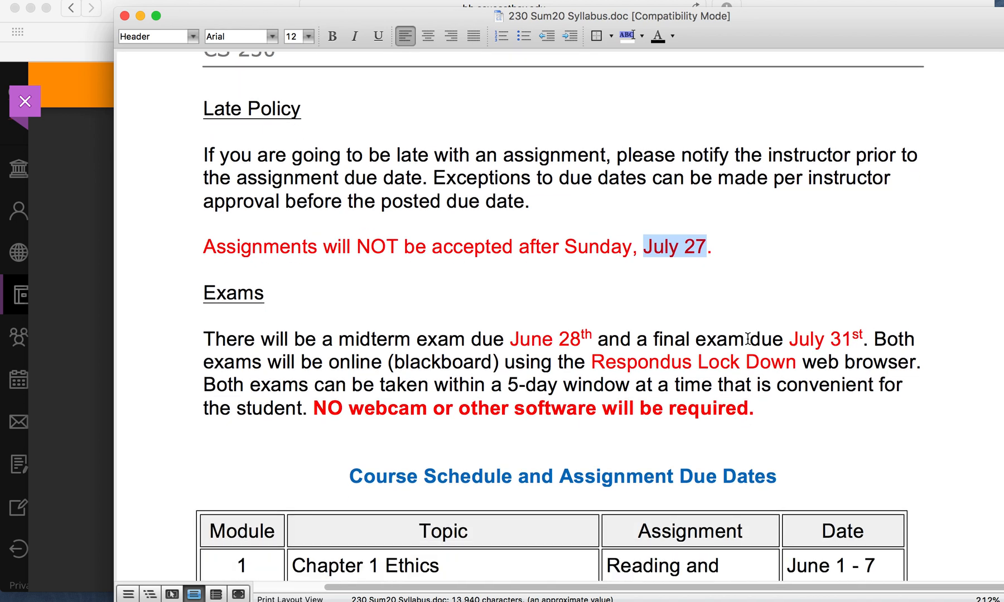
{"action": "scroll", "scroll_direction": "down", "scroll_amount": 3}
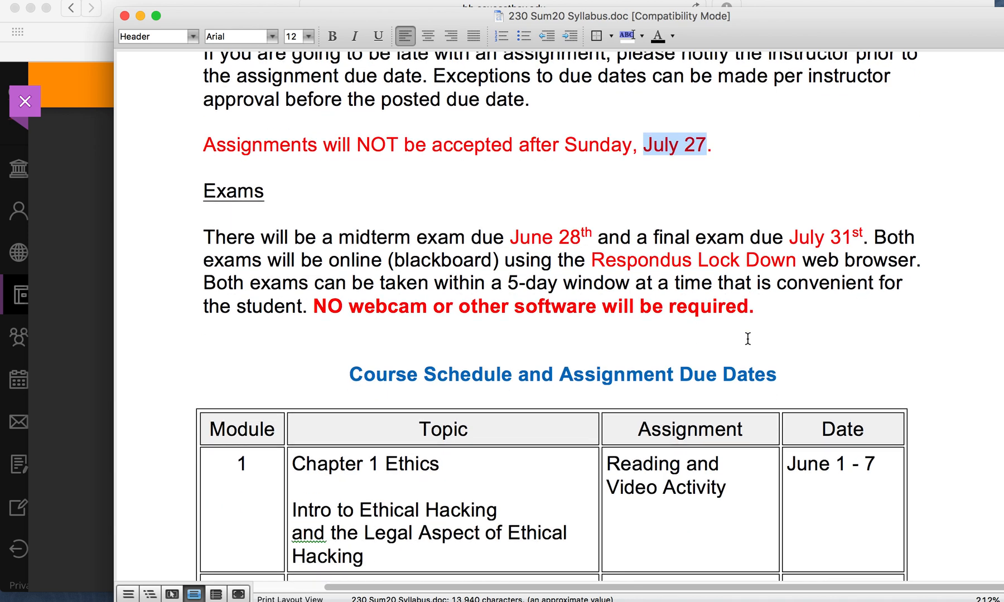
{"action": "mouse_move", "coordinate": [670, 405]}
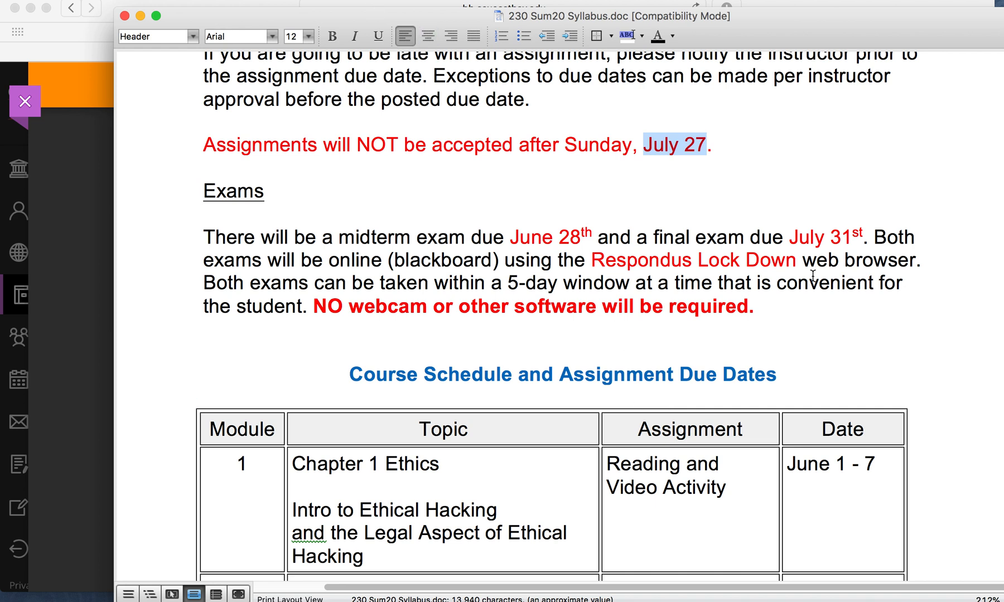
{"action": "mouse_move", "coordinate": [710, 300]}
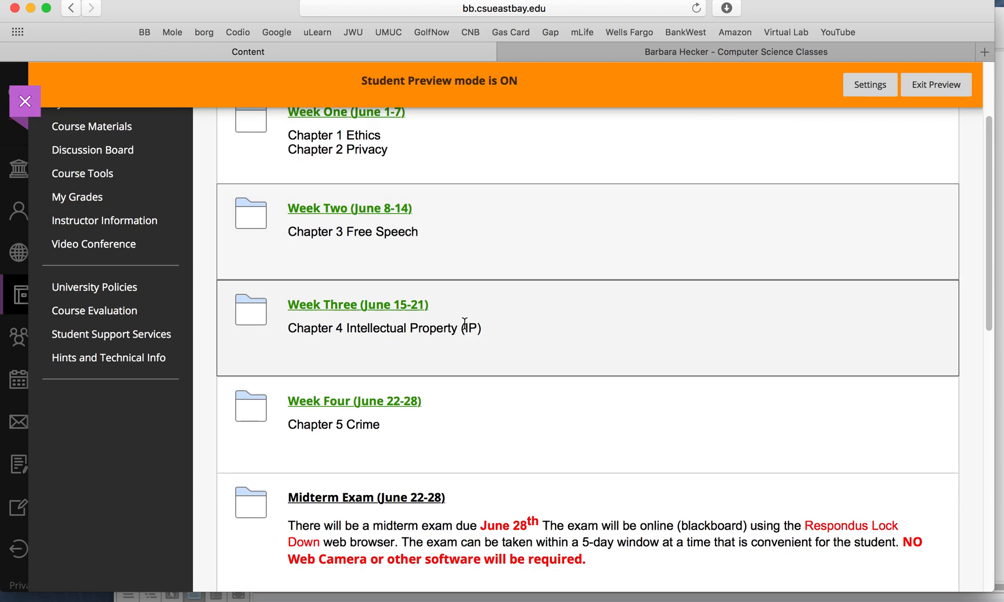
Scroll the Course Materials list to the Week Three–Six folders and the Midterm Exam item
{"action": "scroll", "scroll_direction": "down", "scroll_amount": 3}
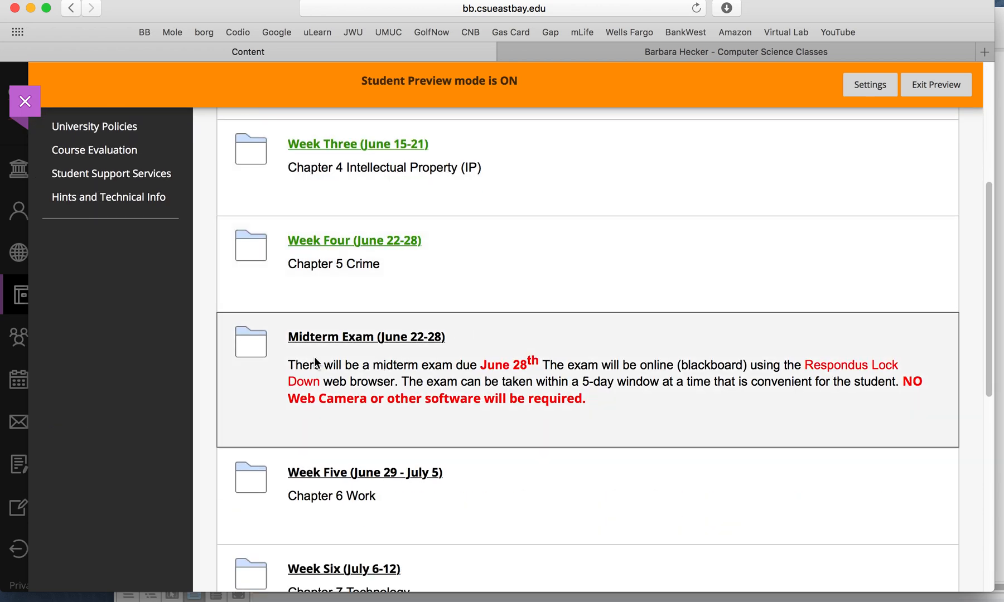
{"action": "scroll", "scroll_direction": "down", "scroll_amount": 3}
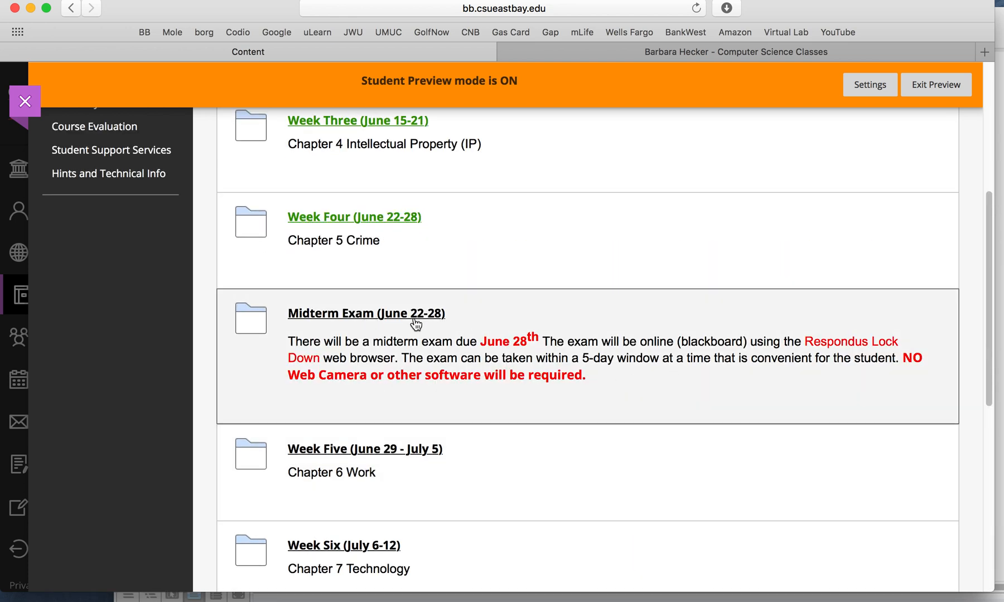
{"action": "mouse_move", "coordinate": [439, 325]}
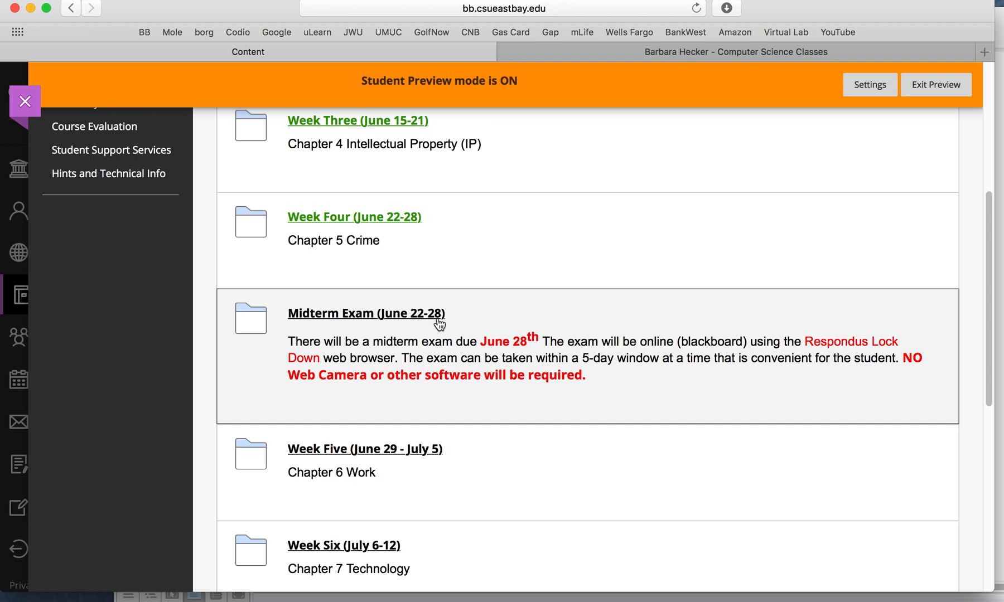
{"action": "mouse_move", "coordinate": [436, 318]}
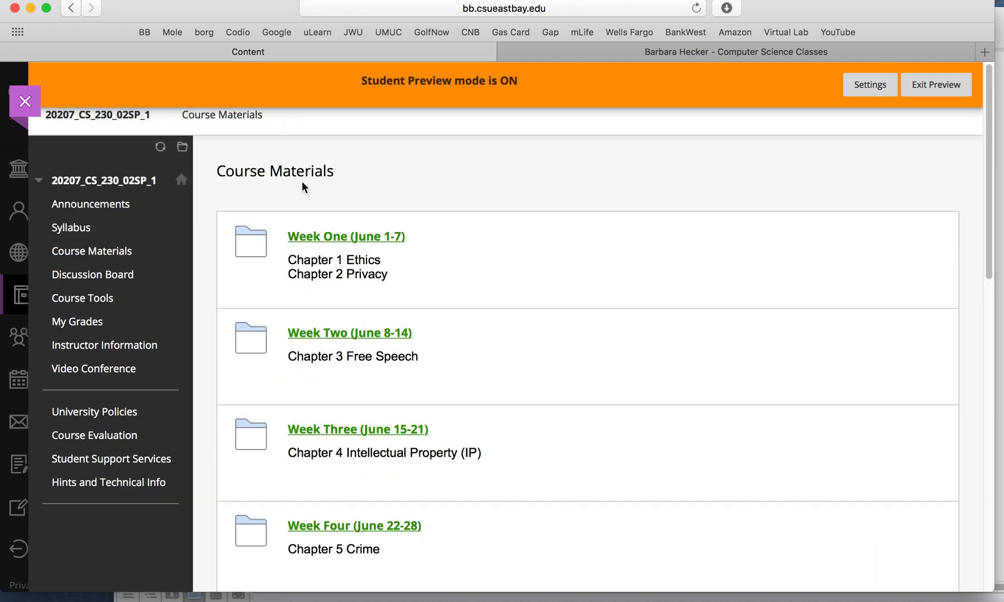
{"action": "scroll", "scroll_direction": "down", "scroll_amount": 3}
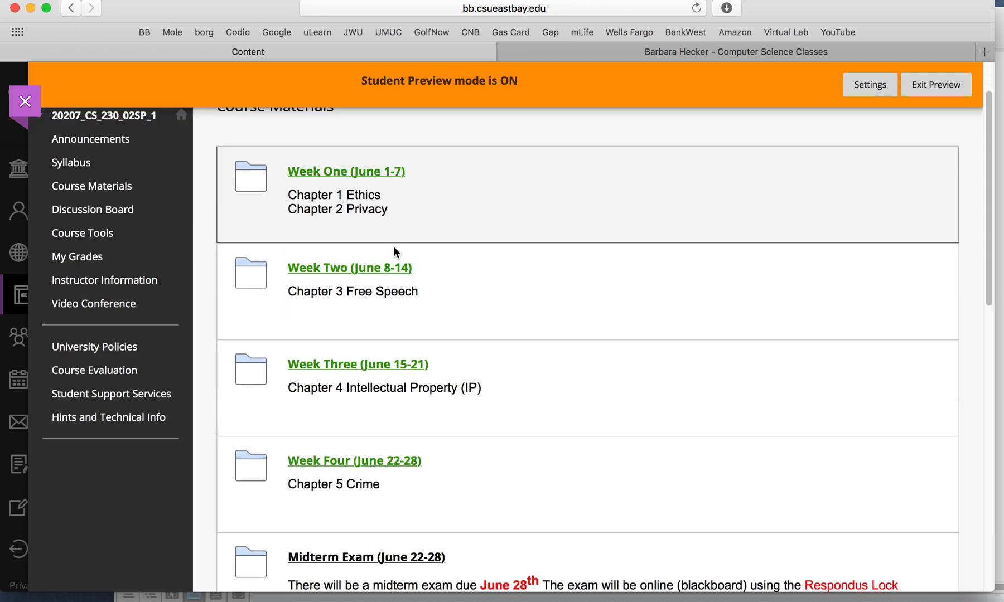
{"action": "scroll", "scroll_direction": "down", "scroll_amount": 3}
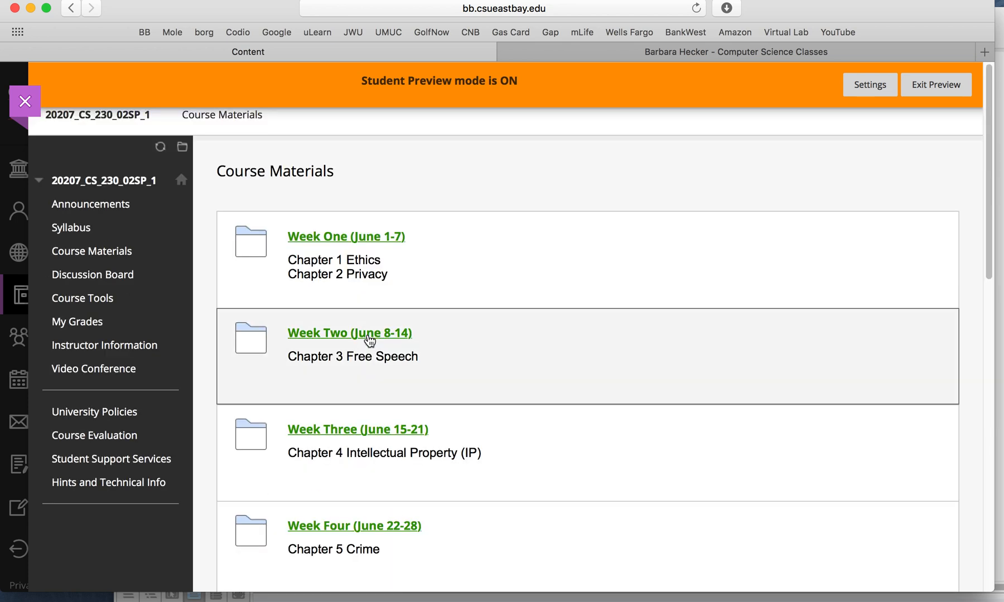
{"action": "mouse_move", "coordinate": [447, 257]}
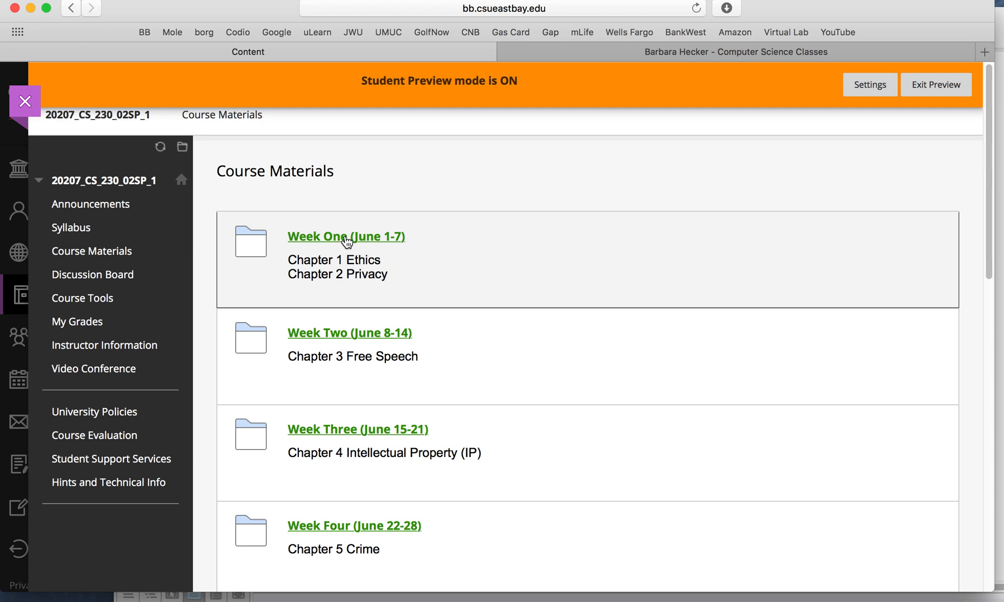
{"action": "left_click", "coordinate": [345, 237]}
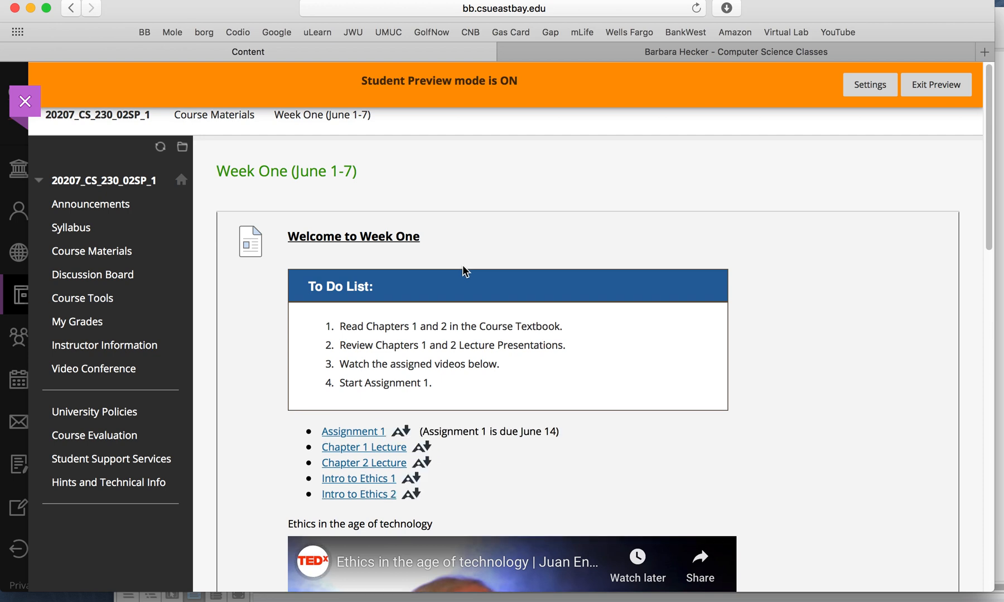
{"action": "mouse_move", "coordinate": [443, 316]}
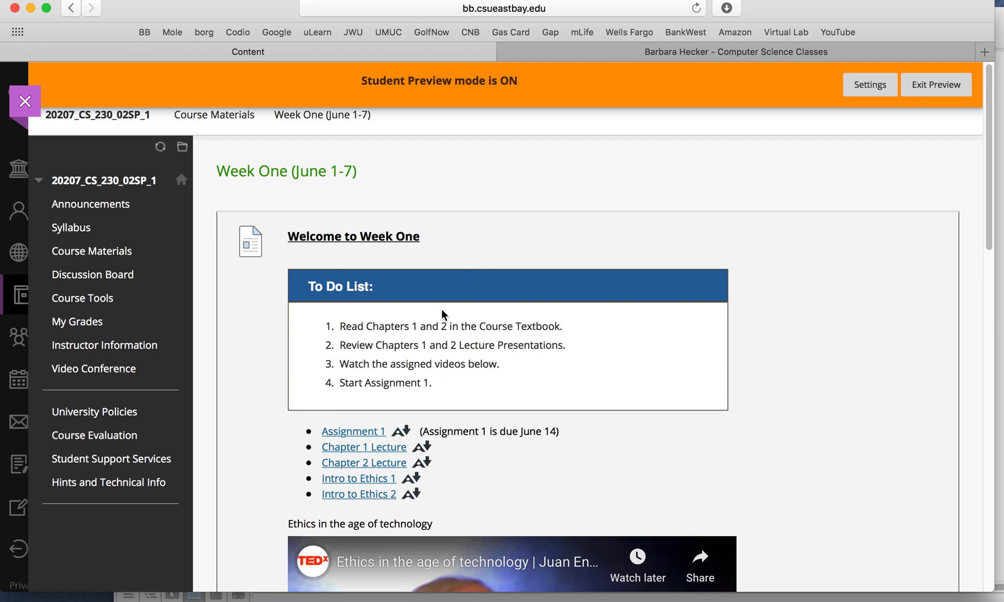
{"action": "scroll", "scroll_direction": "down", "scroll_amount": 3}
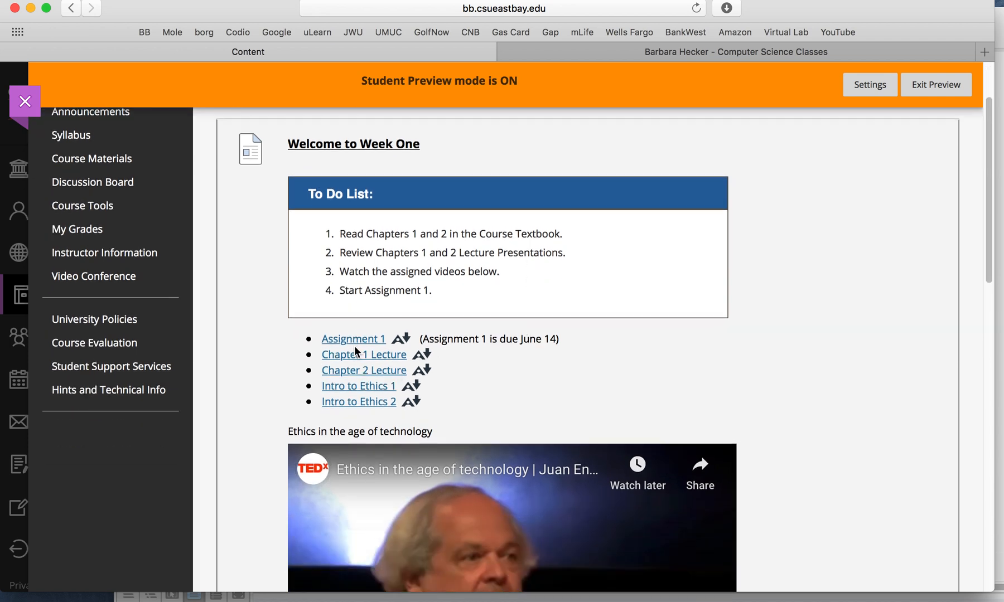
{"action": "scroll", "scroll_direction": "down", "scroll_amount": 3}
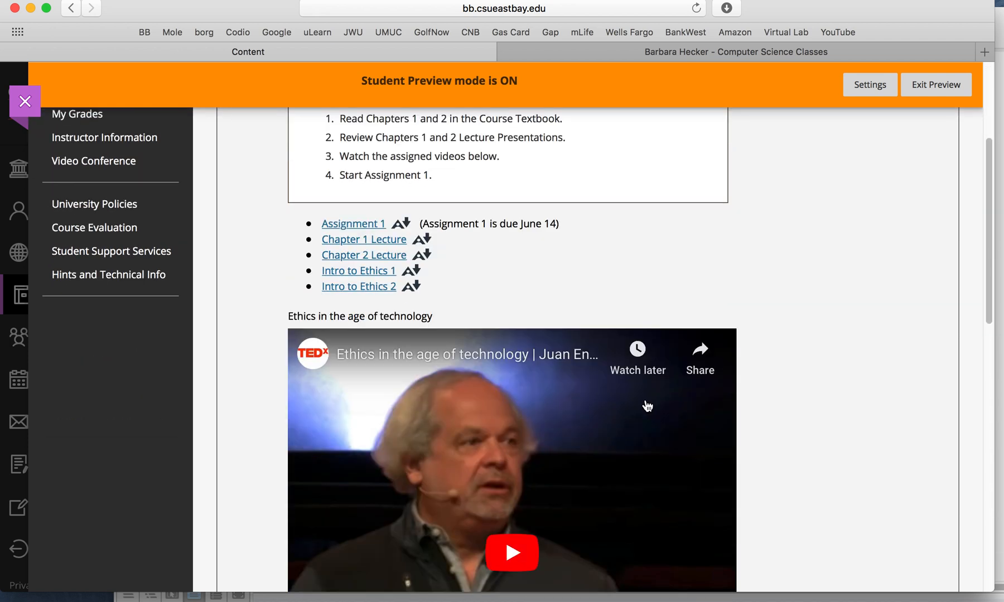
{"action": "scroll", "scroll_direction": "up", "scroll_amount": 3}
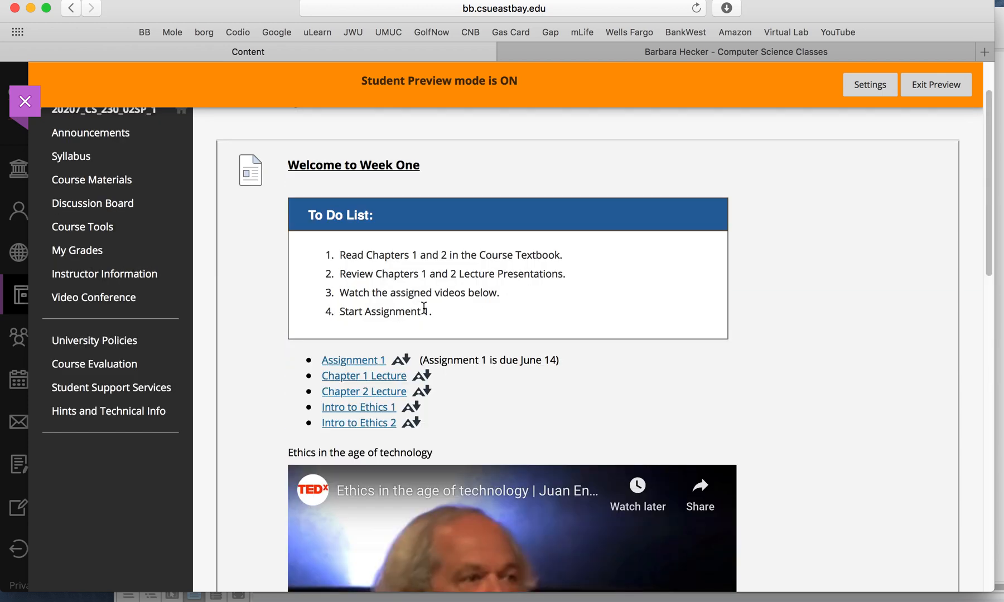
{"action": "scroll", "scroll_direction": "down", "scroll_amount": 3}
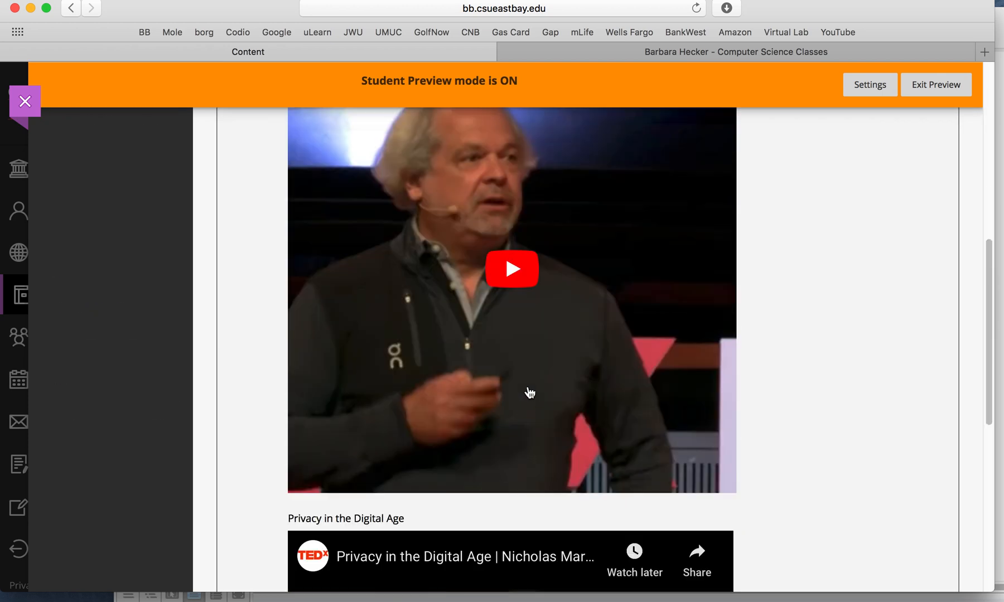
{"action": "scroll", "scroll_direction": "down", "scroll_amount": 3}
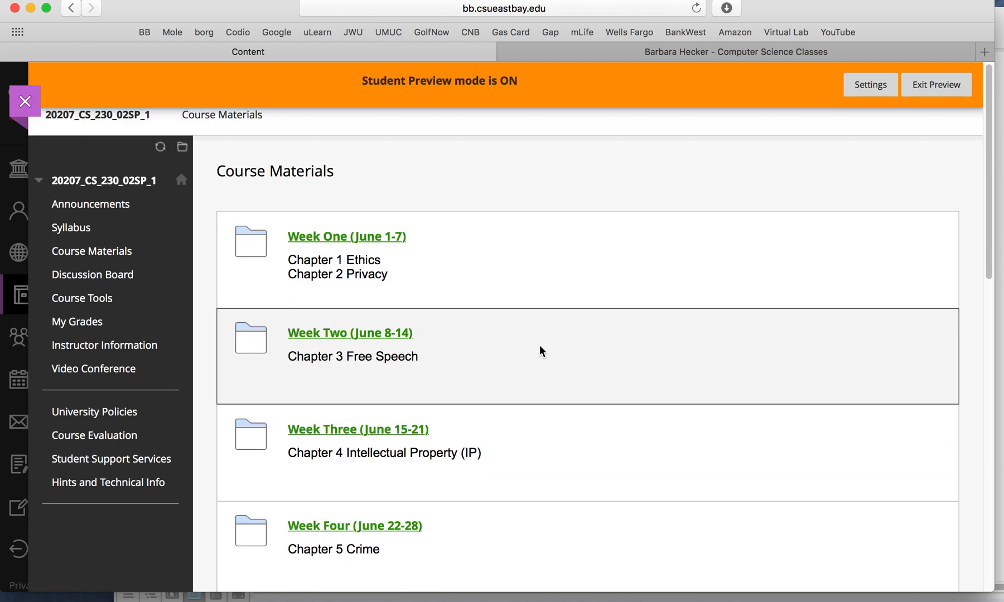
View Week Five's to-do list, then scroll Course Materials down to Submit Class Assignments
{"action": "scroll", "scroll_direction": "down", "scroll_amount": 3}
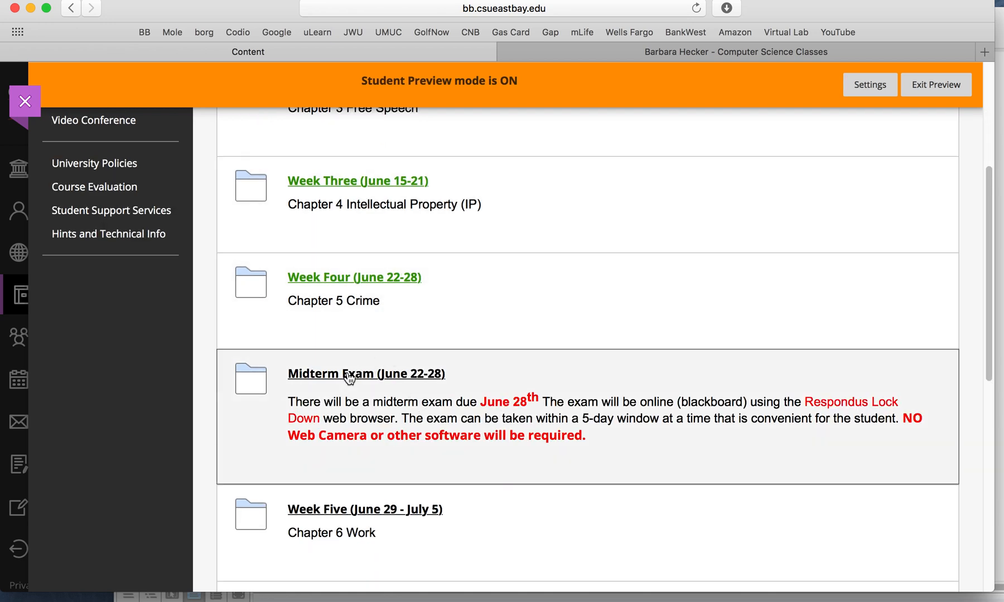
{"action": "left_click", "coordinate": [366, 374]}
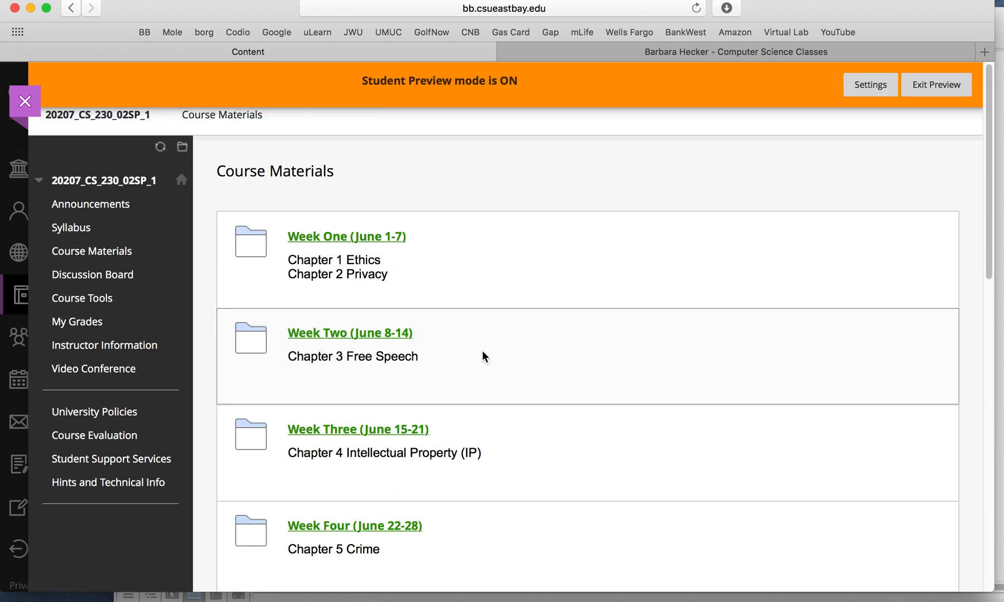
{"action": "scroll", "scroll_direction": "down", "scroll_amount": 3}
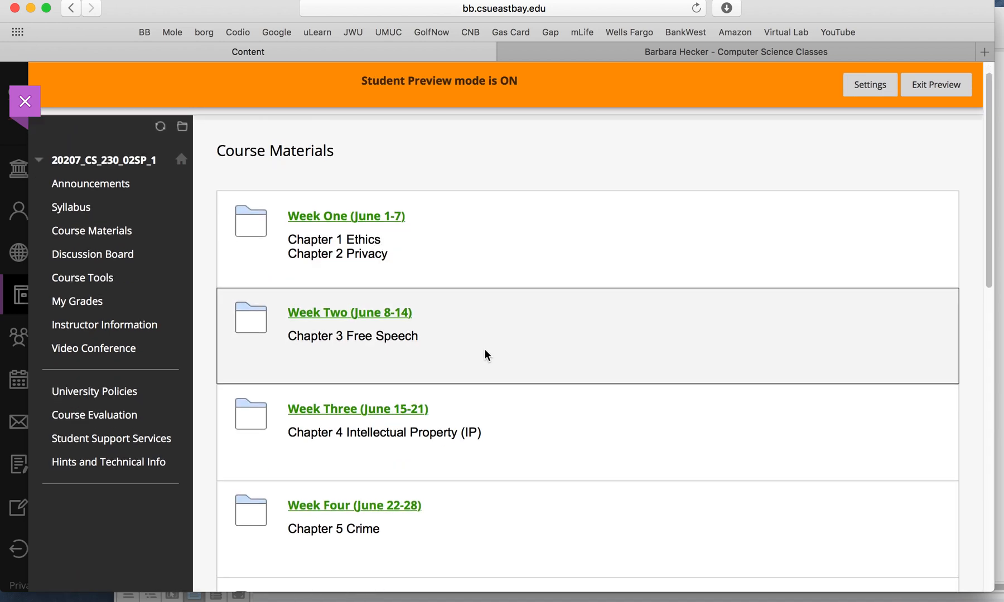
{"action": "mouse_move", "coordinate": [469, 489]}
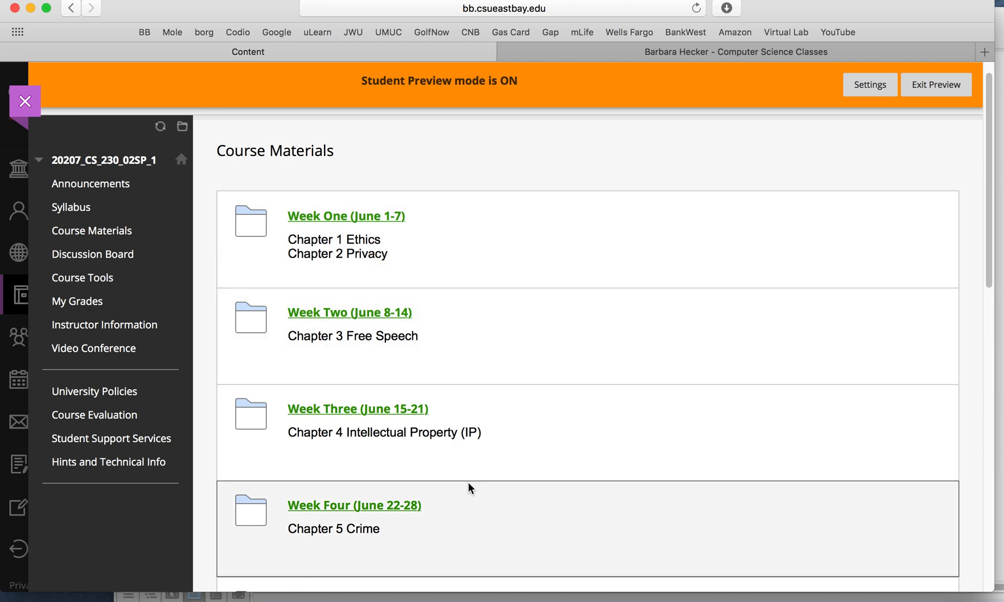
{"action": "mouse_move", "coordinate": [446, 272]}
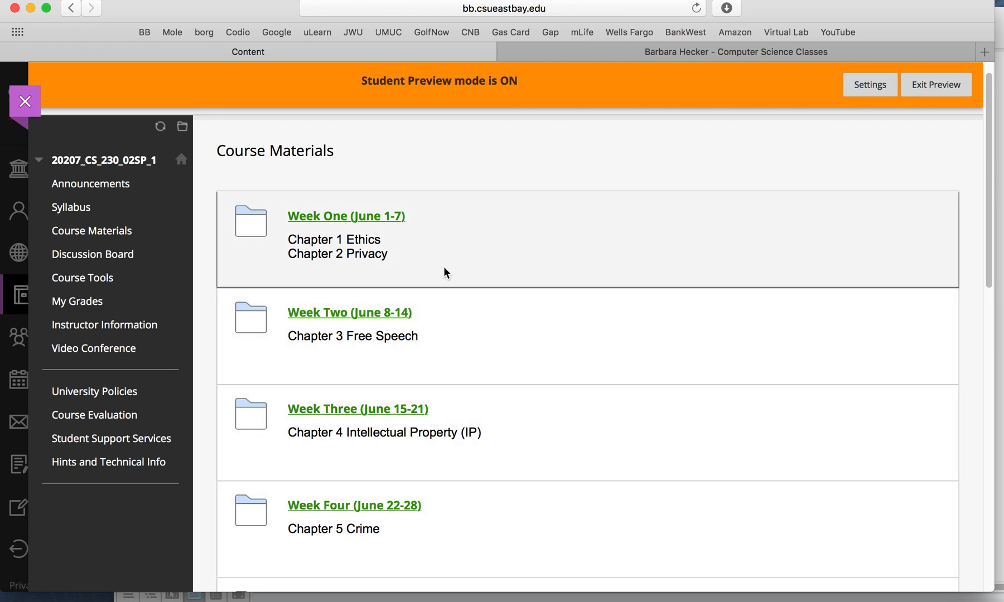
{"action": "scroll", "scroll_direction": "down", "scroll_amount": 3}
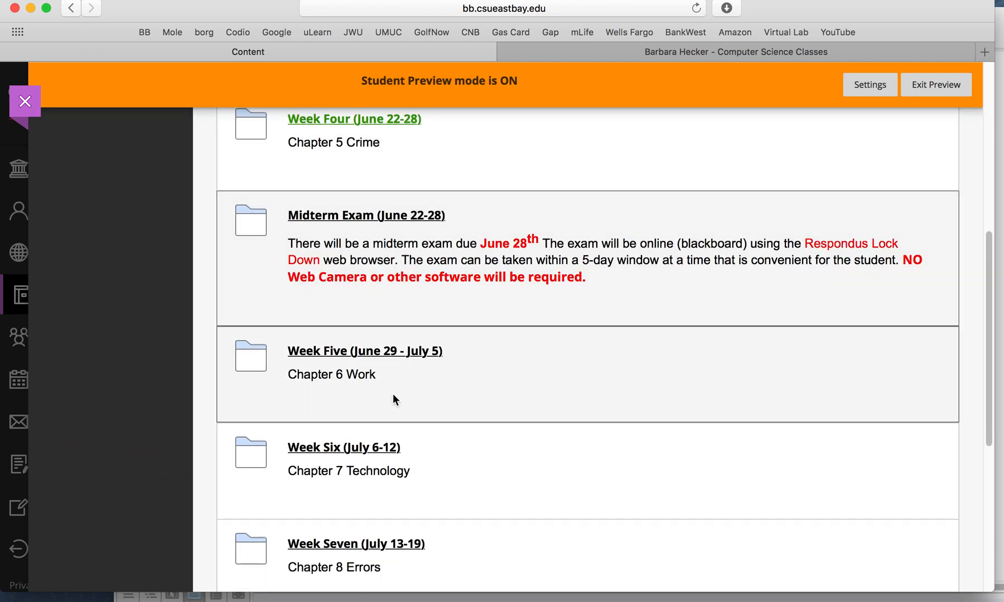
{"action": "left_click", "coordinate": [365, 351]}
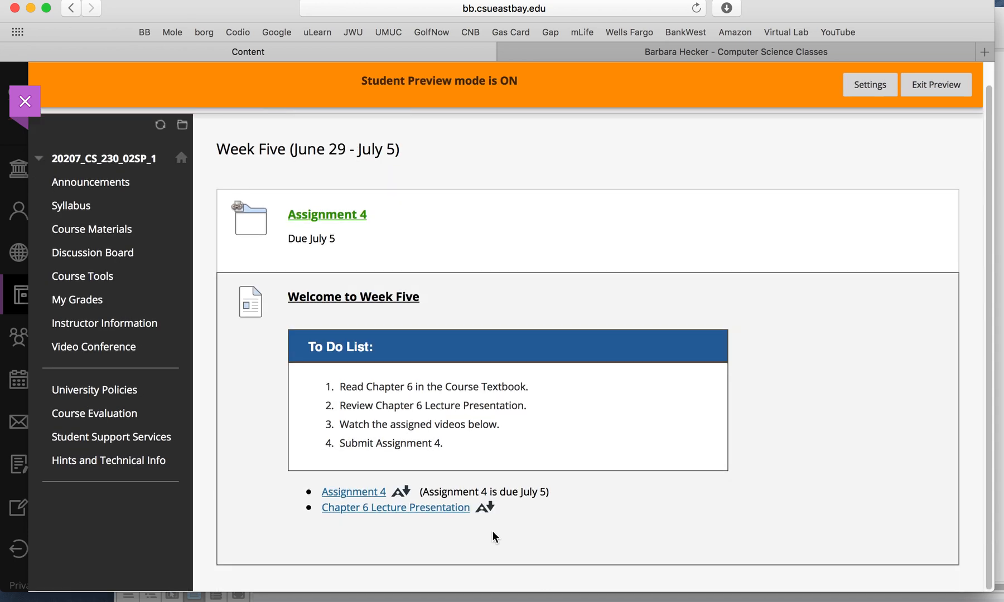
{"action": "mouse_move", "coordinate": [776, 454]}
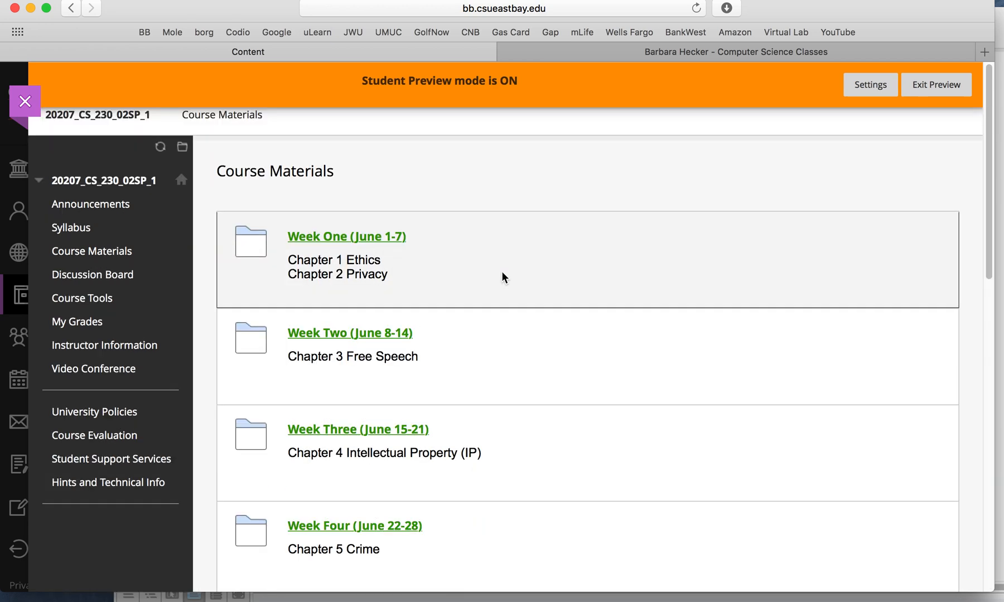
{"action": "scroll", "scroll_direction": "down", "scroll_amount": 3}
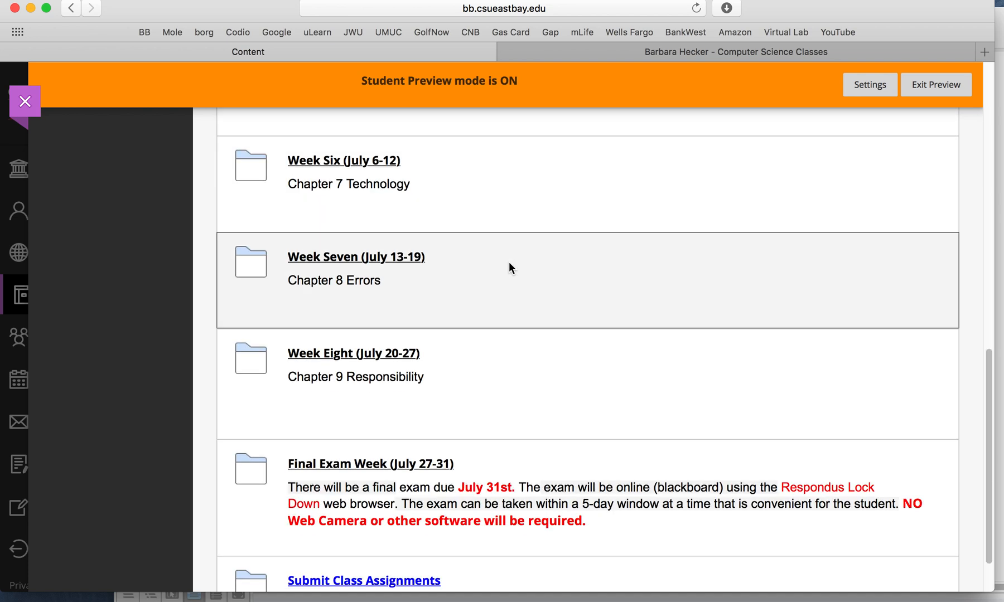
{"action": "scroll", "scroll_direction": "down", "scroll_amount": 3}
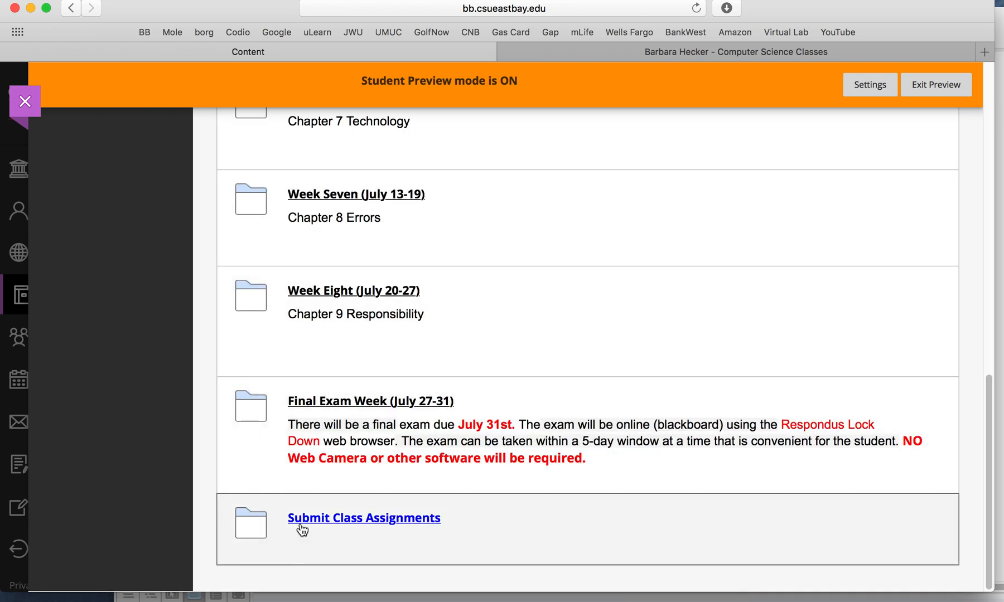
Open the Submit Class Assignments folder and scroll through its assignment list
{"action": "left_click", "coordinate": [364, 518]}
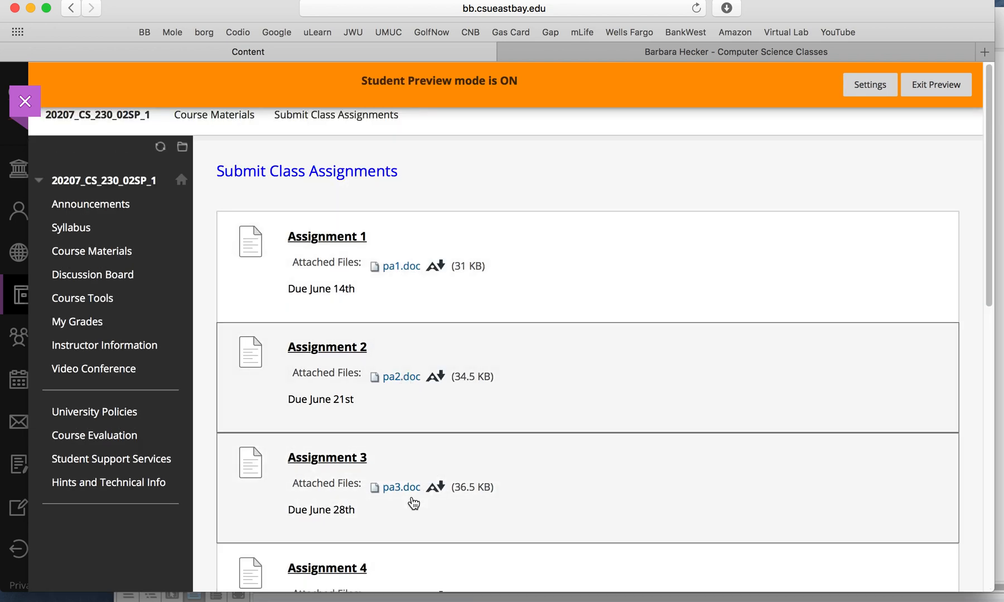
{"action": "mouse_move", "coordinate": [397, 268]}
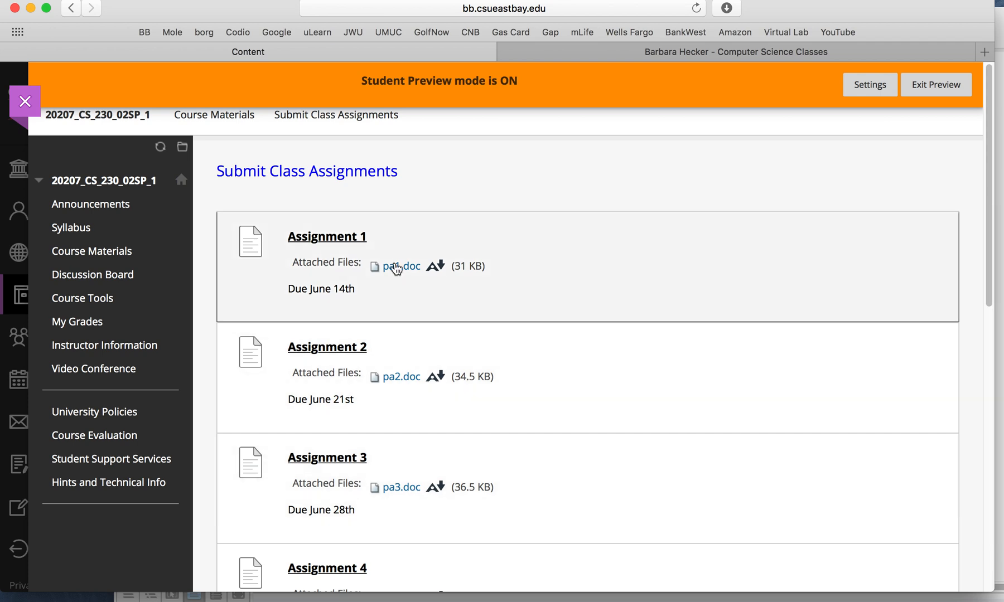
{"action": "mouse_move", "coordinate": [342, 238]}
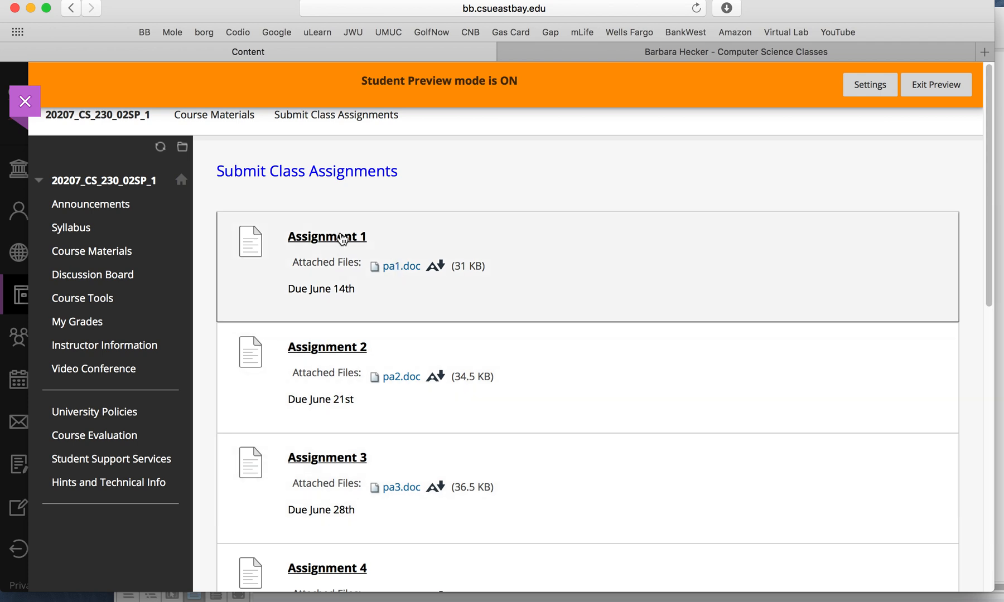
{"action": "scroll", "scroll_direction": "down", "scroll_amount": 3}
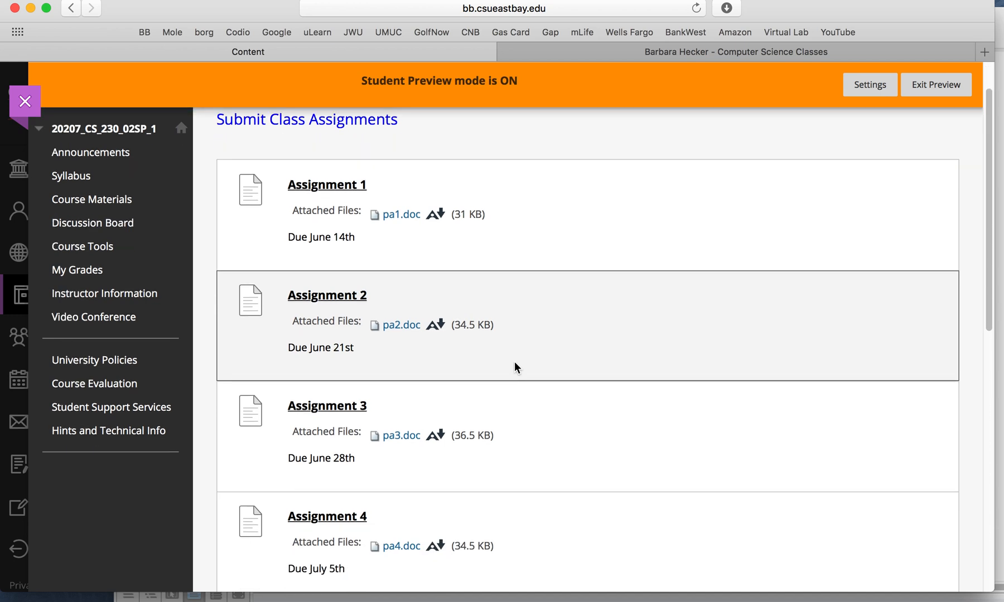
{"action": "scroll", "scroll_direction": "down", "scroll_amount": 3}
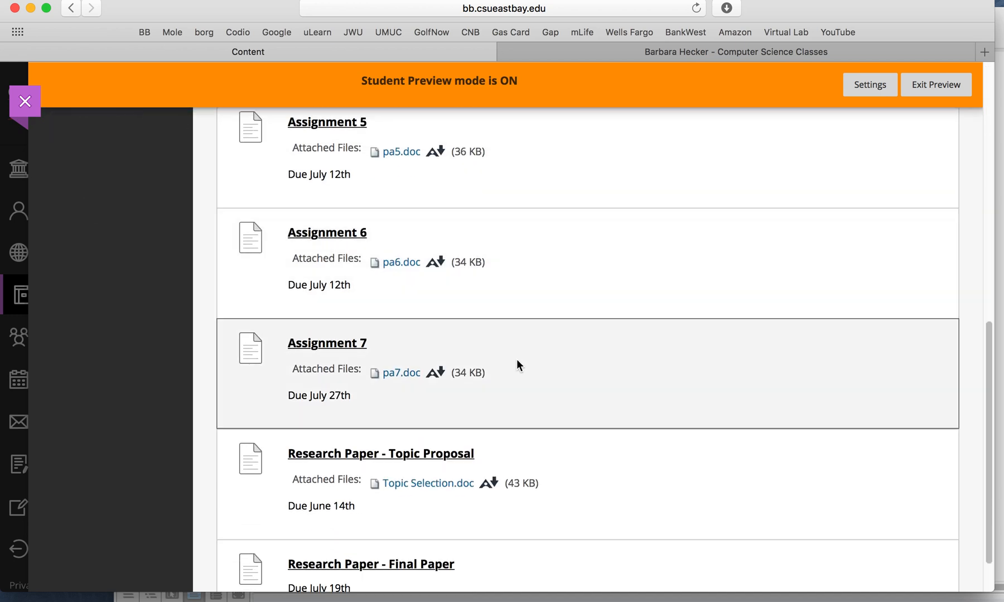
{"action": "scroll", "scroll_direction": "down", "scroll_amount": 3}
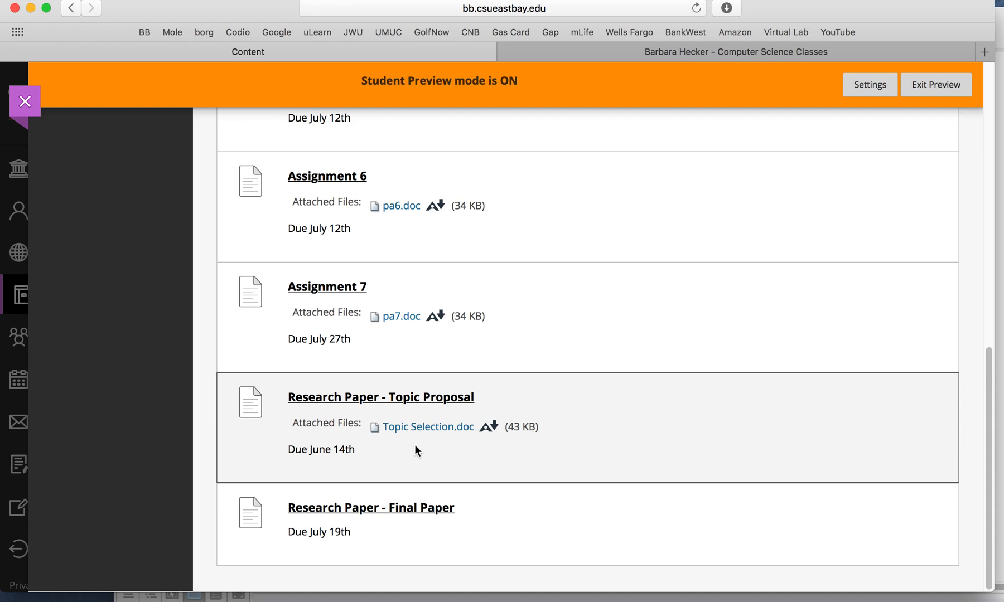
{"action": "mouse_move", "coordinate": [473, 522]}
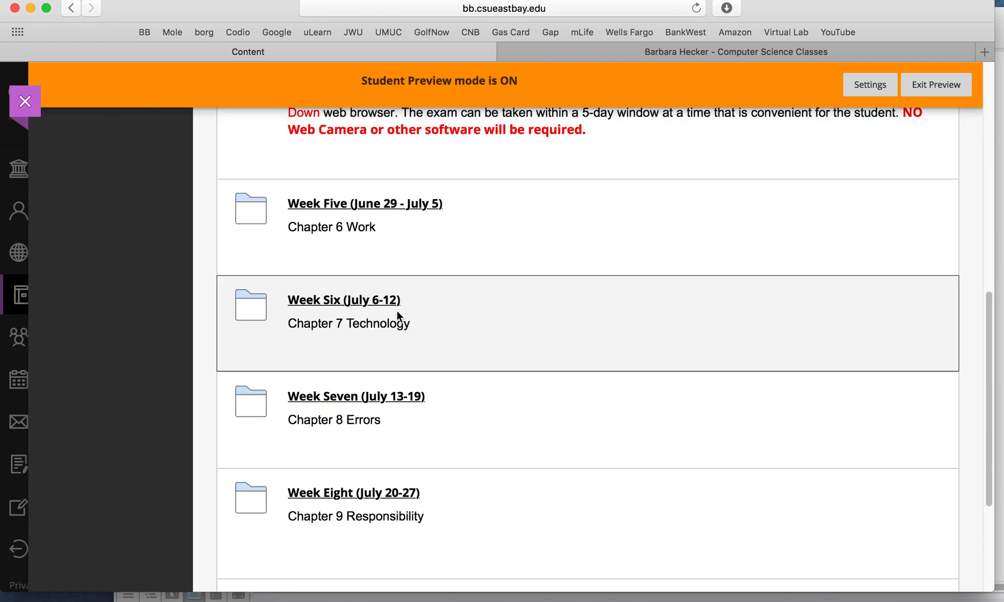
{"action": "scroll", "scroll_direction": "down", "scroll_amount": 3}
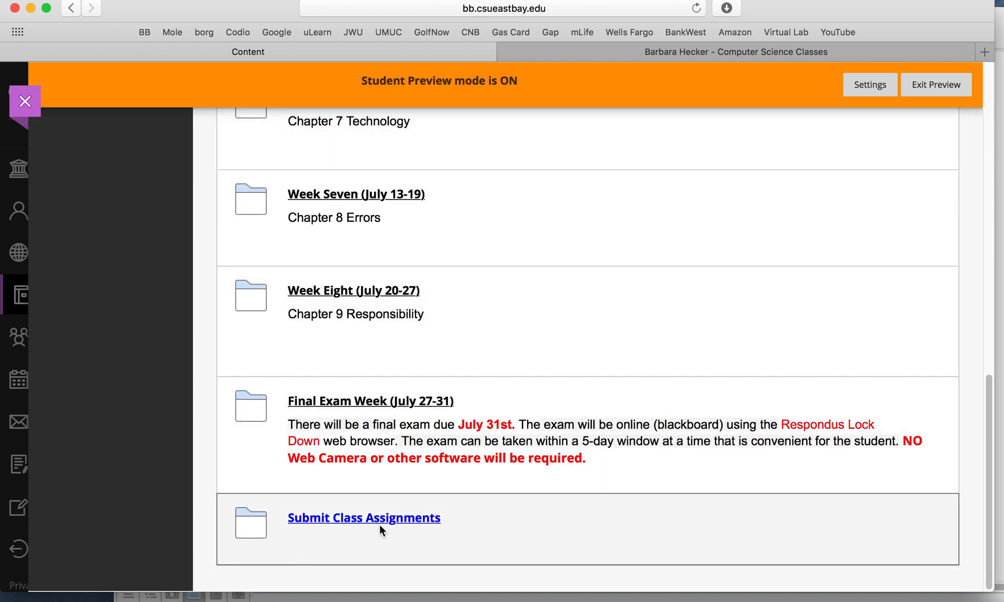
Download Assignment 1's pa1.doc attachment and open it in Word
{"action": "left_click", "coordinate": [363, 519]}
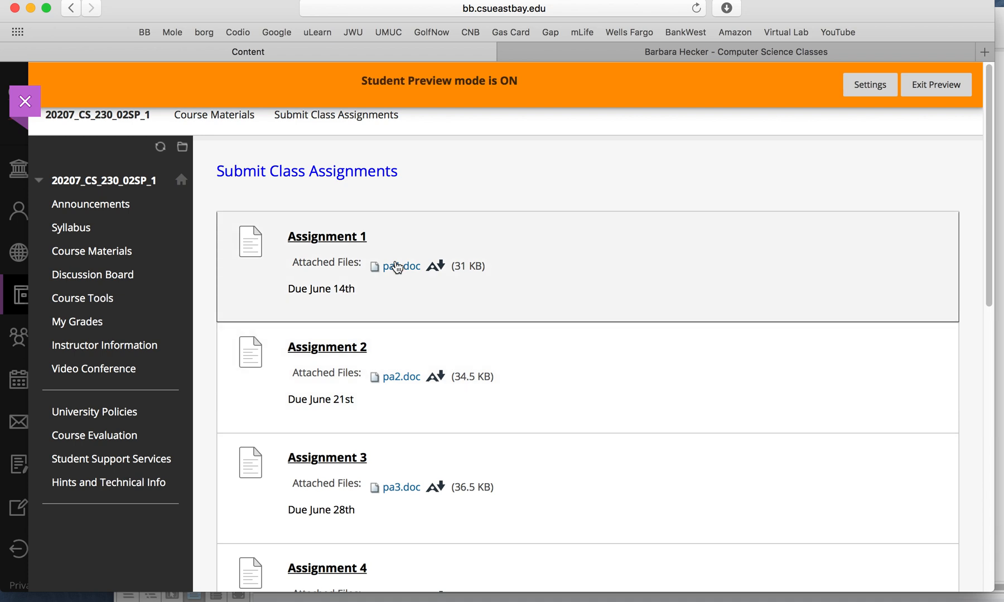
{"action": "left_click", "coordinate": [401, 266]}
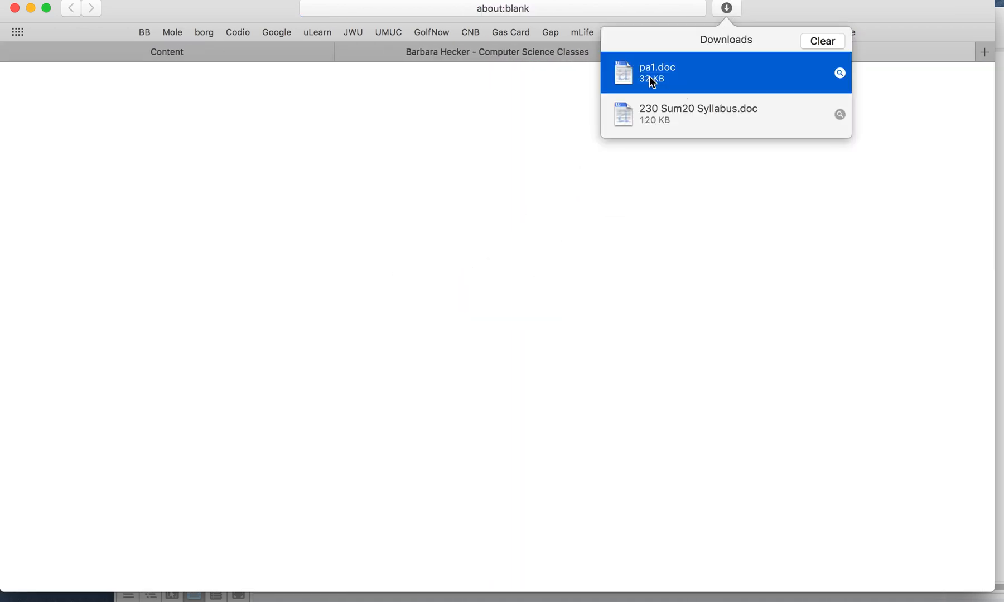
{"action": "double_click", "coordinate": [656, 72]}
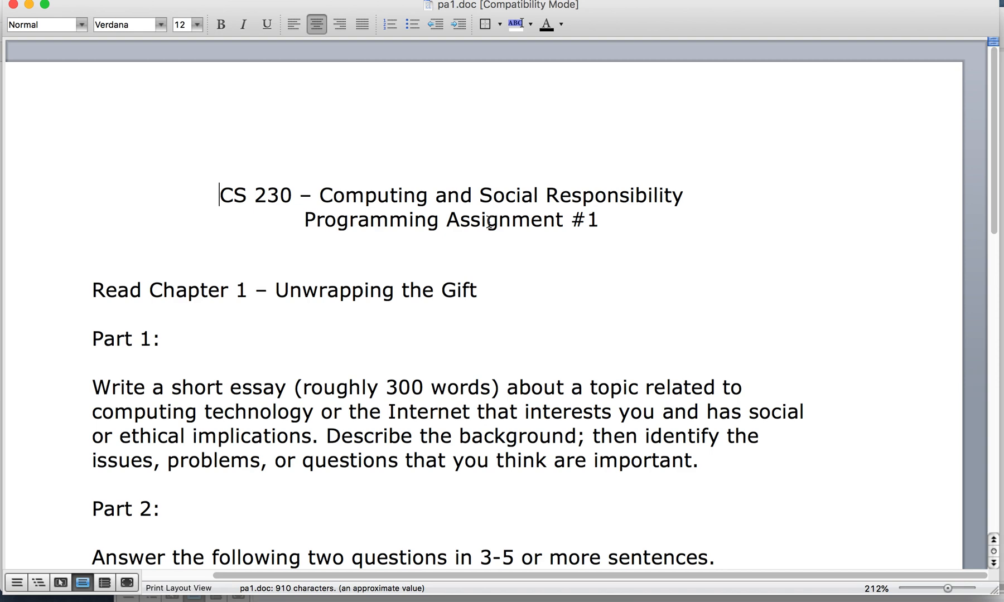
Read through Parts 1 and 2 of the Programming Assignment #1 instructions in pa1.doc
{"action": "scroll", "scroll_direction": "down", "scroll_amount": 3}
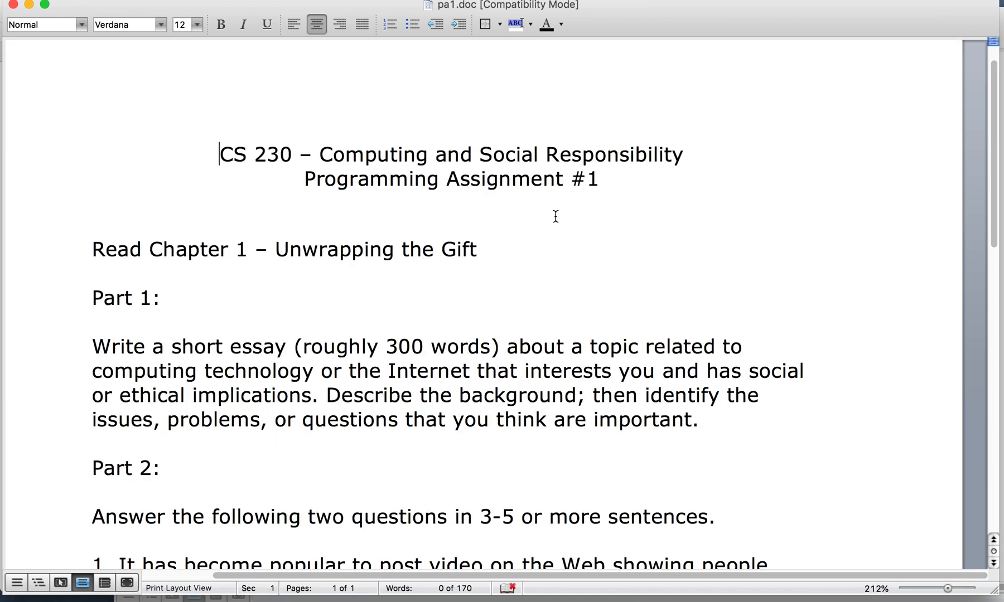
{"action": "scroll", "scroll_direction": "down", "scroll_amount": 3}
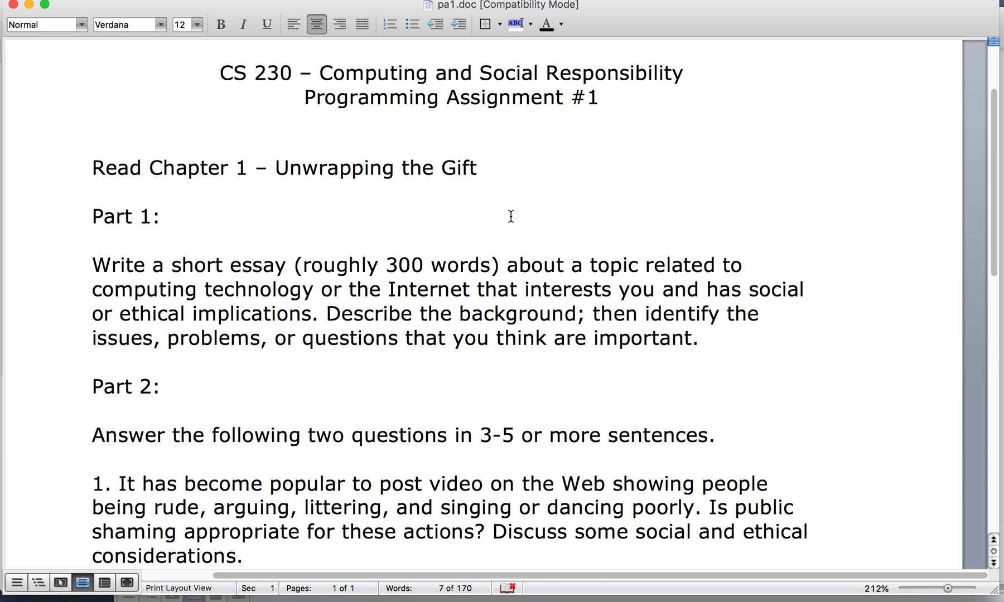
{"action": "mouse_move", "coordinate": [251, 265]}
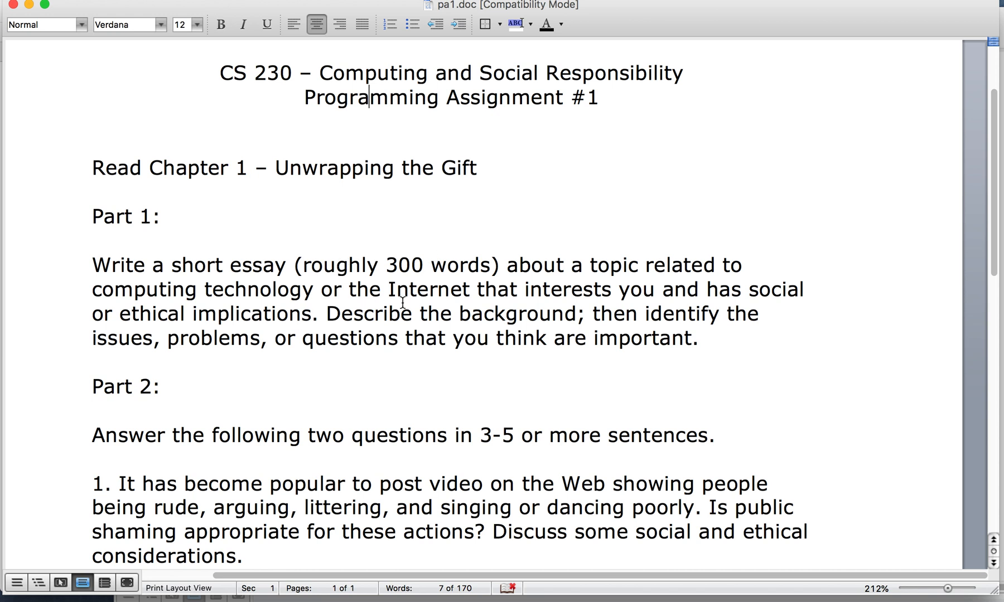
{"action": "scroll", "scroll_direction": "down", "scroll_amount": 3}
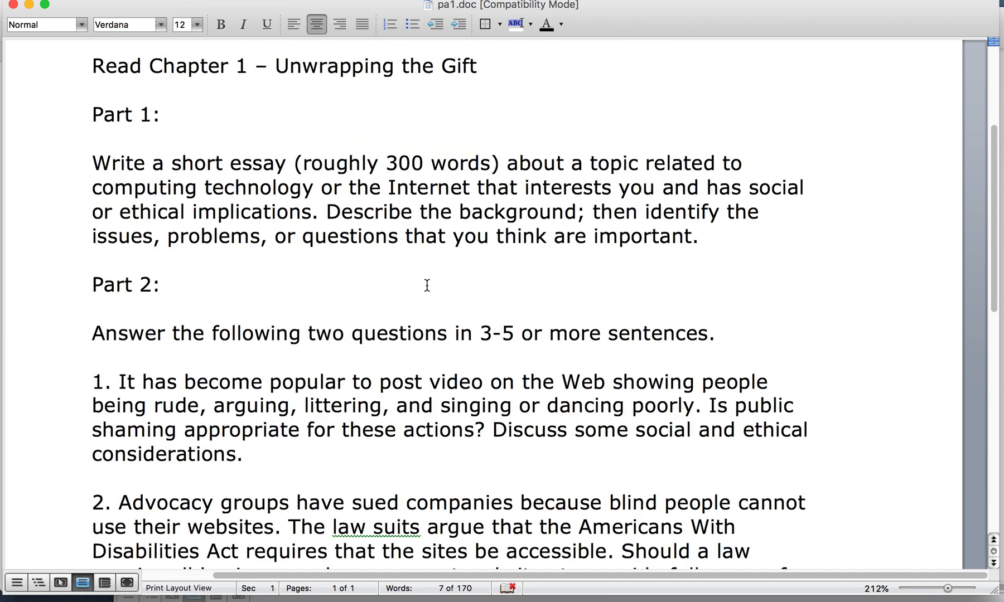
{"action": "scroll", "scroll_direction": "down", "scroll_amount": 3}
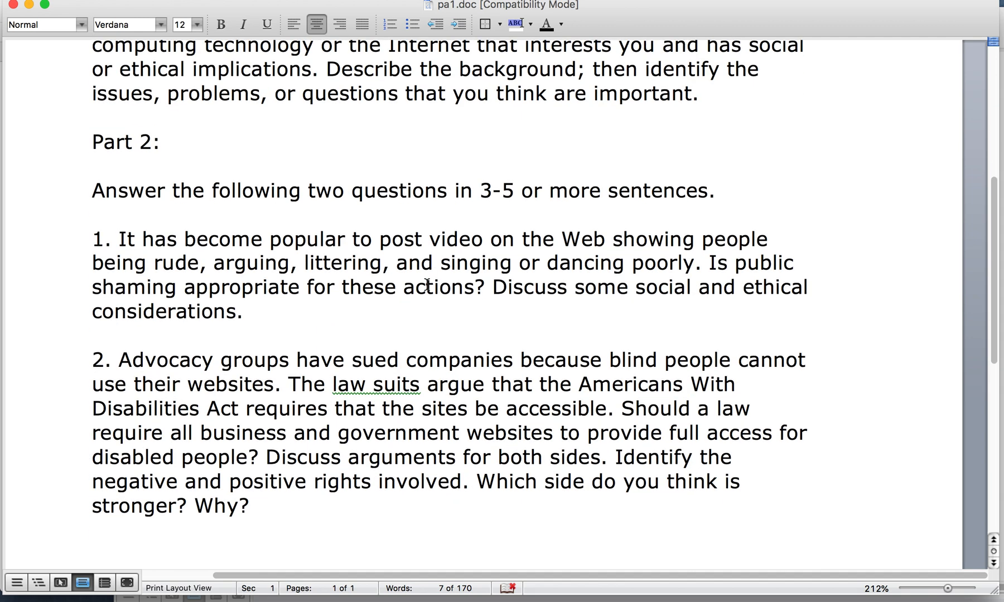
{"action": "scroll", "scroll_direction": "up", "scroll_amount": 3}
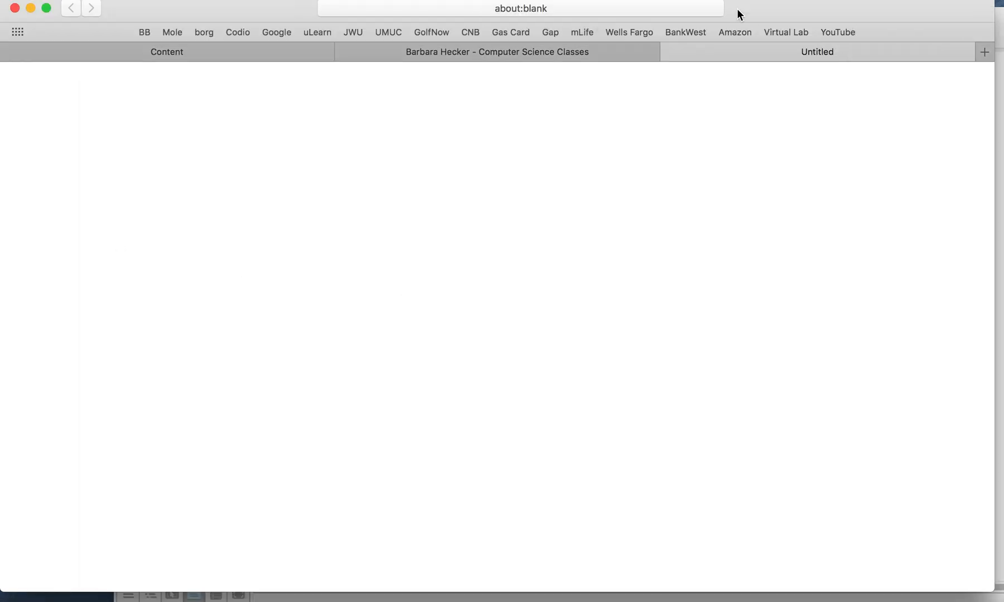
Preview Assignment 1's upload page, then cancel without submitting anything
{"action": "left_click", "coordinate": [167, 52]}
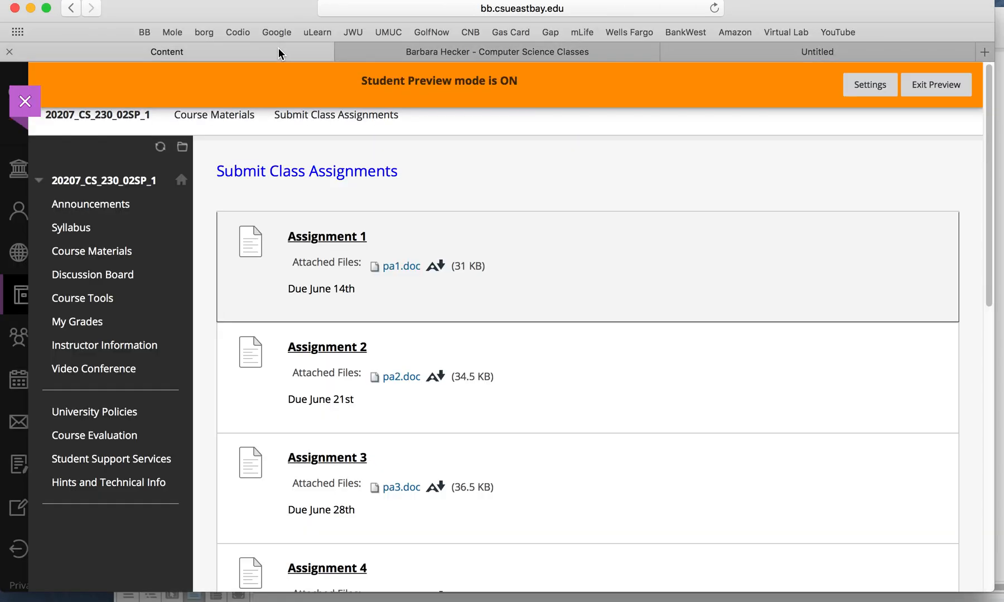
{"action": "mouse_move", "coordinate": [338, 242]}
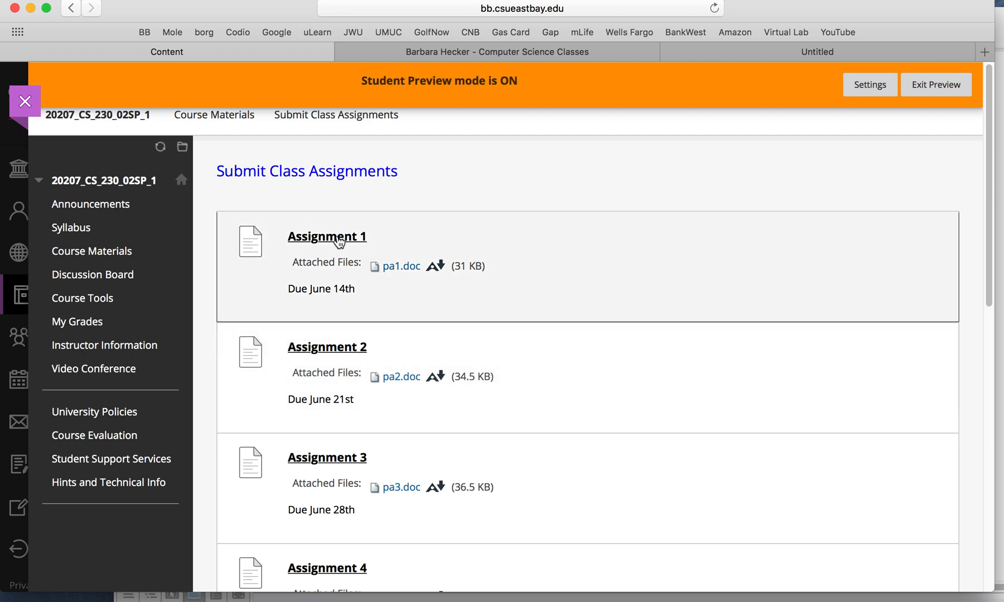
{"action": "left_click", "coordinate": [327, 236]}
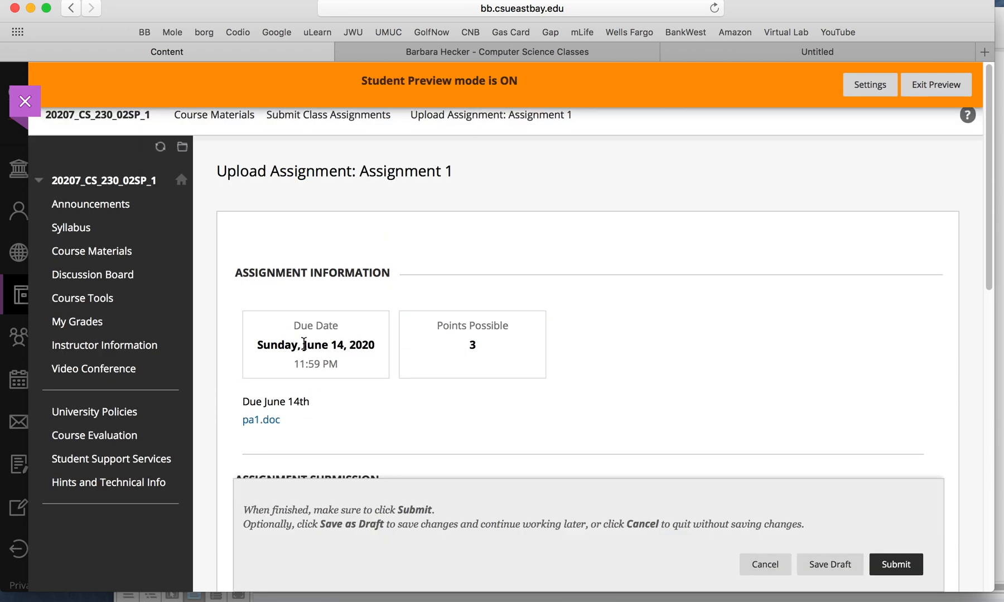
{"action": "scroll", "scroll_direction": "down", "scroll_amount": 3}
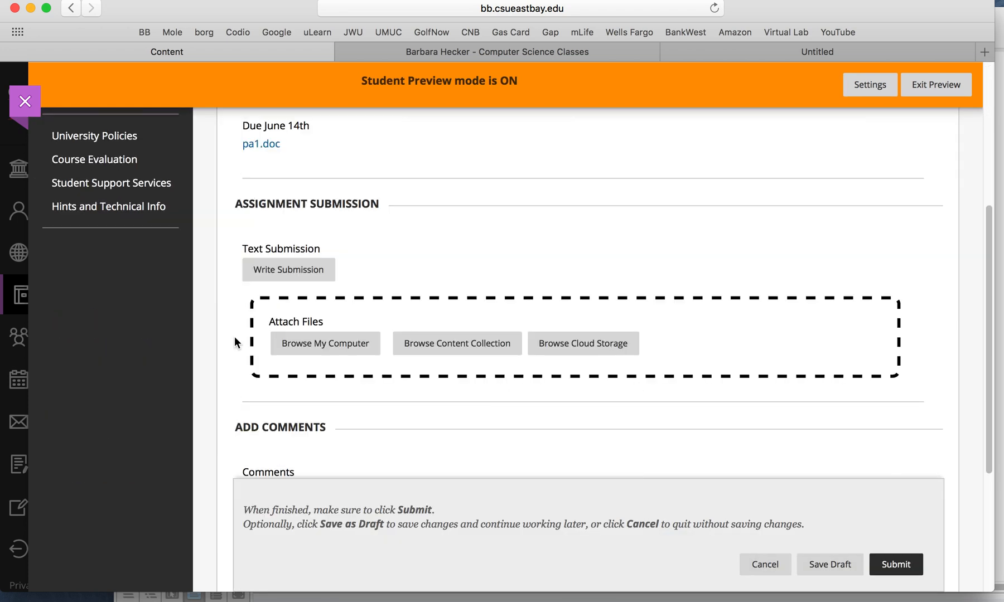
{"action": "mouse_move", "coordinate": [767, 564]}
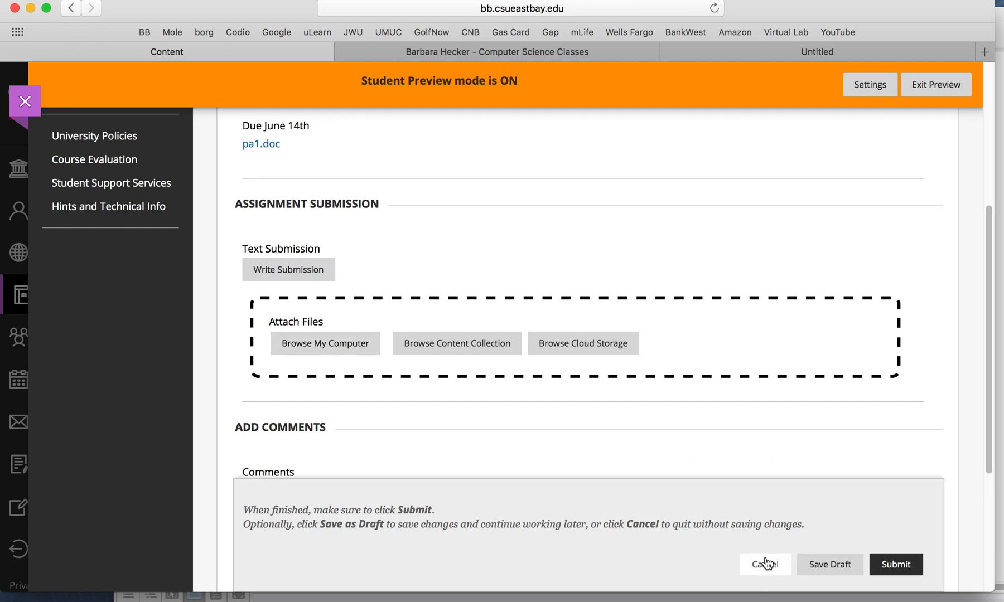
{"action": "left_click", "coordinate": [765, 565]}
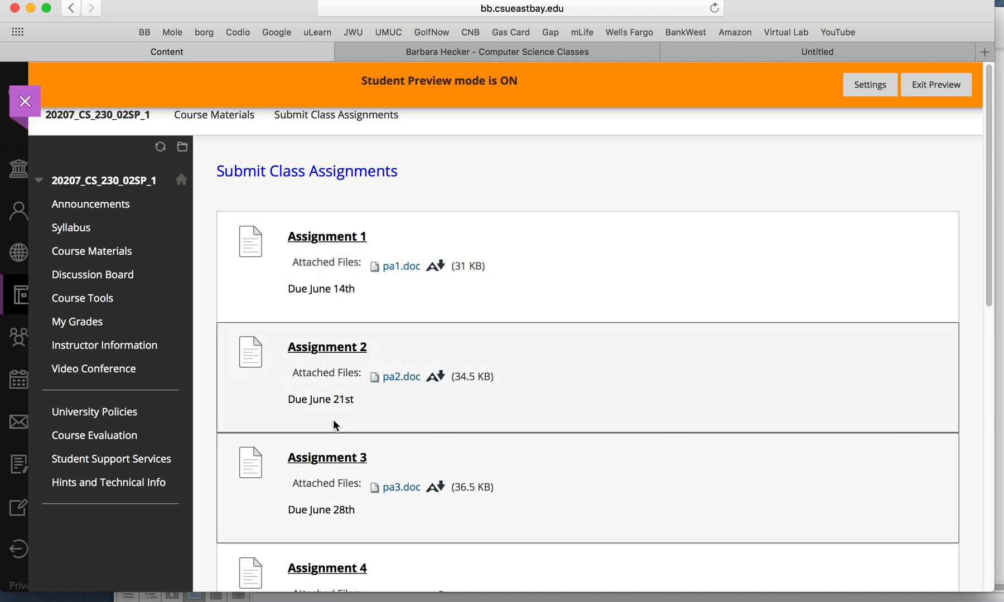
{"action": "scroll", "scroll_direction": "down", "scroll_amount": 3}
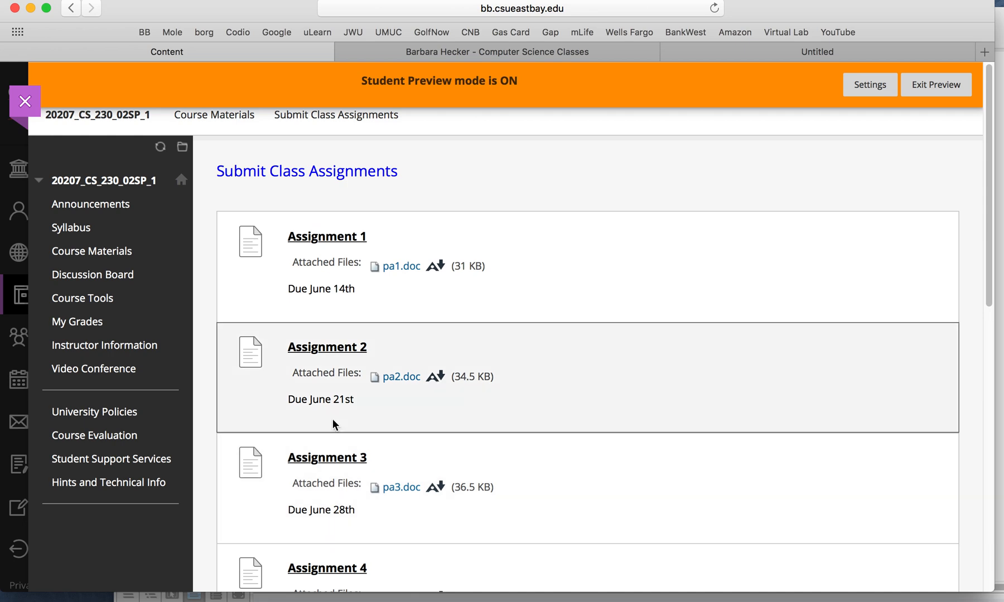
{"action": "mouse_move", "coordinate": [318, 377]}
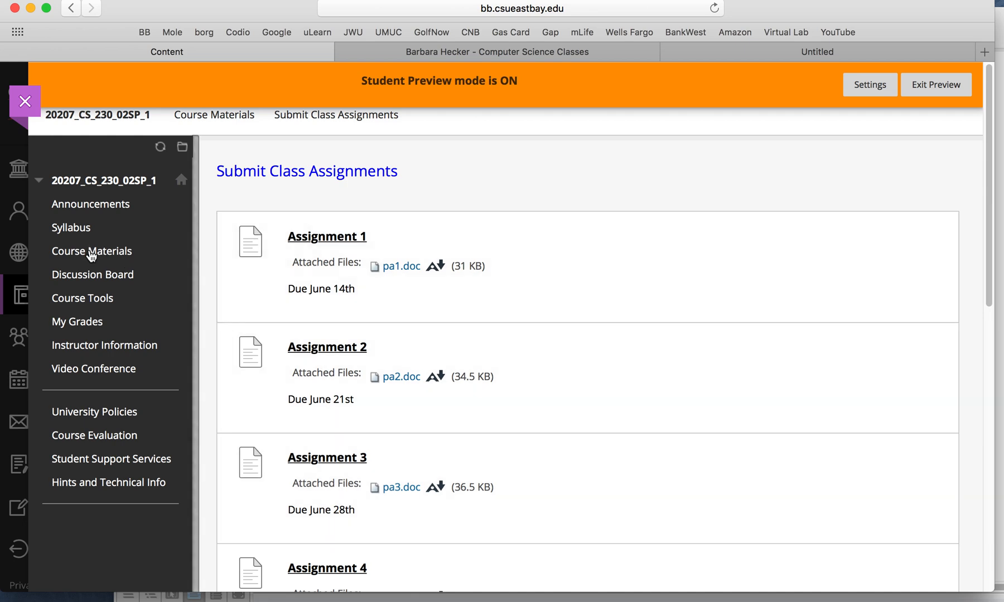
From Course Materials, open Week One (June 1-7) and scroll its To Do List and links
{"action": "left_click", "coordinate": [92, 251]}
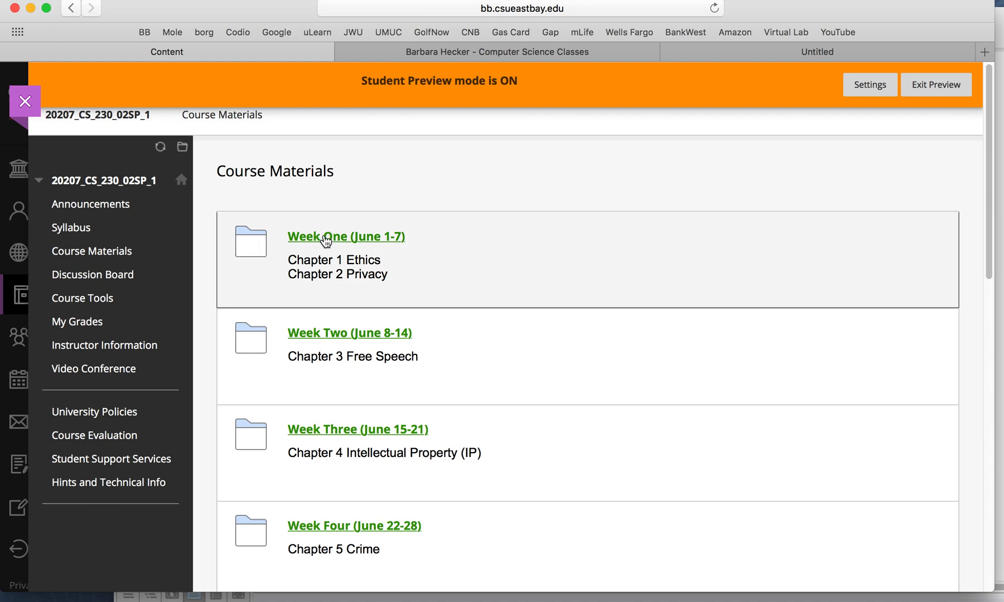
{"action": "left_click", "coordinate": [346, 237]}
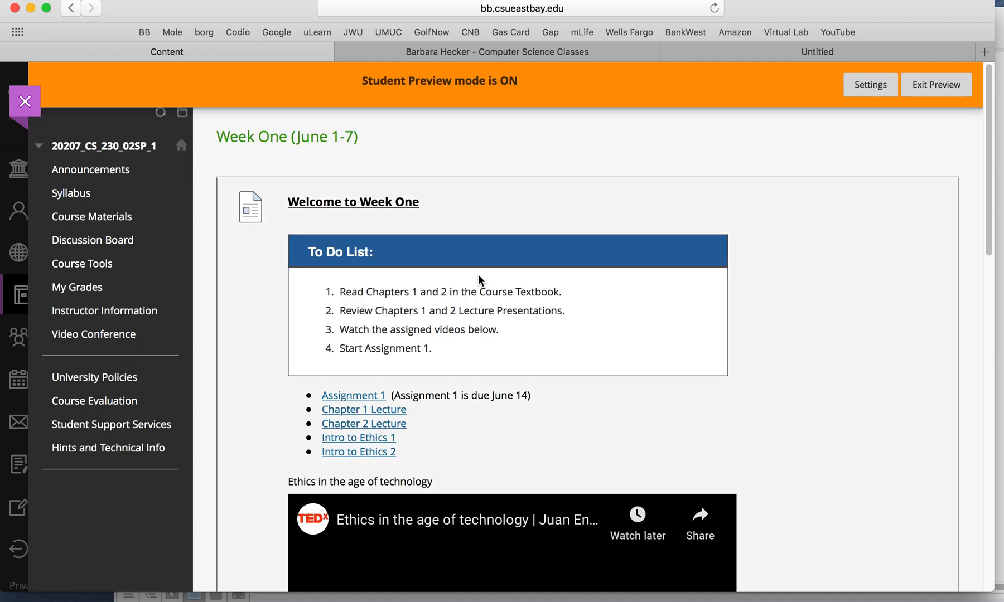
{"action": "scroll", "scroll_direction": "down", "scroll_amount": 3}
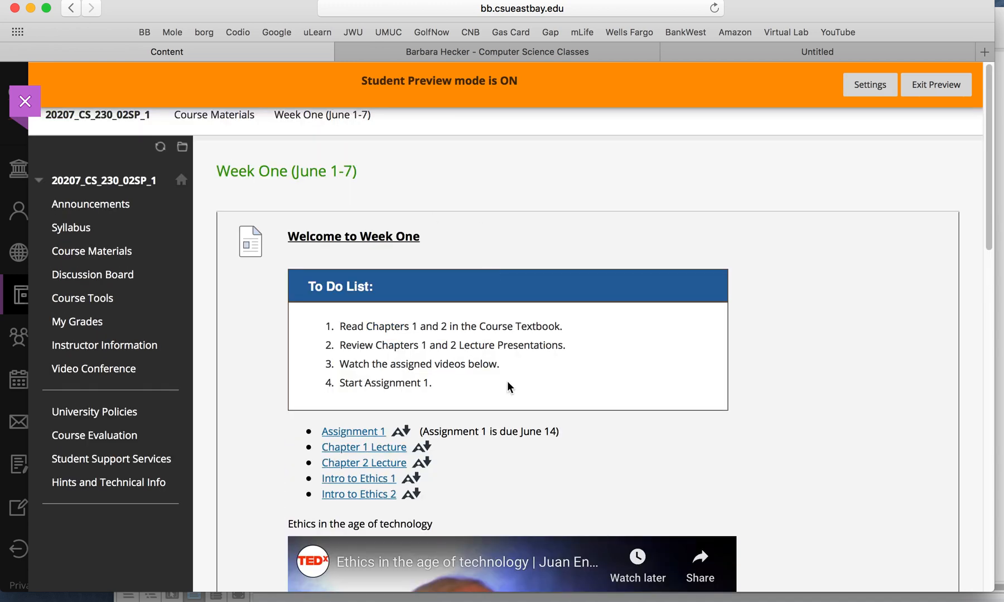
{"action": "mouse_move", "coordinate": [443, 333]}
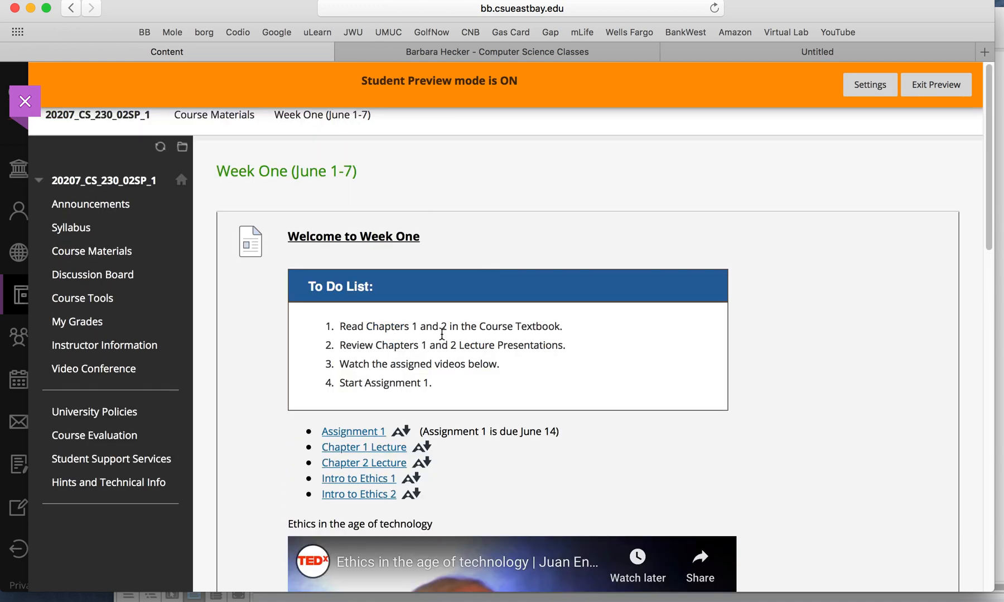
{"action": "scroll", "scroll_direction": "down", "scroll_amount": 3}
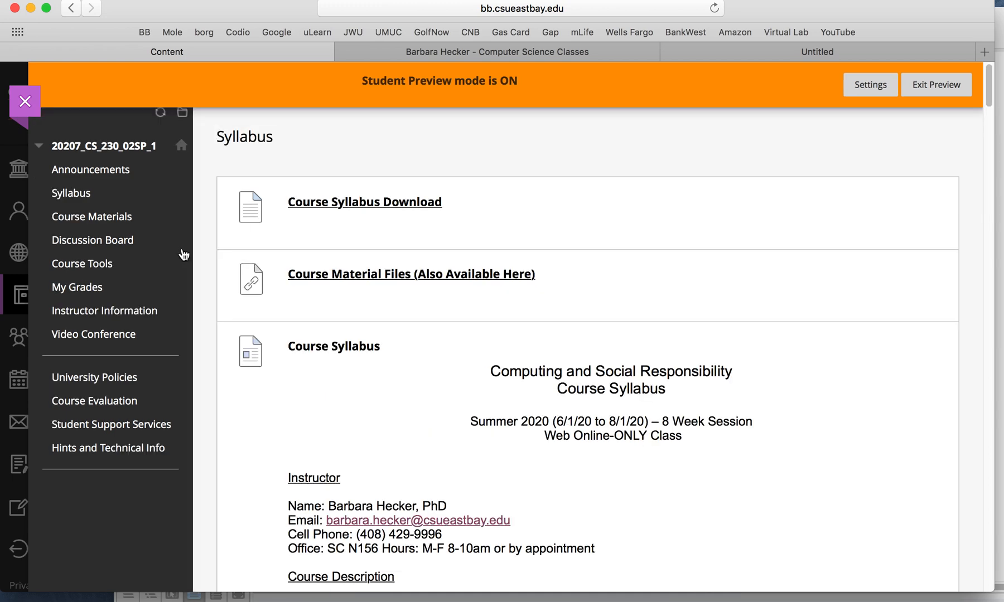
Scroll through the syllabus course schedule
{"action": "scroll", "scroll_direction": "down", "scroll_amount": 3}
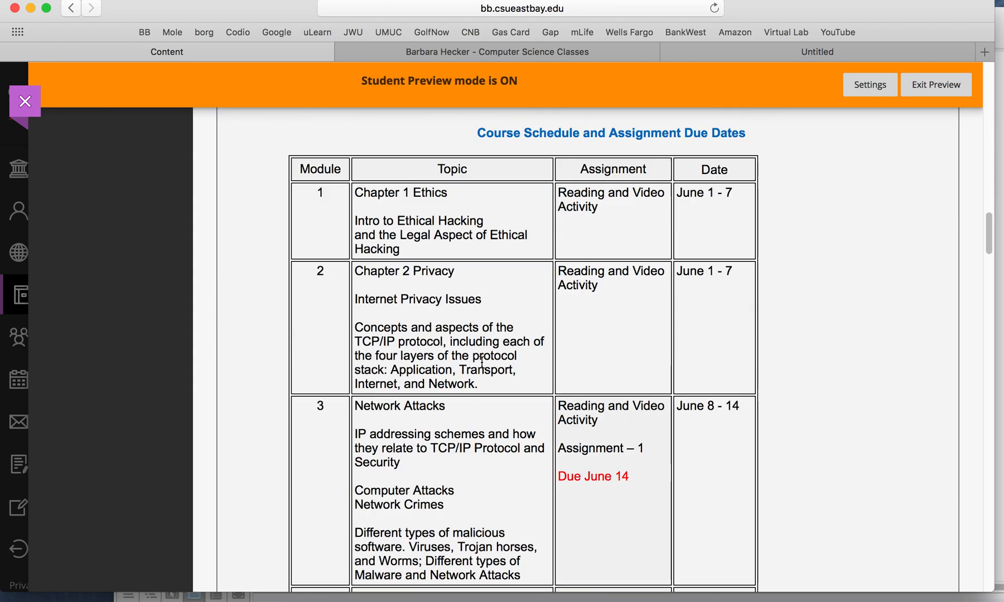
{"action": "mouse_move", "coordinate": [696, 416]}
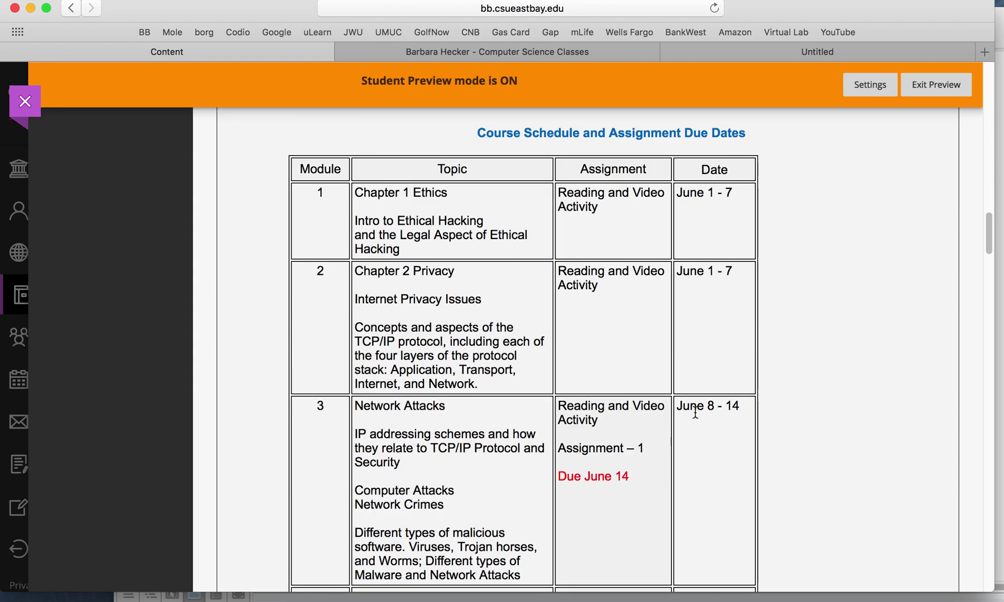
{"action": "mouse_move", "coordinate": [728, 421]}
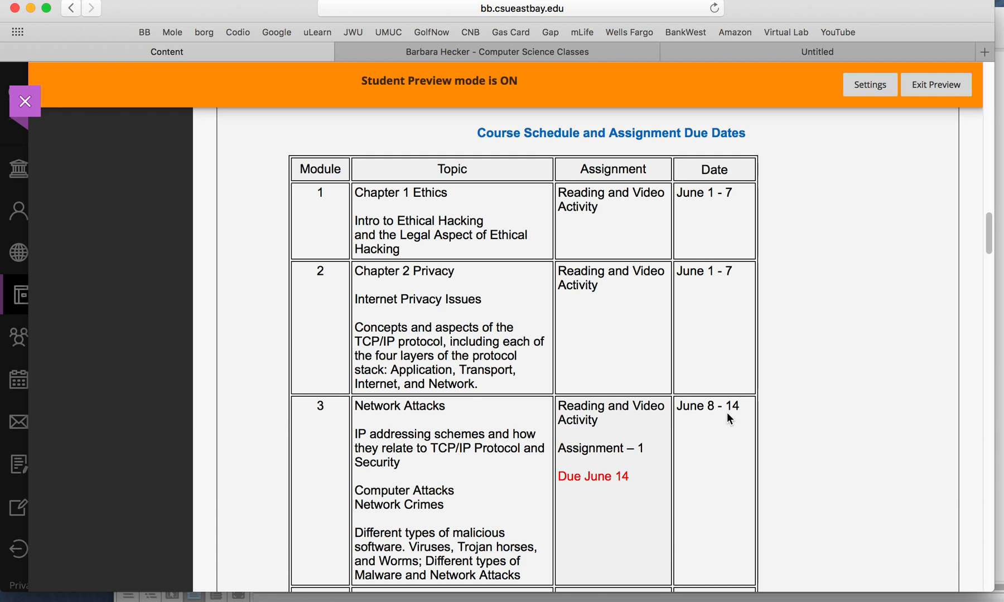
{"action": "mouse_move", "coordinate": [551, 205]}
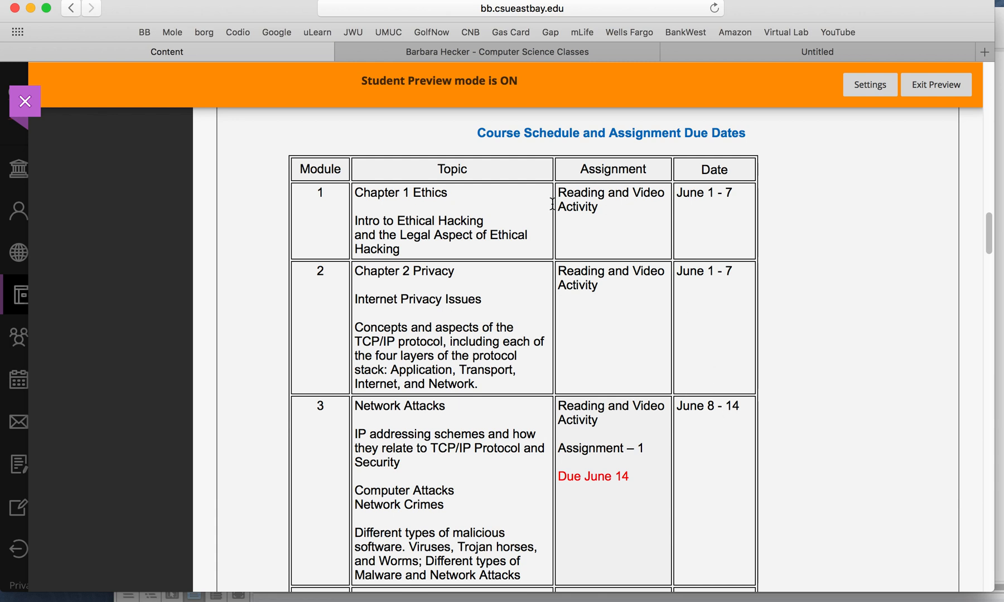
{"action": "mouse_move", "coordinate": [457, 235]}
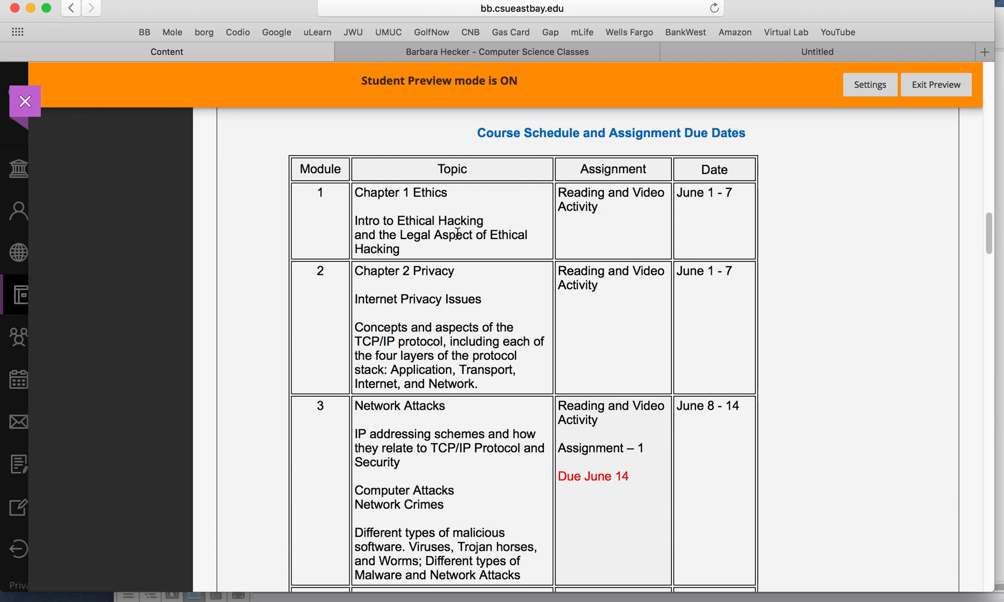
{"action": "scroll", "scroll_direction": "down", "scroll_amount": 3}
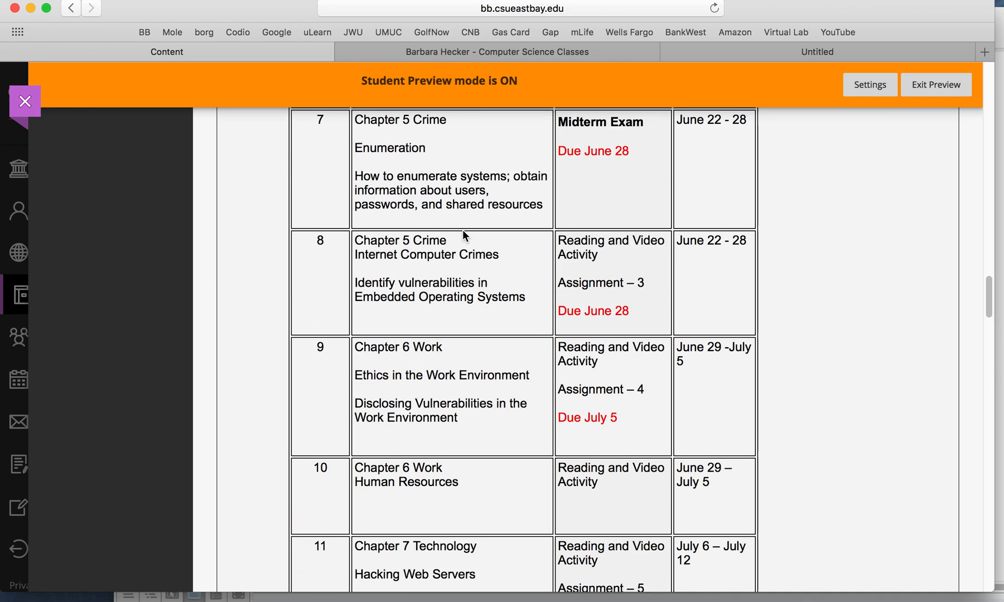
{"action": "scroll", "scroll_direction": "up", "scroll_amount": 3}
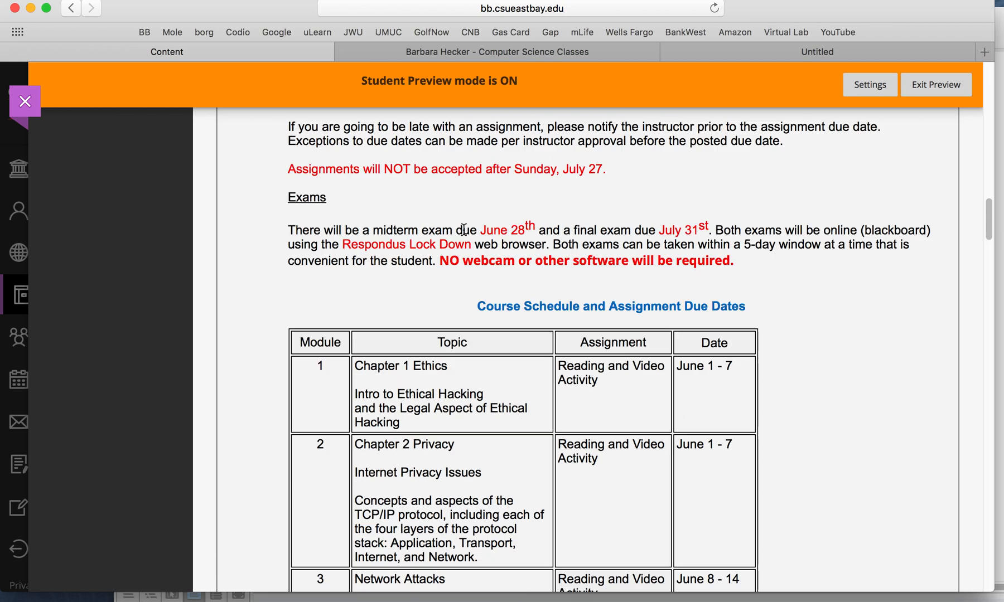
{"action": "mouse_move", "coordinate": [466, 244]}
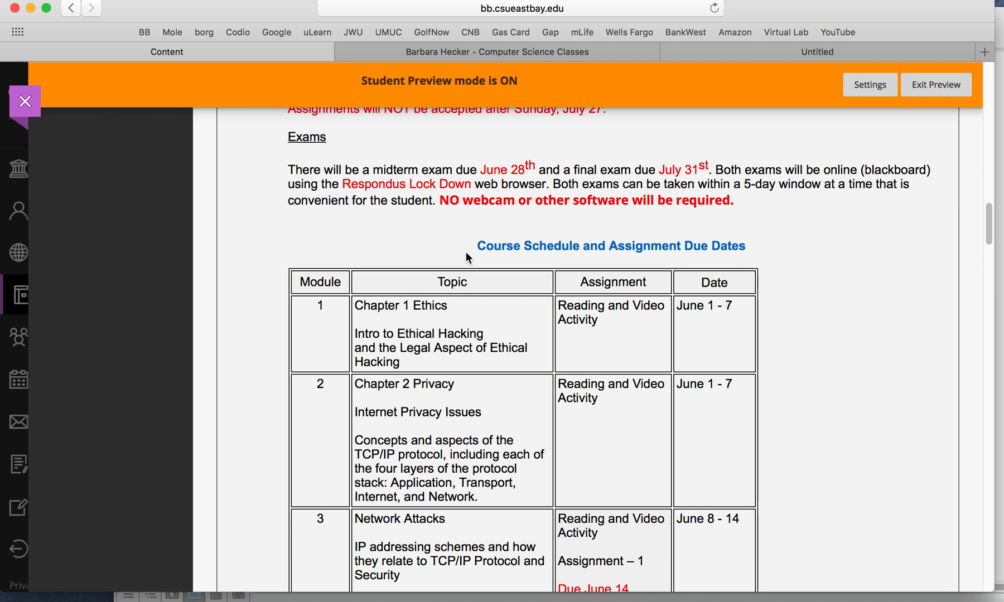
{"action": "mouse_move", "coordinate": [540, 315]}
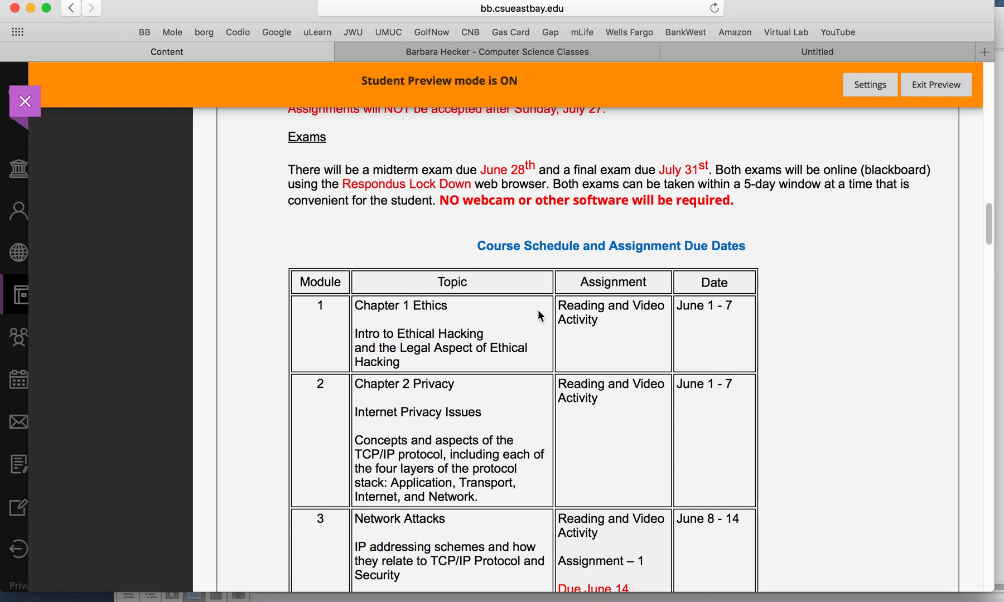
{"action": "mouse_move", "coordinate": [336, 394]}
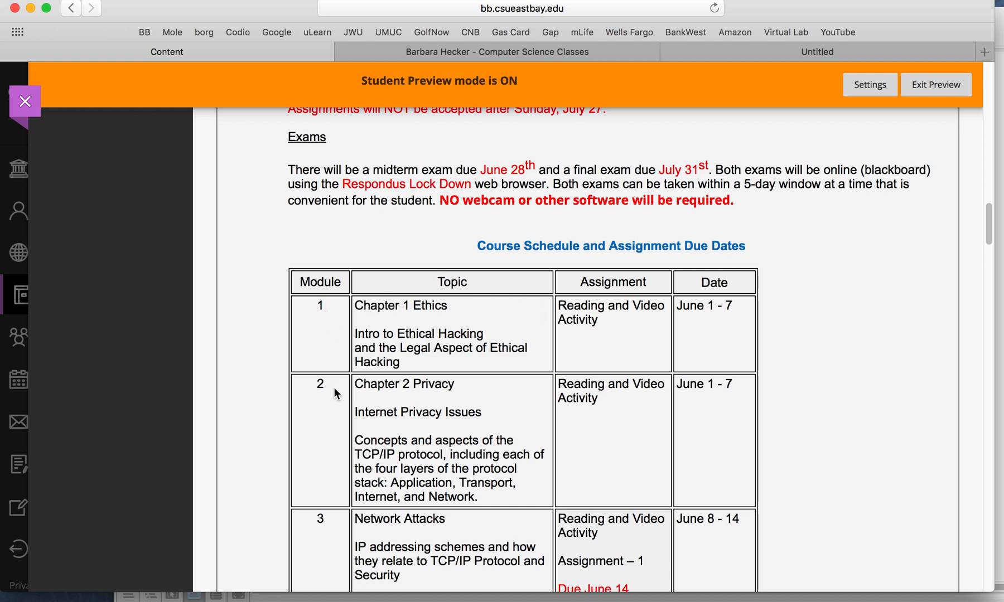
{"action": "mouse_move", "coordinate": [343, 379]}
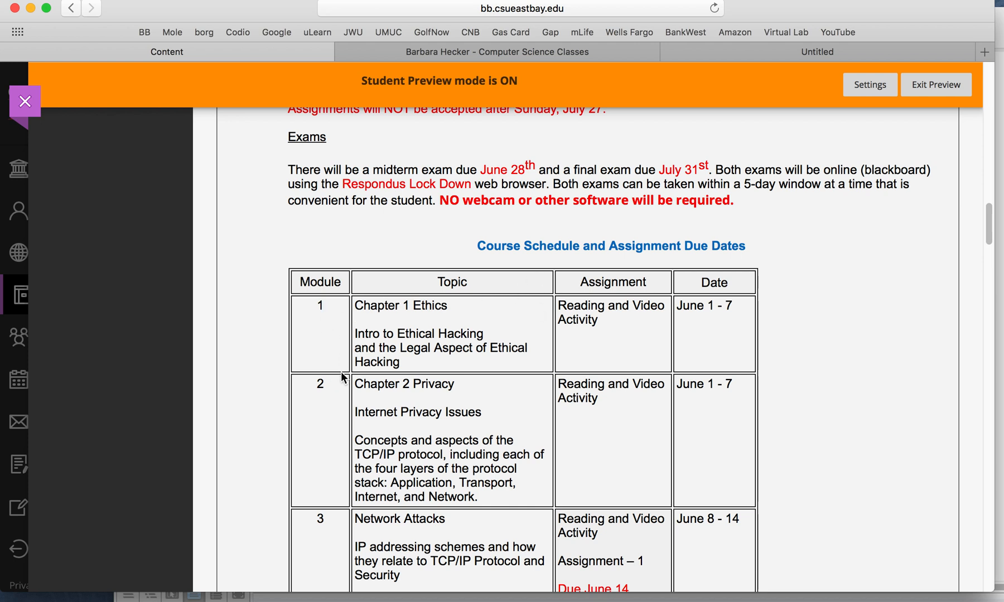
{"action": "mouse_move", "coordinate": [607, 448]}
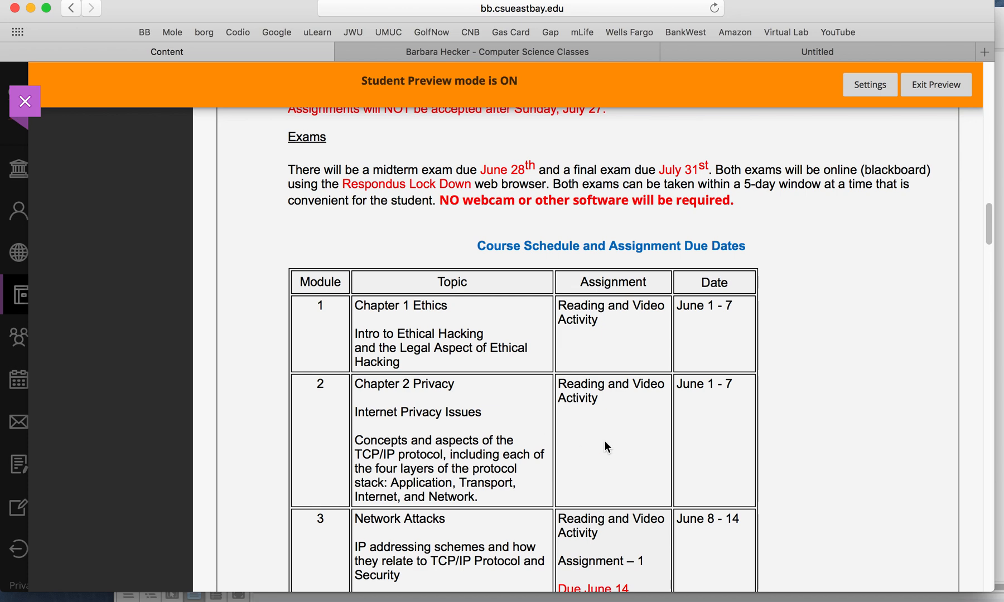
{"action": "scroll", "scroll_direction": "down", "scroll_amount": 3}
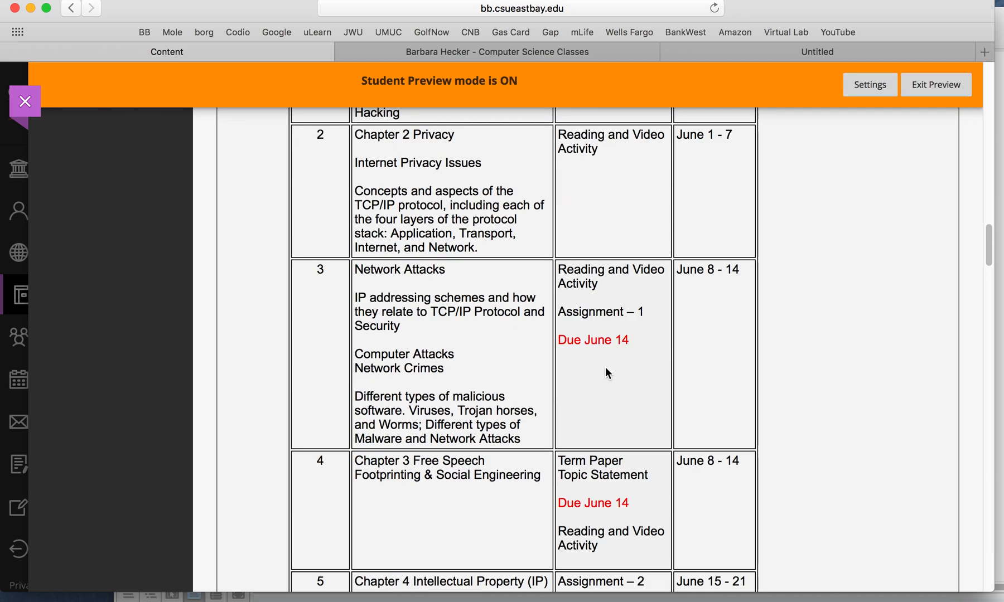
{"action": "mouse_move", "coordinate": [606, 431]}
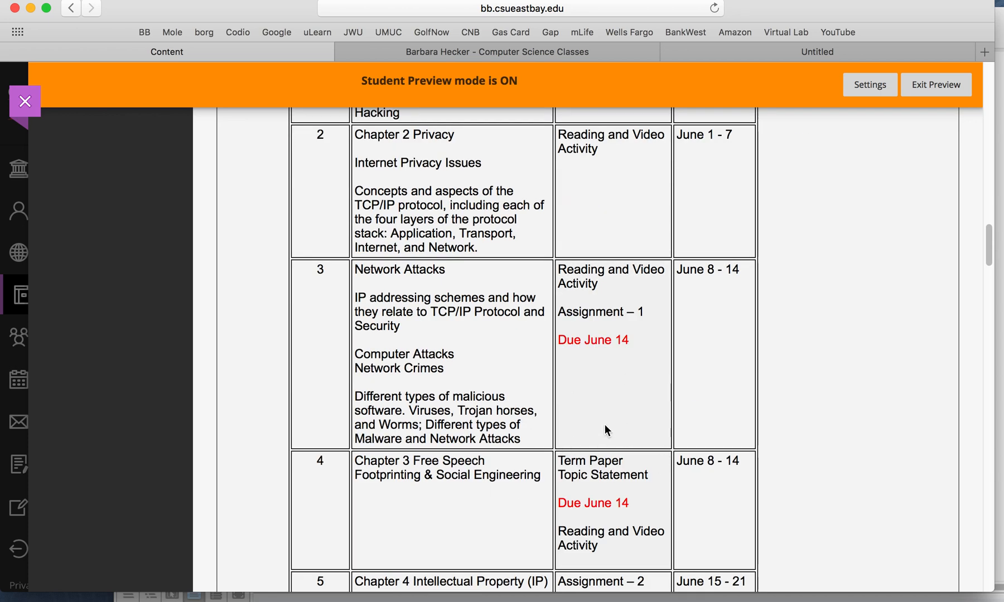
{"action": "scroll", "scroll_direction": "down", "scroll_amount": 3}
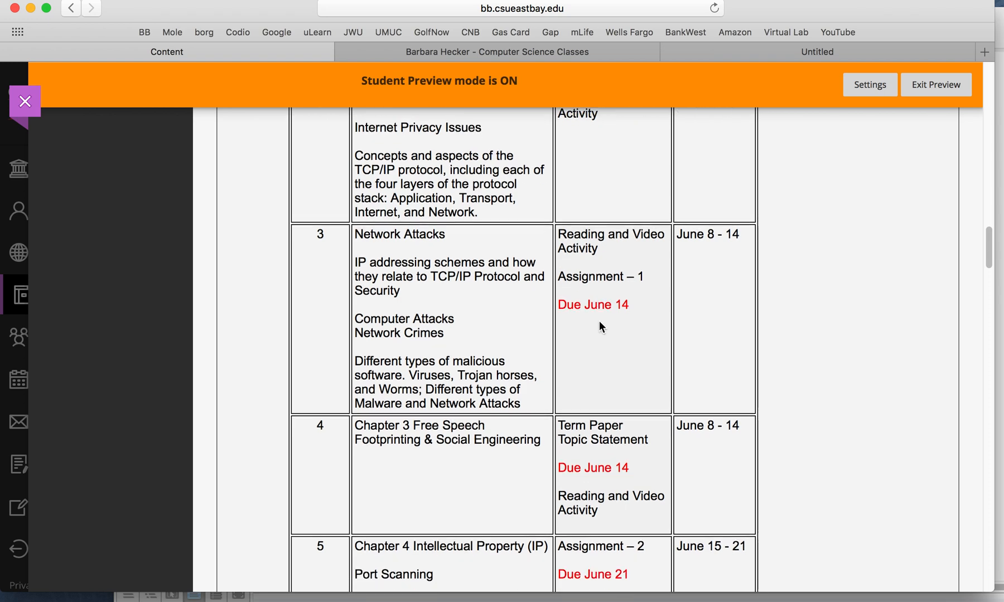
{"action": "scroll", "scroll_direction": "down", "scroll_amount": 3}
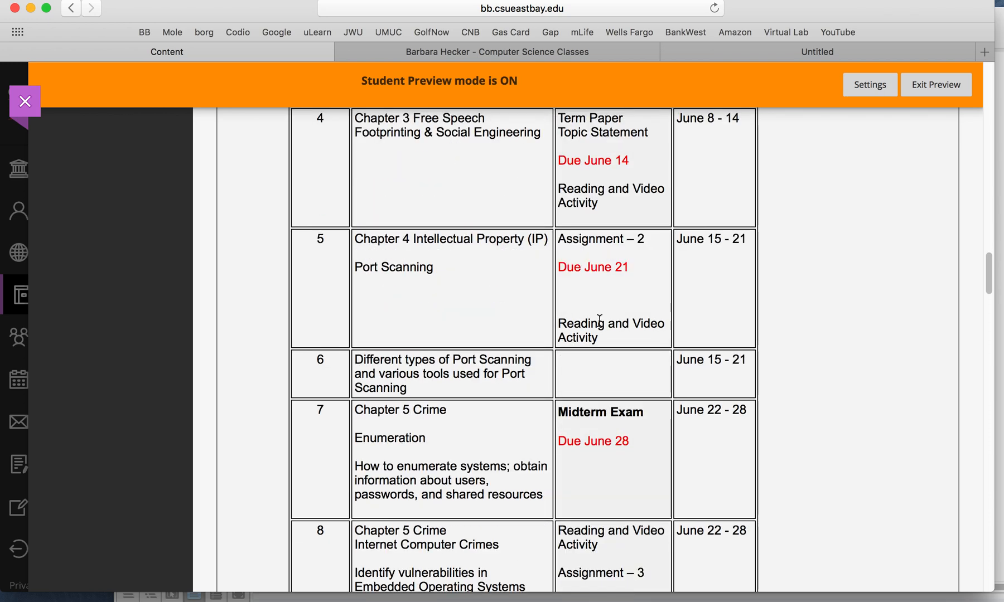
{"action": "mouse_move", "coordinate": [586, 332]}
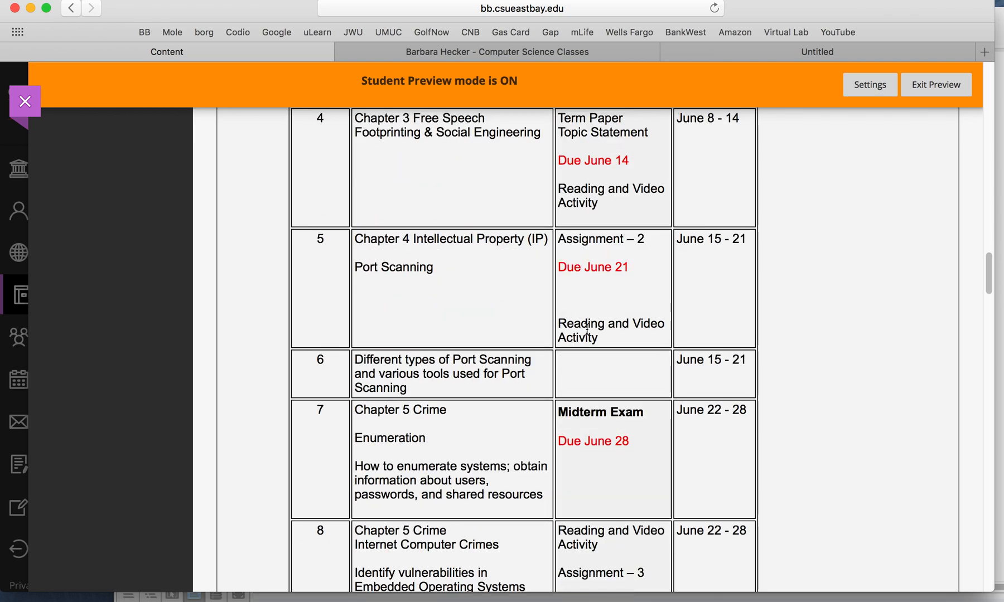
{"action": "scroll", "scroll_direction": "up", "scroll_amount": 3}
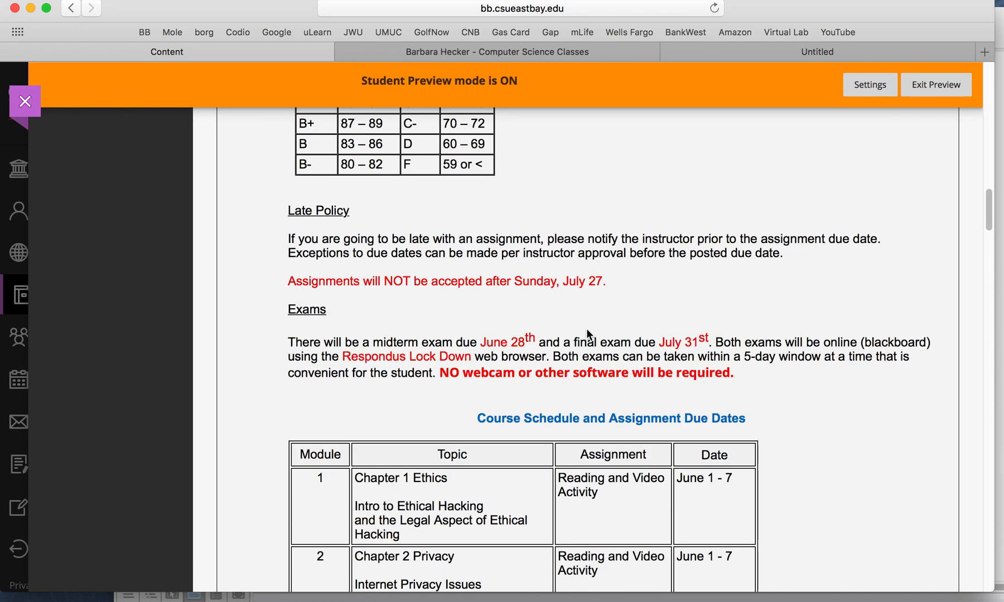
{"action": "scroll", "scroll_direction": "down", "scroll_amount": 3}
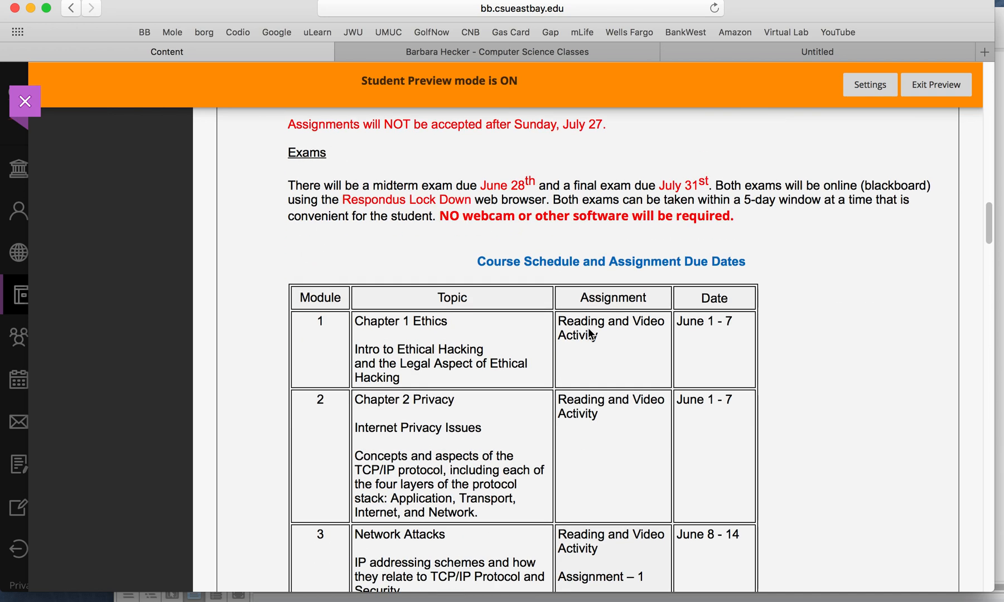
{"action": "scroll", "scroll_direction": "down", "scroll_amount": 3}
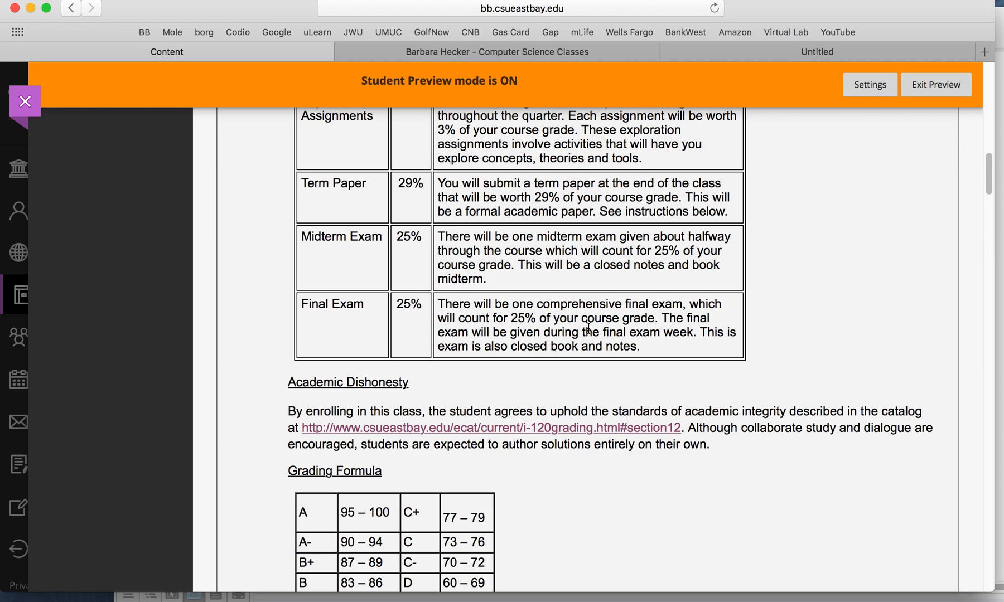
Continue down to the Term Paper Description, then return to Course Materials
{"action": "scroll", "scroll_direction": "down", "scroll_amount": 3}
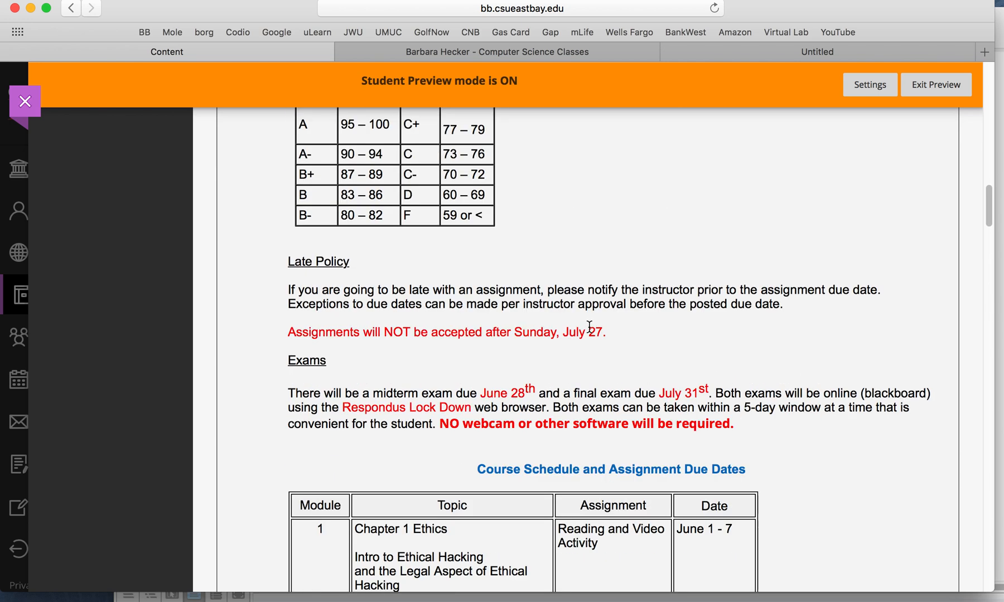
{"action": "scroll", "scroll_direction": "down", "scroll_amount": 3}
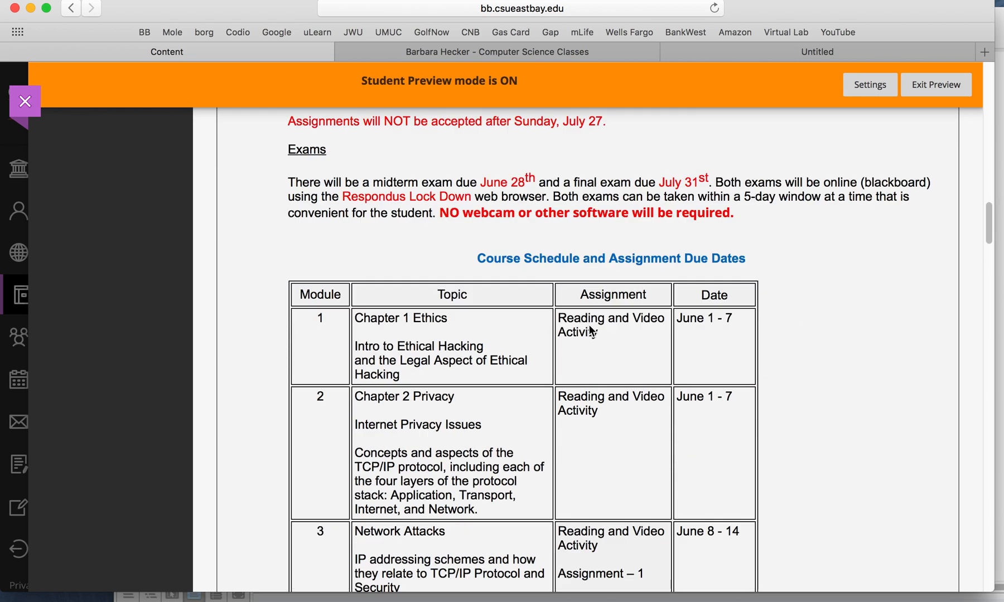
{"action": "scroll", "scroll_direction": "down", "scroll_amount": 3}
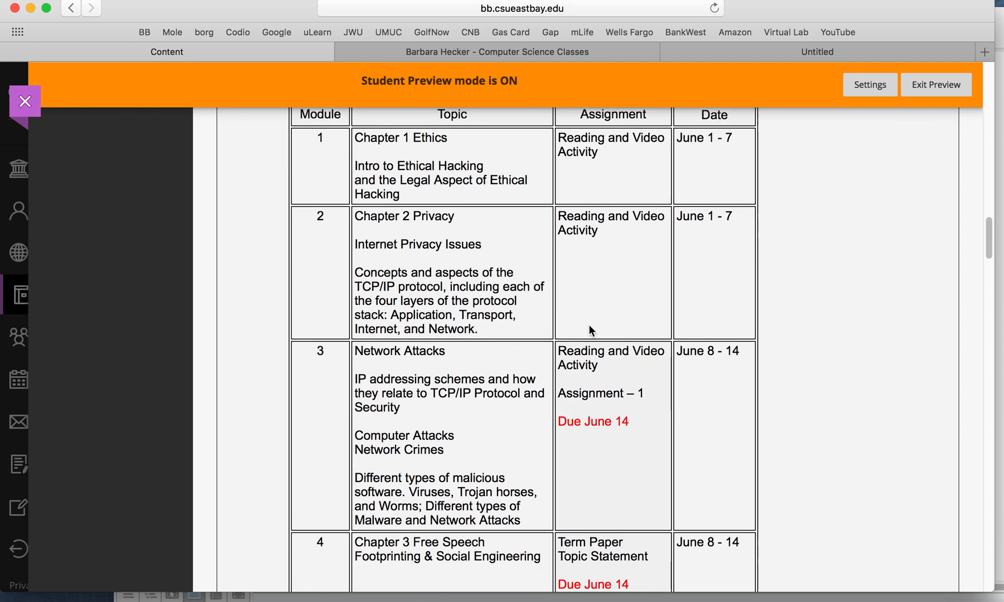
{"action": "scroll", "scroll_direction": "down", "scroll_amount": 3}
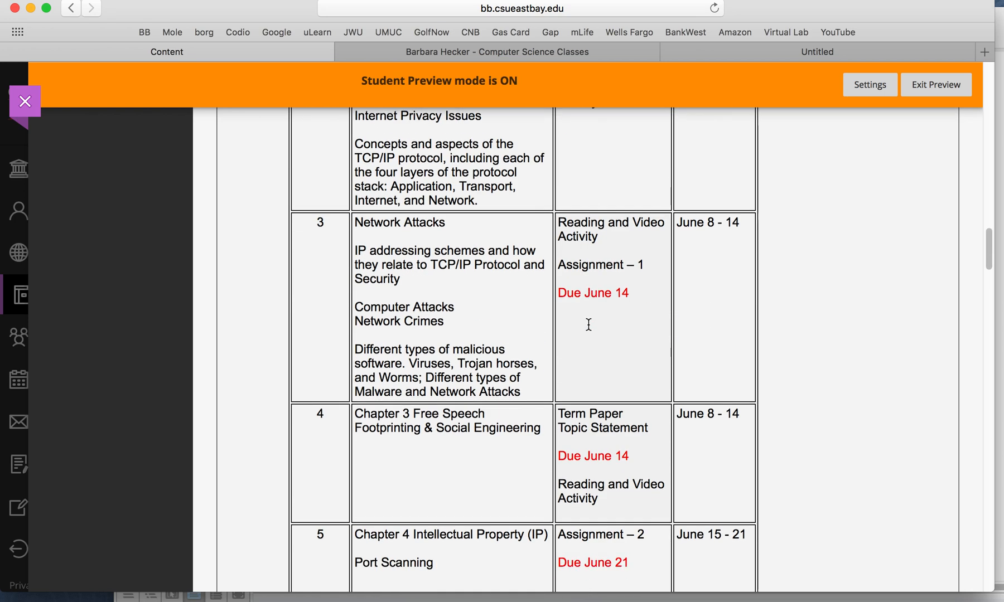
{"action": "scroll", "scroll_direction": "down", "scroll_amount": 3}
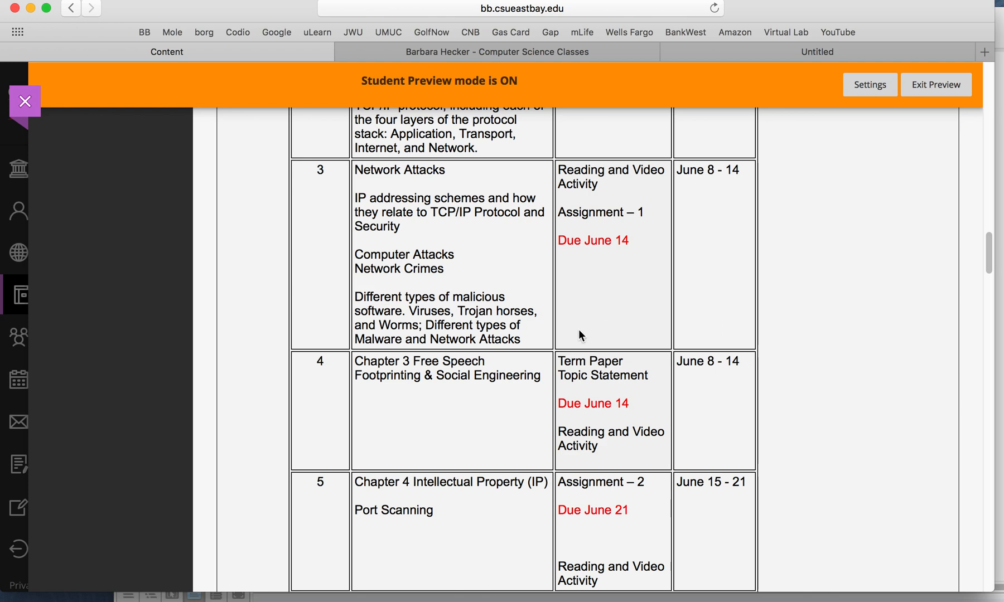
{"action": "mouse_move", "coordinate": [595, 355]}
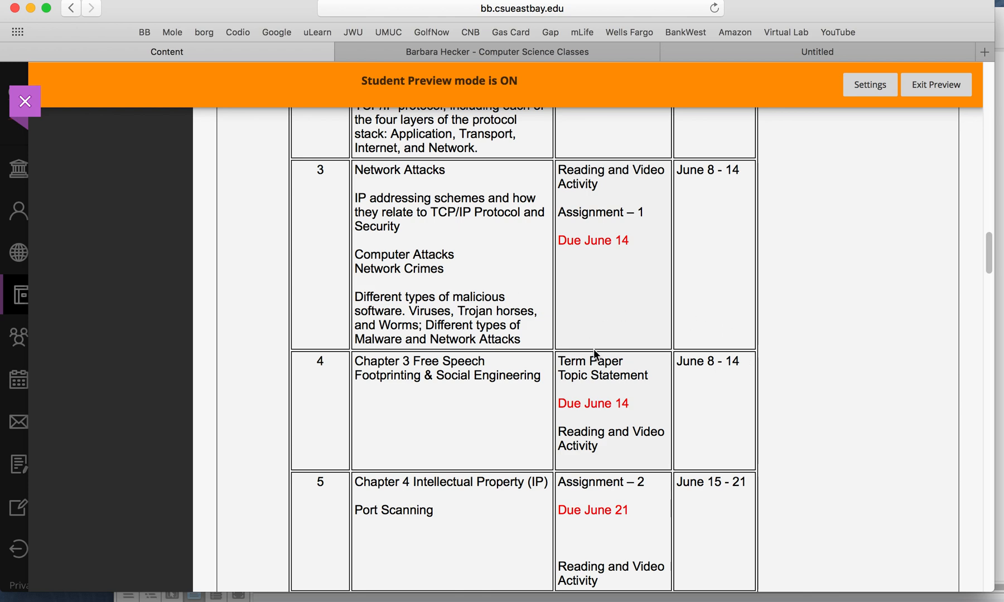
{"action": "mouse_move", "coordinate": [610, 351]}
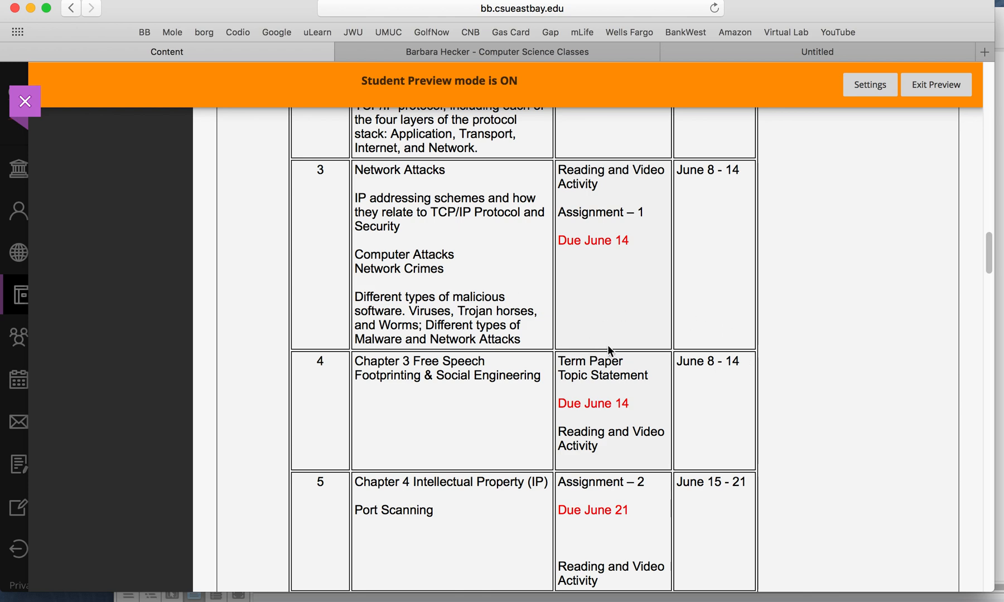
{"action": "scroll", "scroll_direction": "down", "scroll_amount": 3}
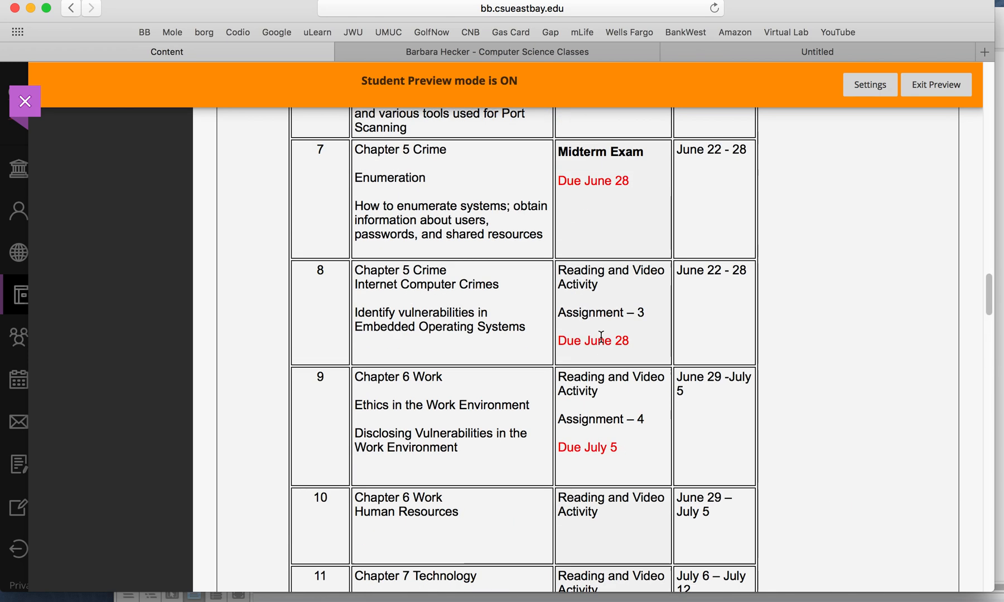
{"action": "scroll", "scroll_direction": "down", "scroll_amount": 3}
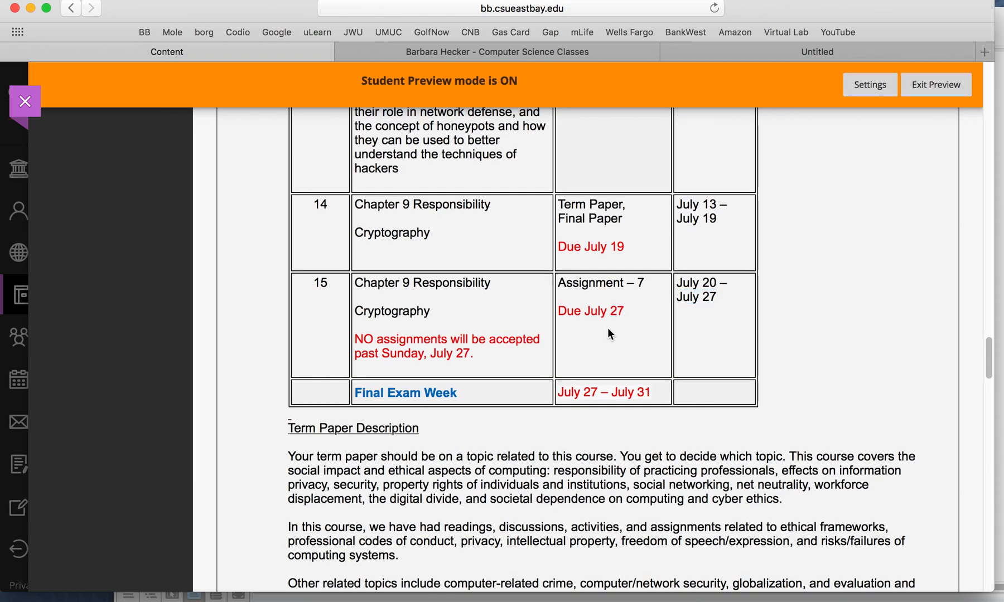
{"action": "scroll", "scroll_direction": "down", "scroll_amount": 3}
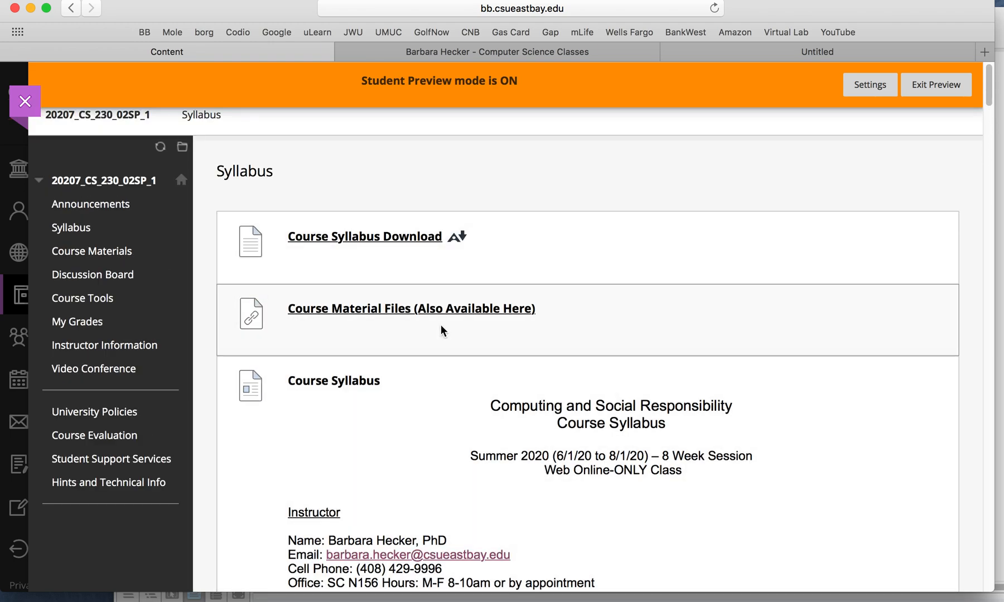
{"action": "left_click", "coordinate": [92, 251]}
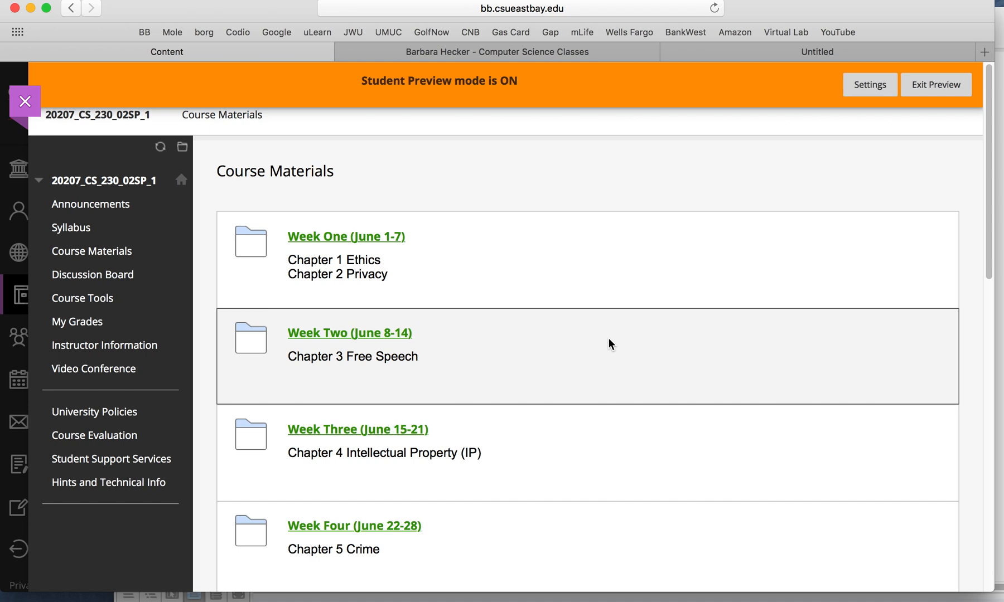
{"action": "mouse_move", "coordinate": [467, 357]}
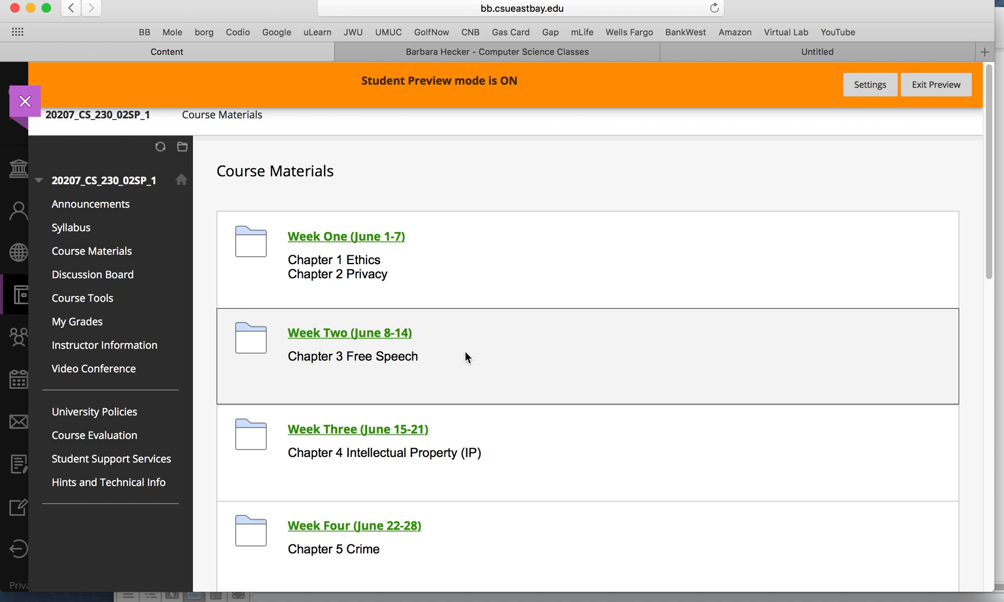
{"action": "mouse_move", "coordinate": [92, 279]}
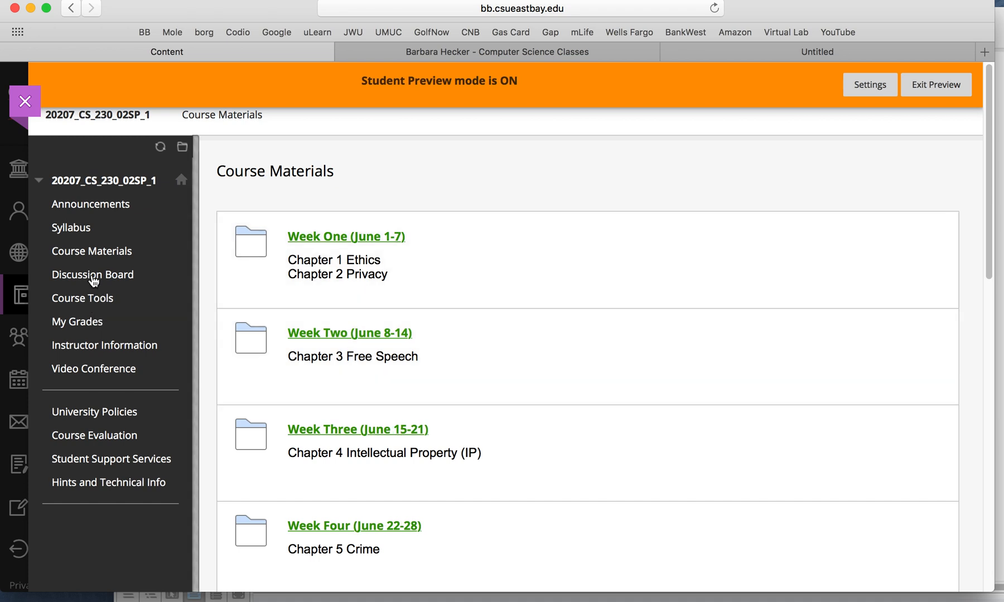
View the Discussion Board's Student Open Discussion and Assignment Questions forums
{"action": "left_click", "coordinate": [93, 275]}
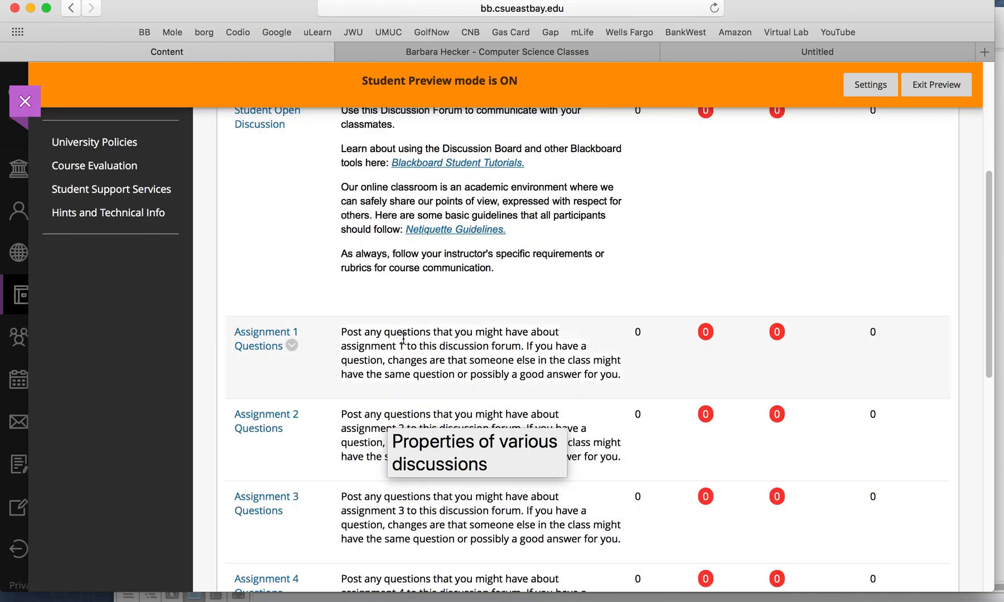
{"action": "scroll", "scroll_direction": "down", "scroll_amount": 3}
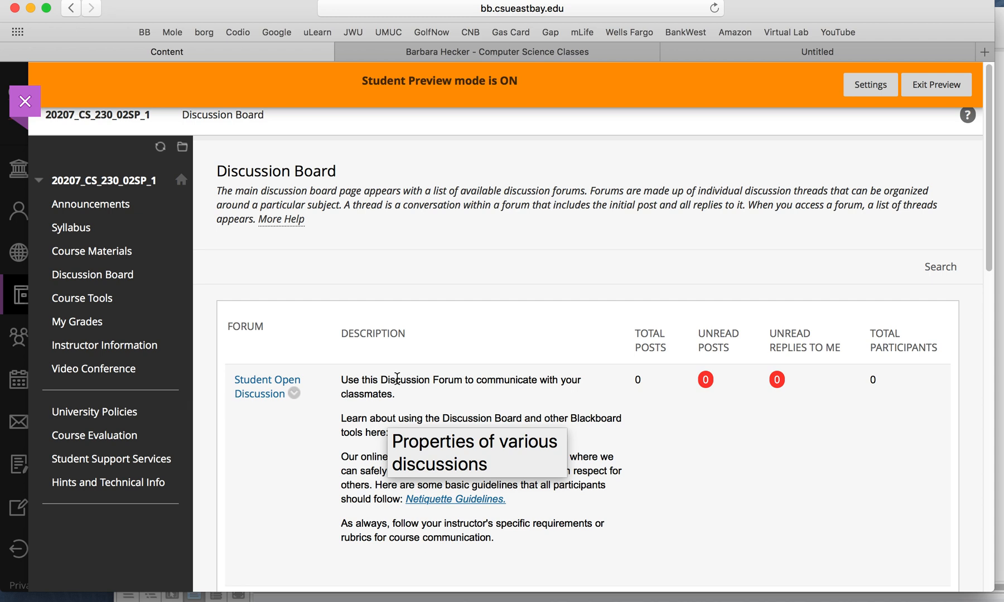
{"action": "mouse_move", "coordinate": [107, 256]}
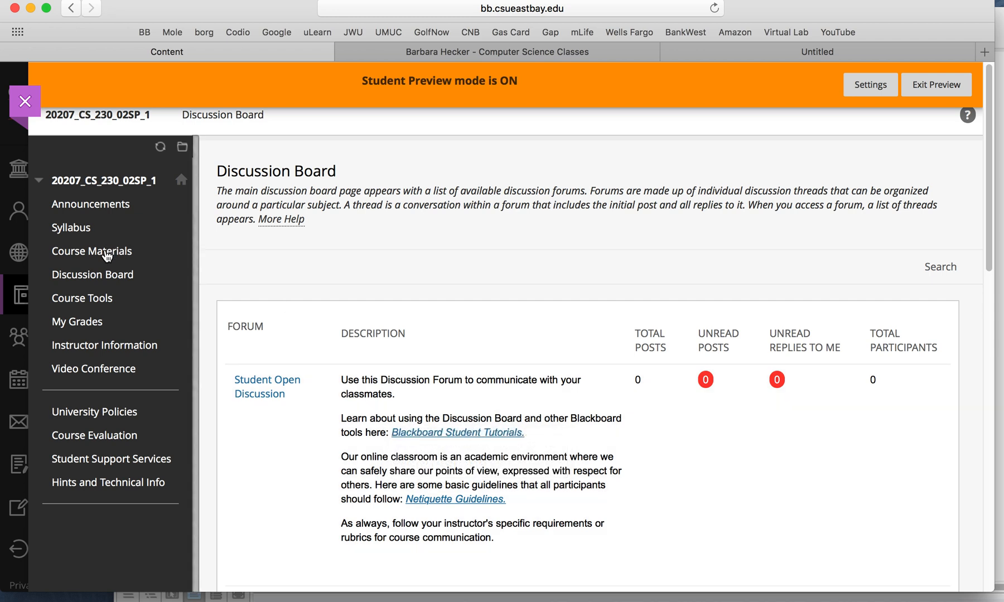
{"action": "mouse_move", "coordinate": [107, 255]}
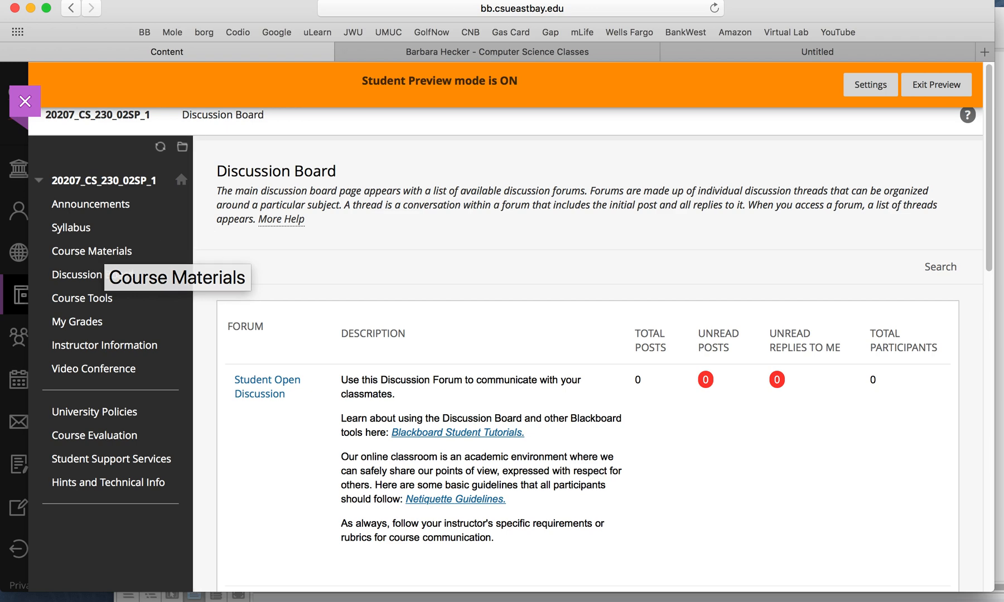
{"action": "mouse_move", "coordinate": [990, 20]}
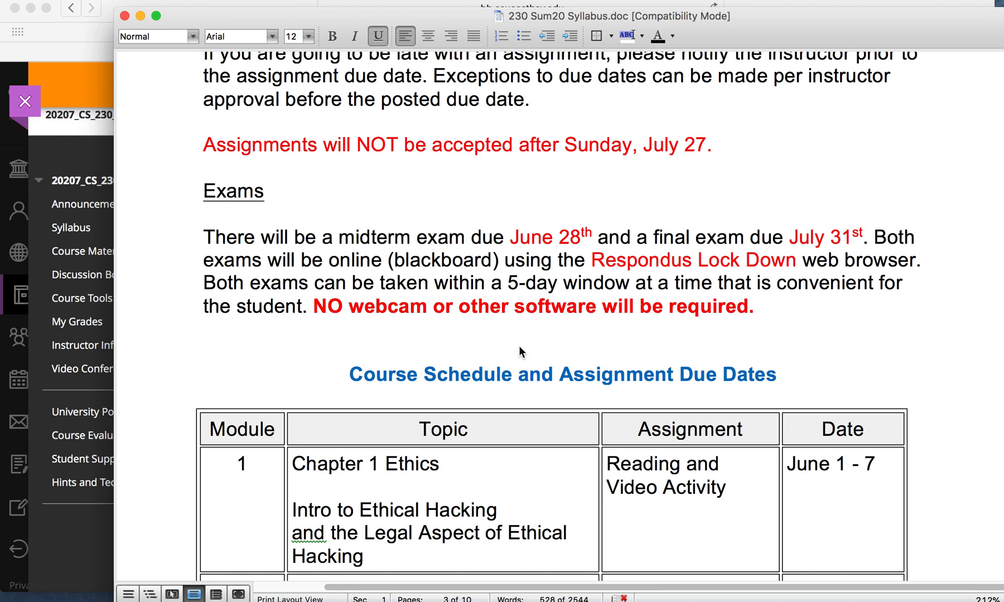
Read the 230 Sum20 Syllabus schedule table and term paper section in Word
{"action": "scroll", "scroll_direction": "down", "scroll_amount": 3}
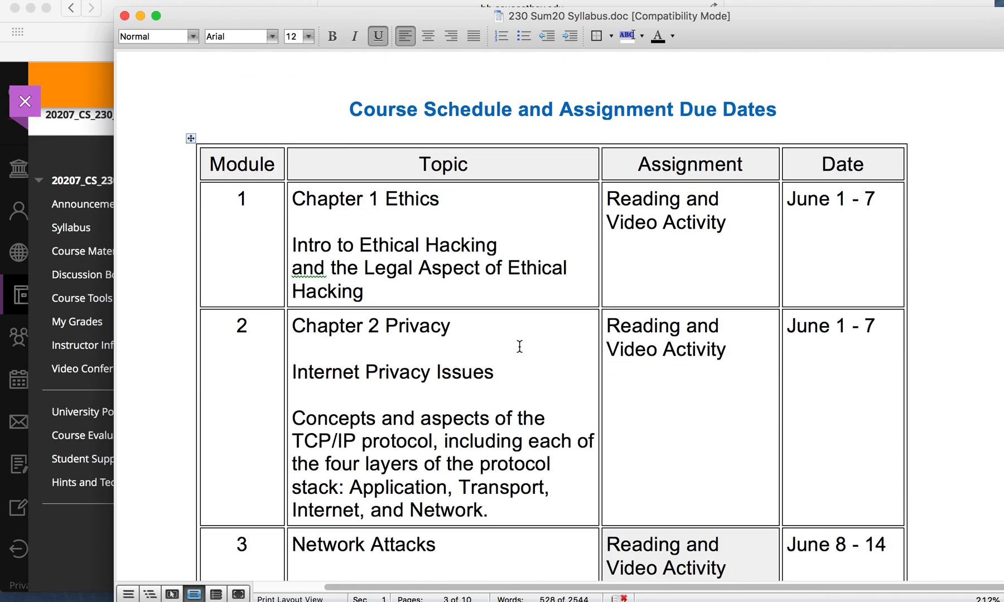
{"action": "scroll", "scroll_direction": "down", "scroll_amount": 3}
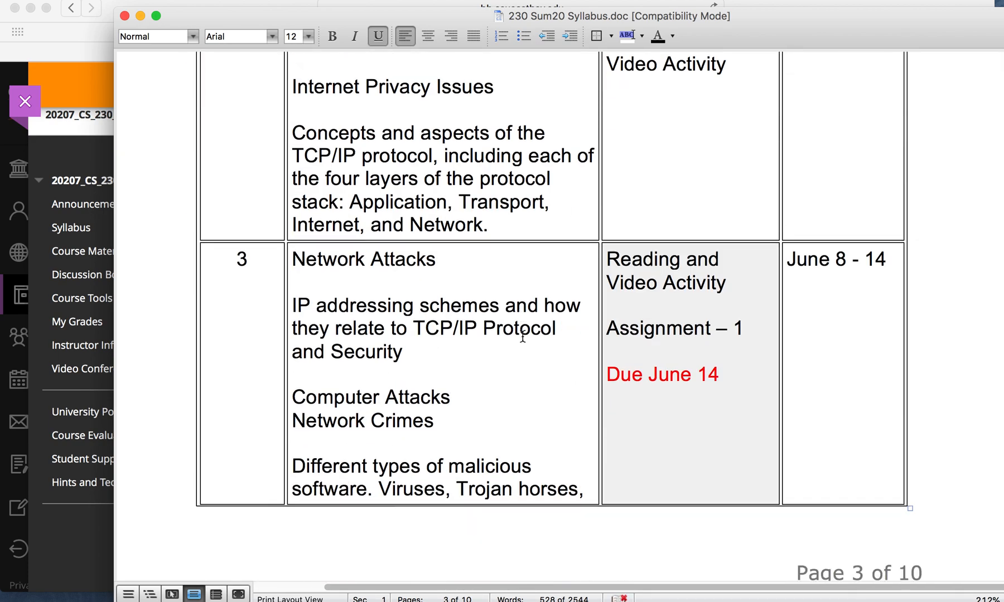
{"action": "scroll", "scroll_direction": "down", "scroll_amount": 3}
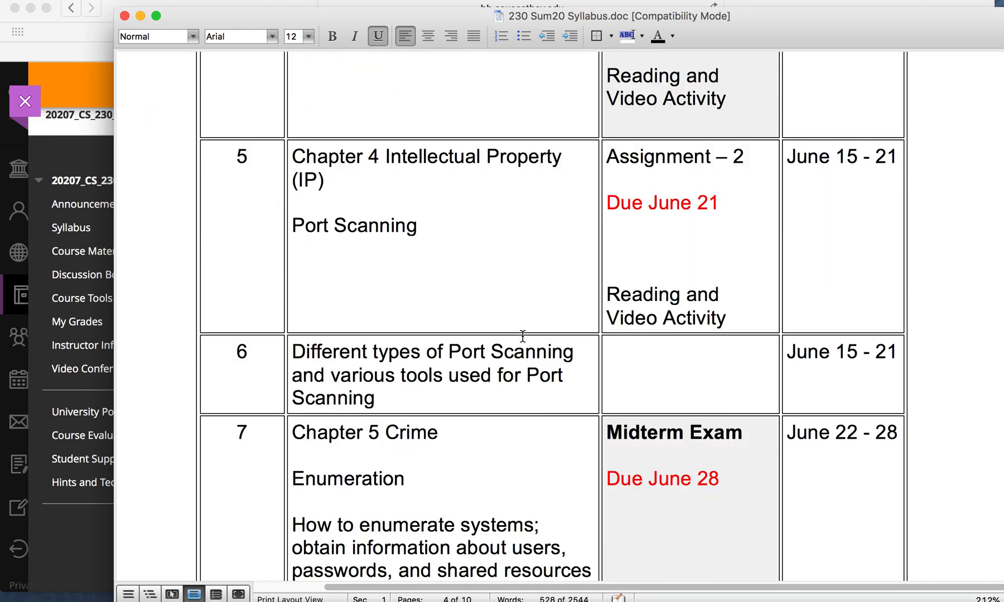
{"action": "scroll", "scroll_direction": "down", "scroll_amount": 3}
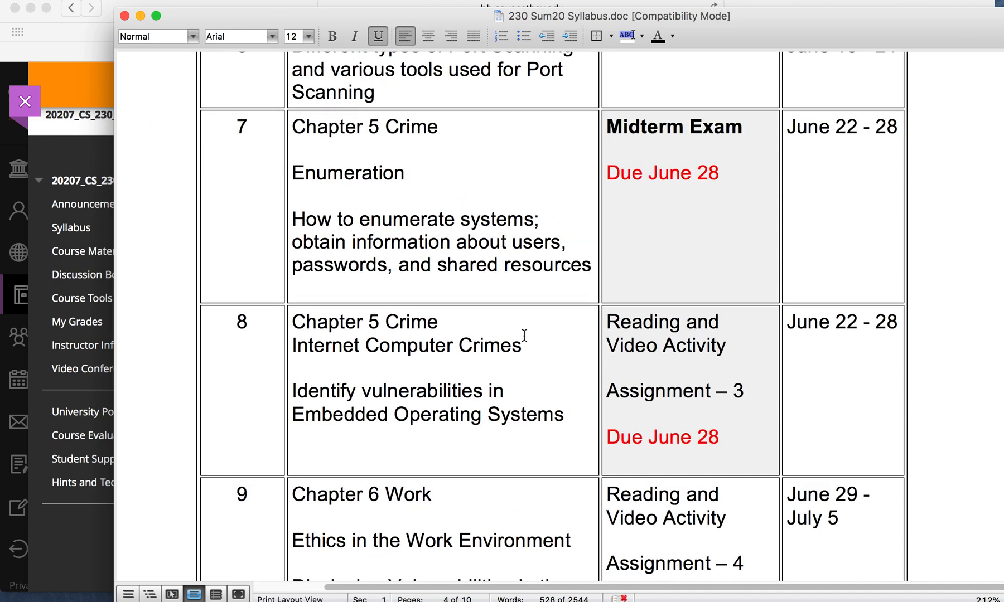
{"action": "scroll", "scroll_direction": "down", "scroll_amount": 3}
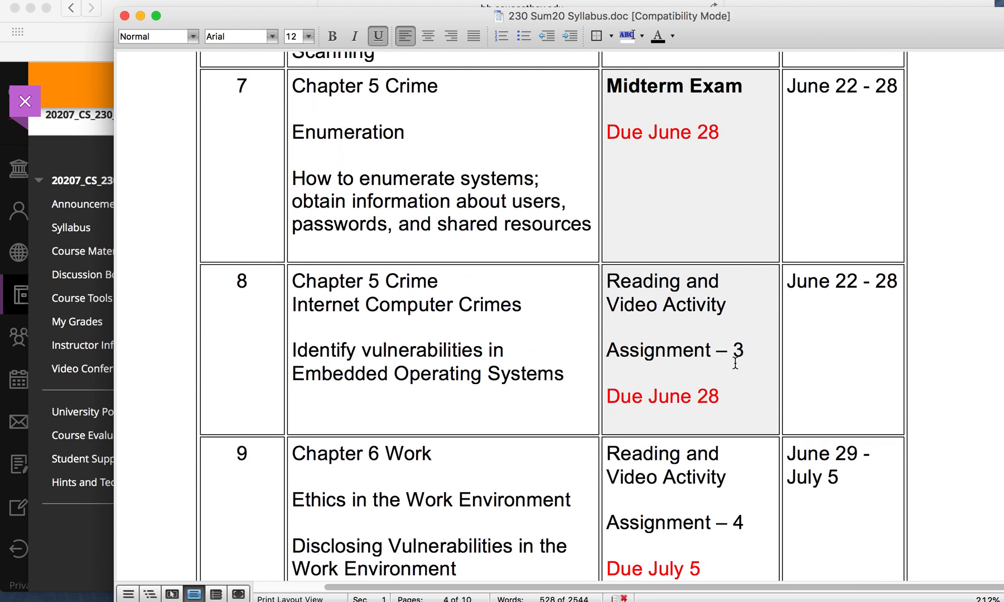
{"action": "scroll", "scroll_direction": "down", "scroll_amount": 3}
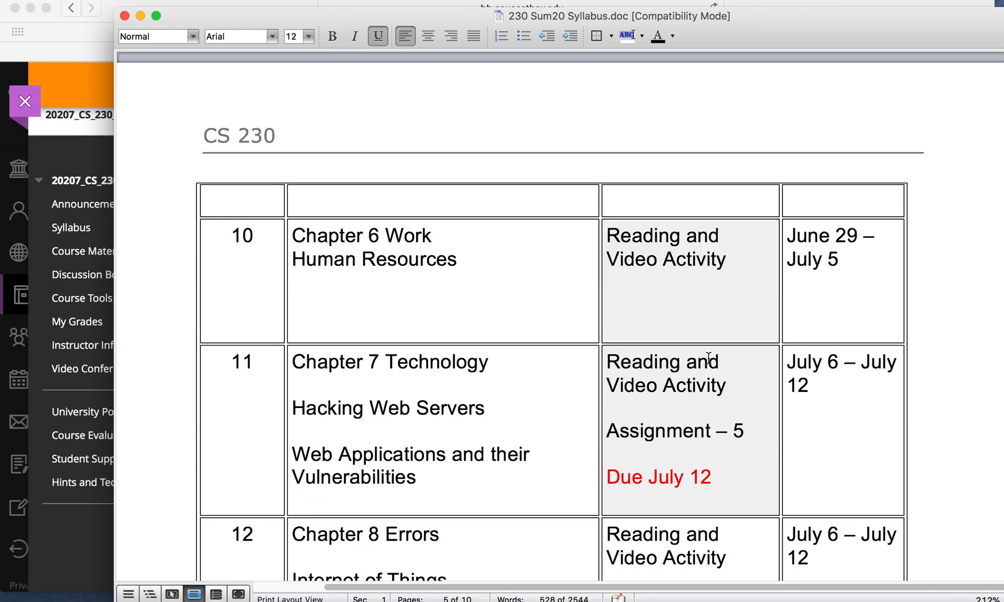
{"action": "scroll", "scroll_direction": "down", "scroll_amount": 3}
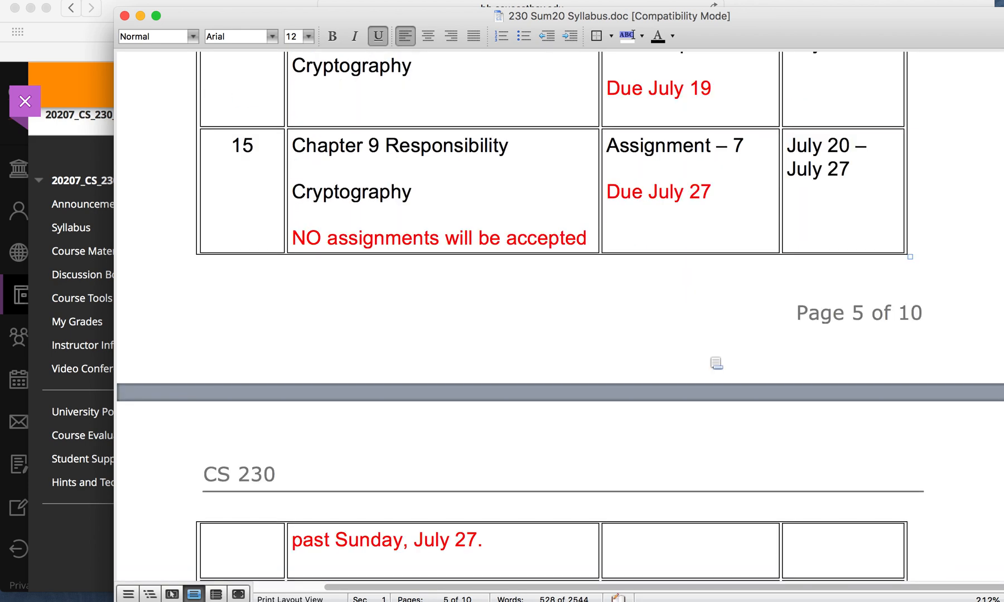
{"action": "scroll", "scroll_direction": "down", "scroll_amount": 3}
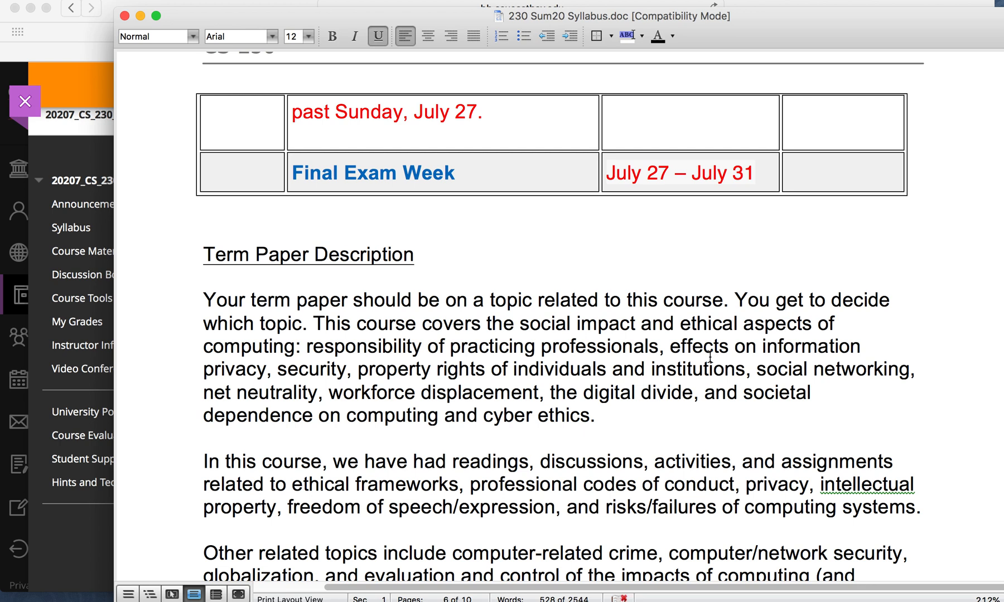
{"action": "mouse_move", "coordinate": [453, 344]}
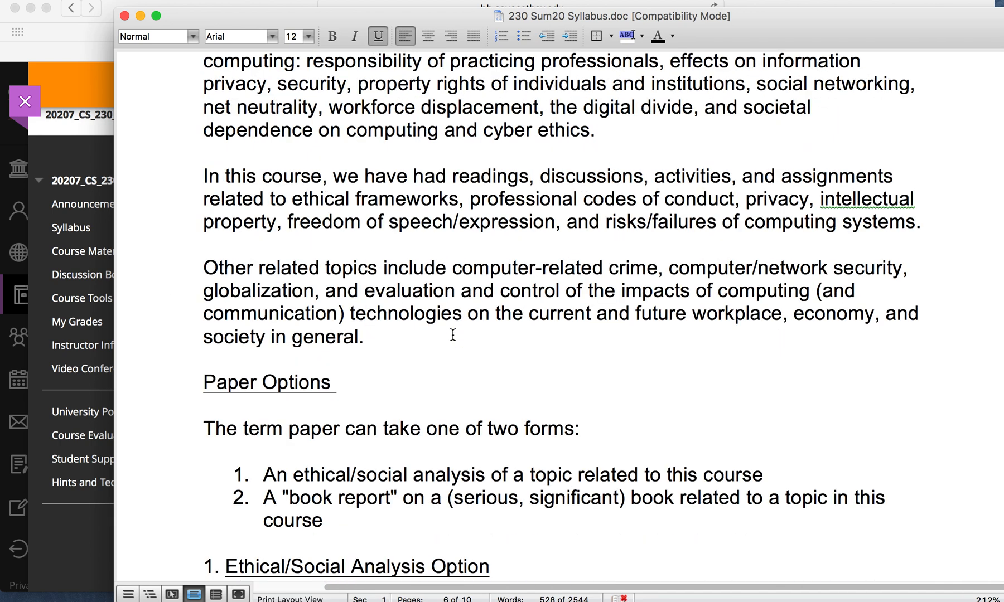
{"action": "scroll", "scroll_direction": "down", "scroll_amount": 3}
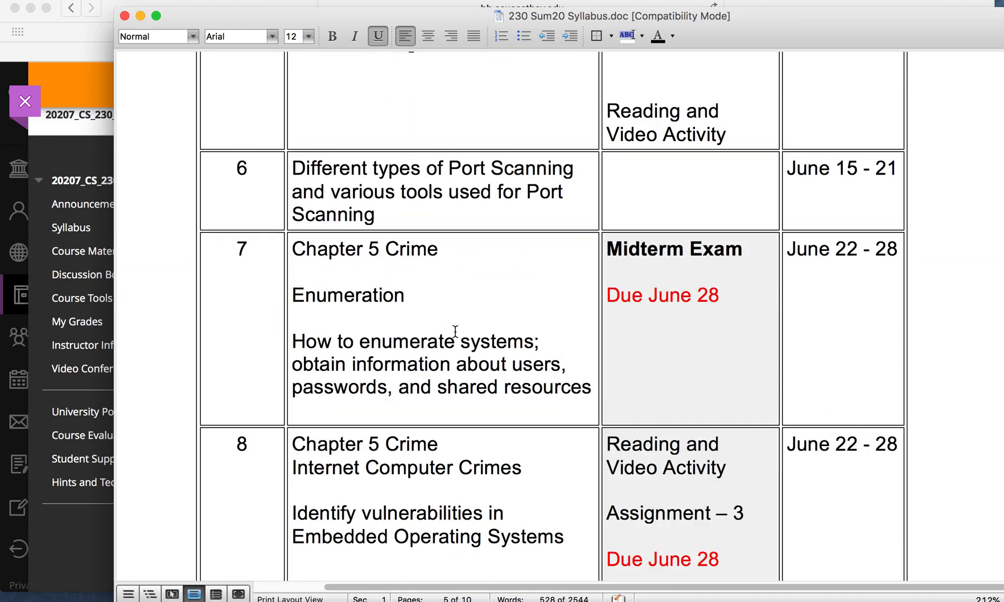
{"action": "scroll", "scroll_direction": "up", "scroll_amount": 3}
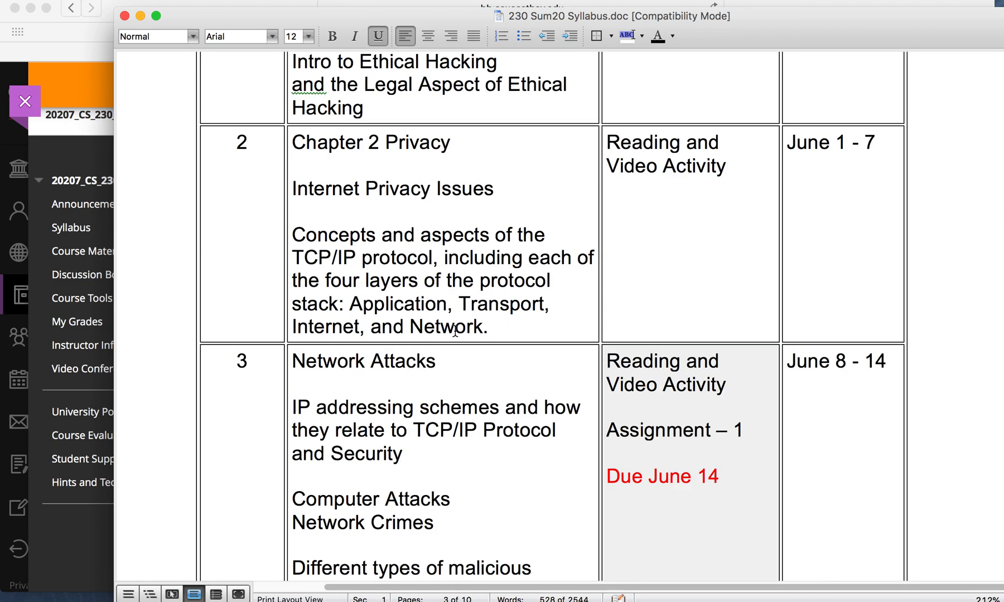
{"action": "scroll", "scroll_direction": "down", "scroll_amount": 3}
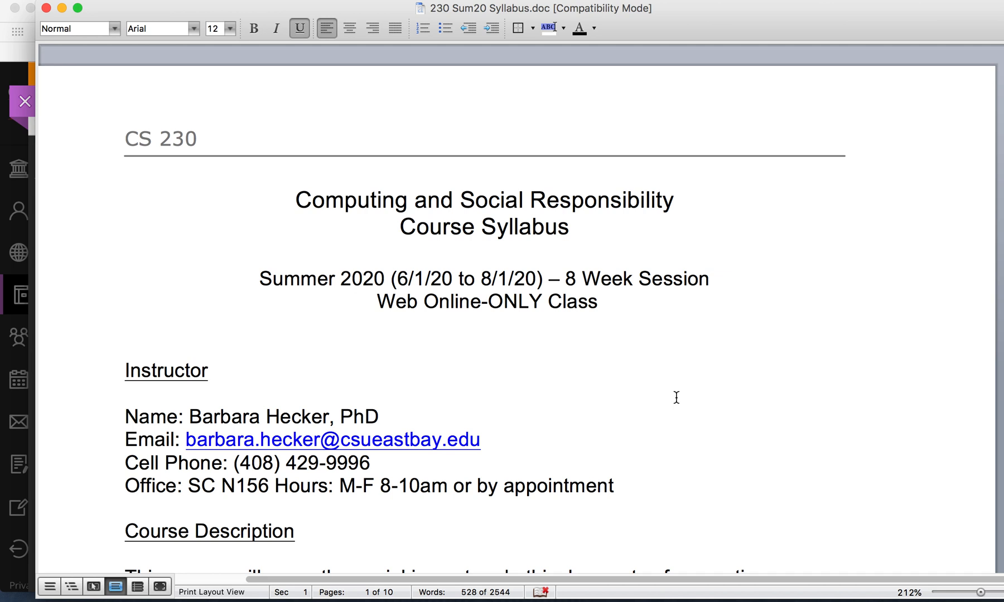
{"action": "mouse_move", "coordinate": [656, 428]}
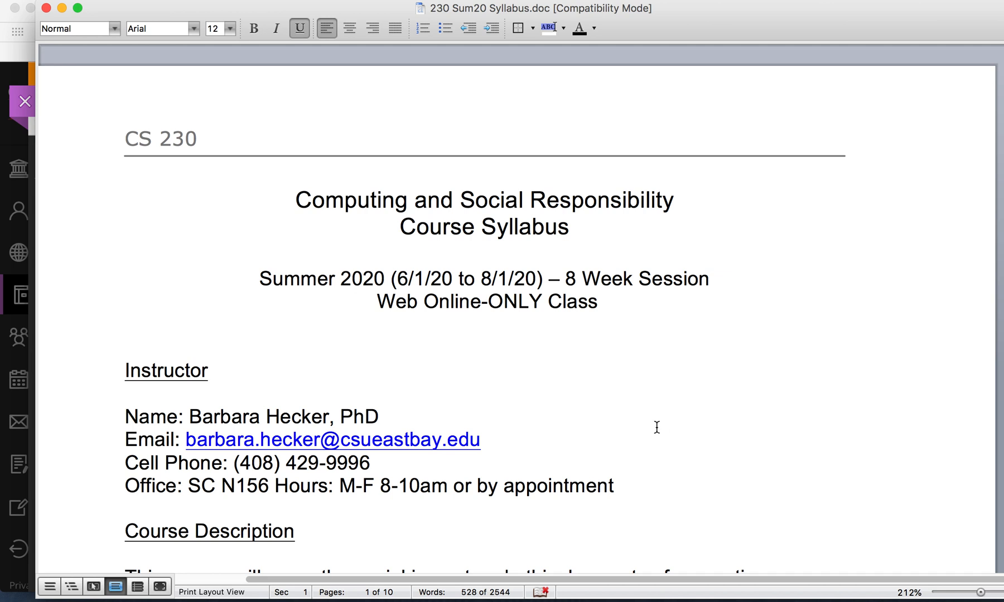
{"action": "mouse_move", "coordinate": [50, 16]}
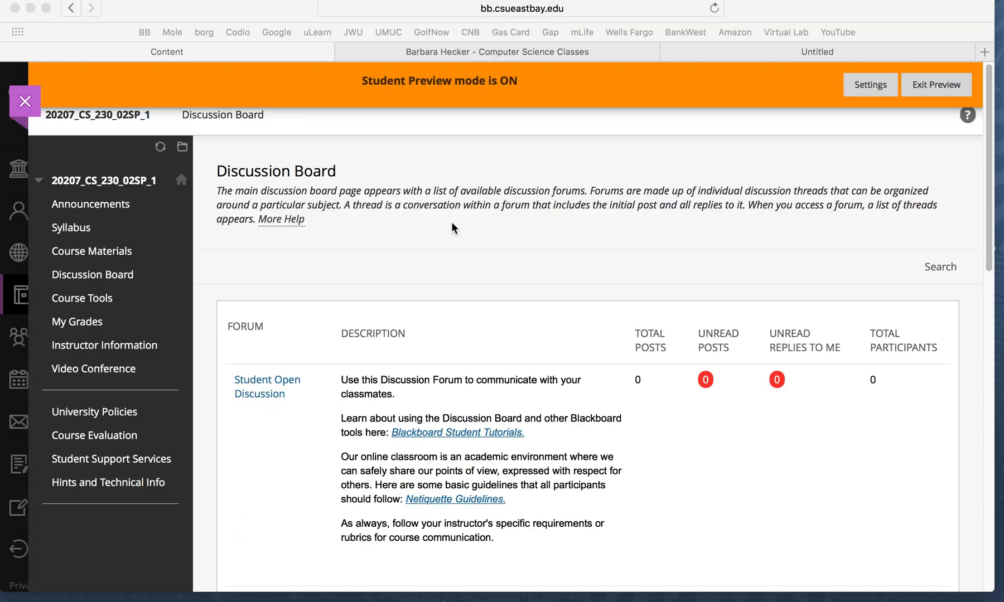
{"action": "mouse_move", "coordinate": [77, 235]}
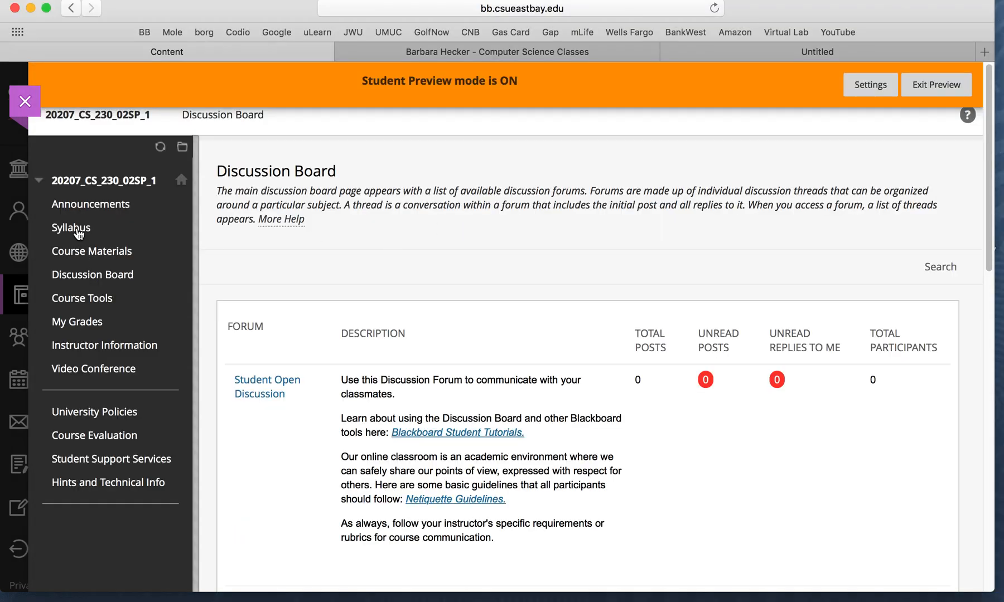
Return to the course Syllabus page and scroll past its download and syllabus text
{"action": "left_click", "coordinate": [71, 228]}
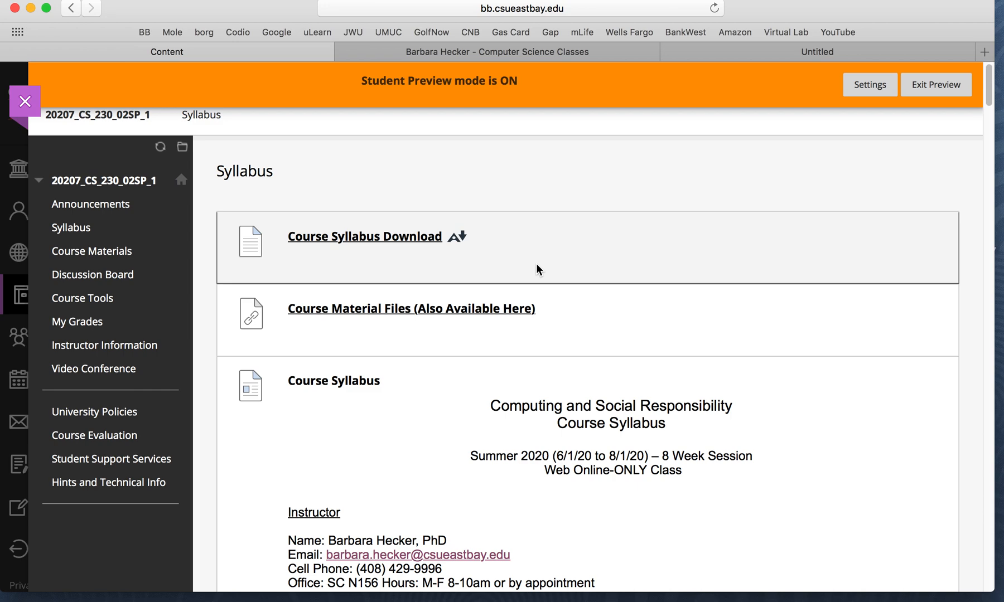
{"action": "scroll", "scroll_direction": "down", "scroll_amount": 3}
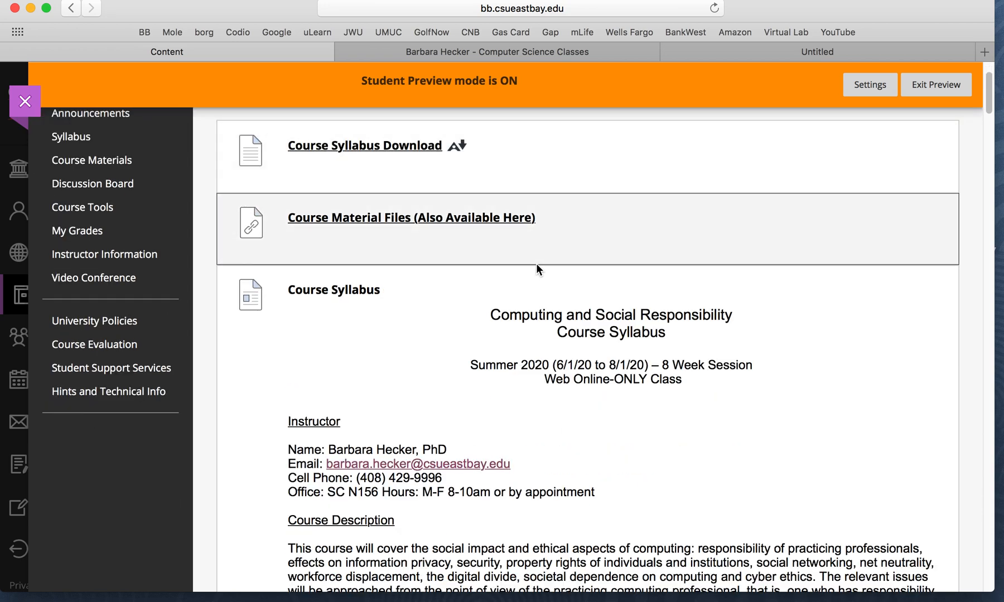
{"action": "mouse_move", "coordinate": [544, 280]}
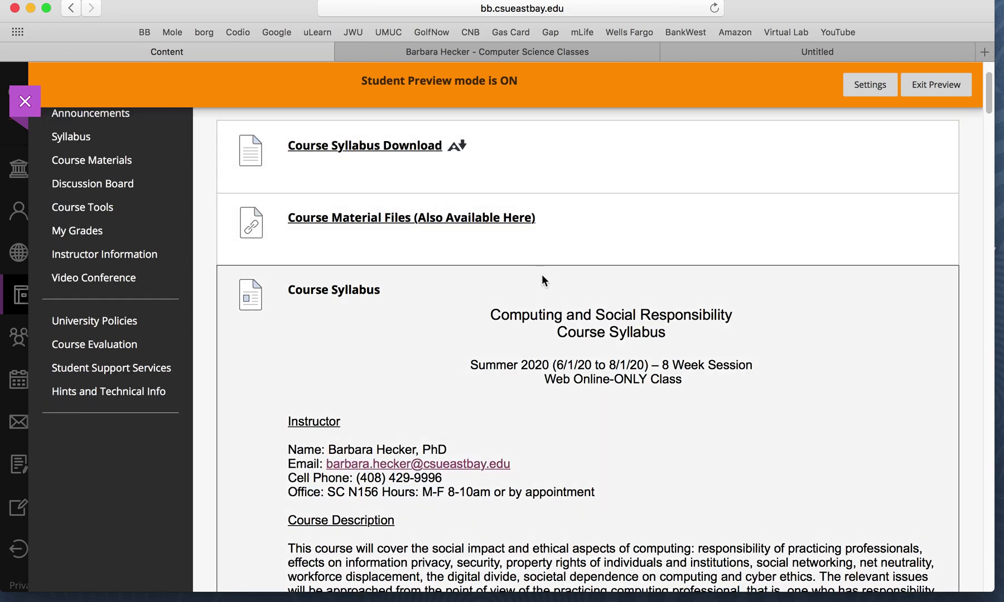
{"action": "scroll", "scroll_direction": "down", "scroll_amount": 3}
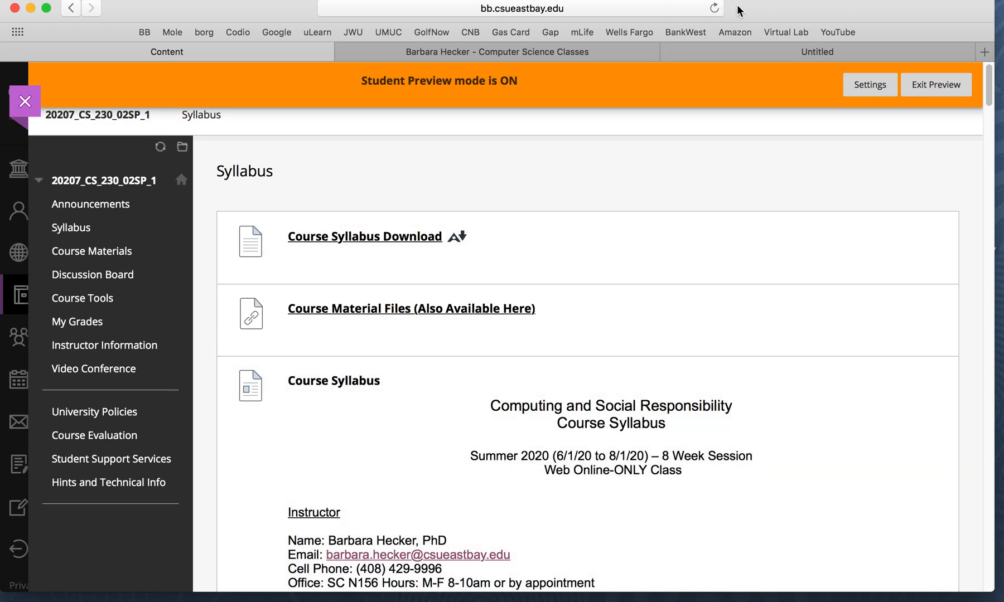
{"action": "left_click", "coordinate": [745, 3]}
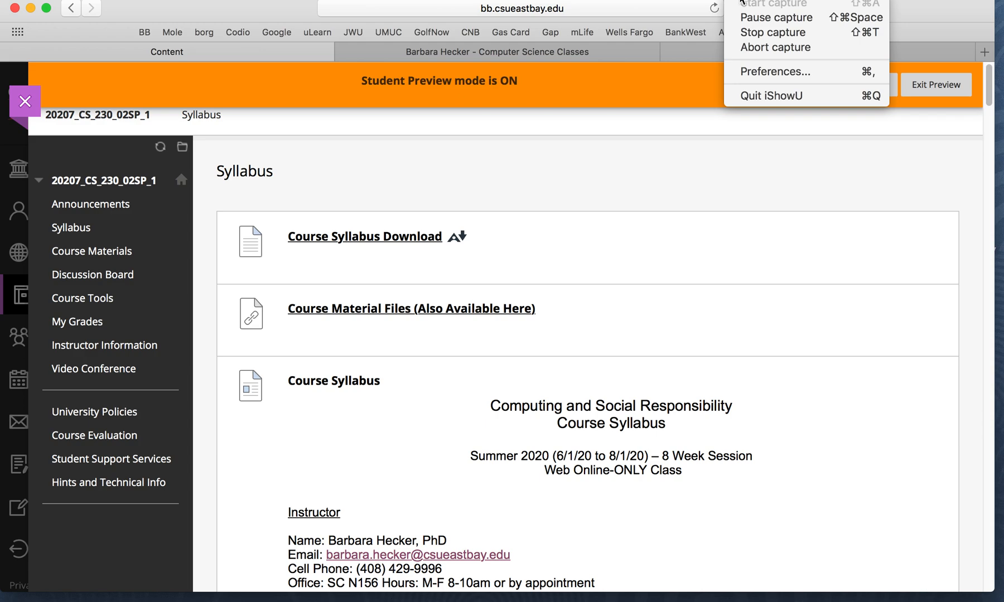